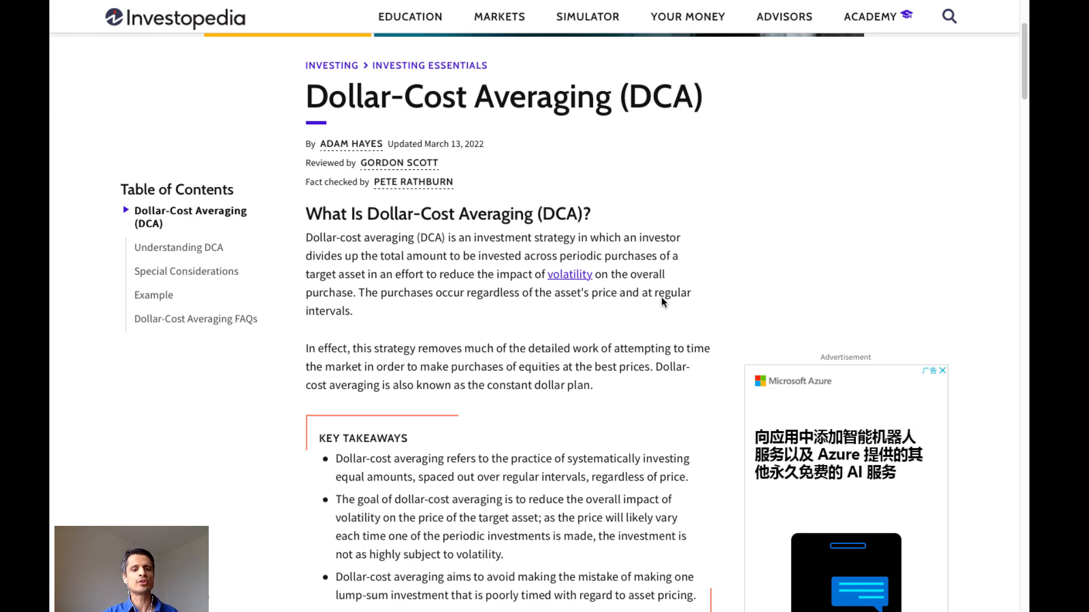
- Open the BTC/USD DCA bot's Transactions panel from its Bot options statistics icon
scroll("down", 3)
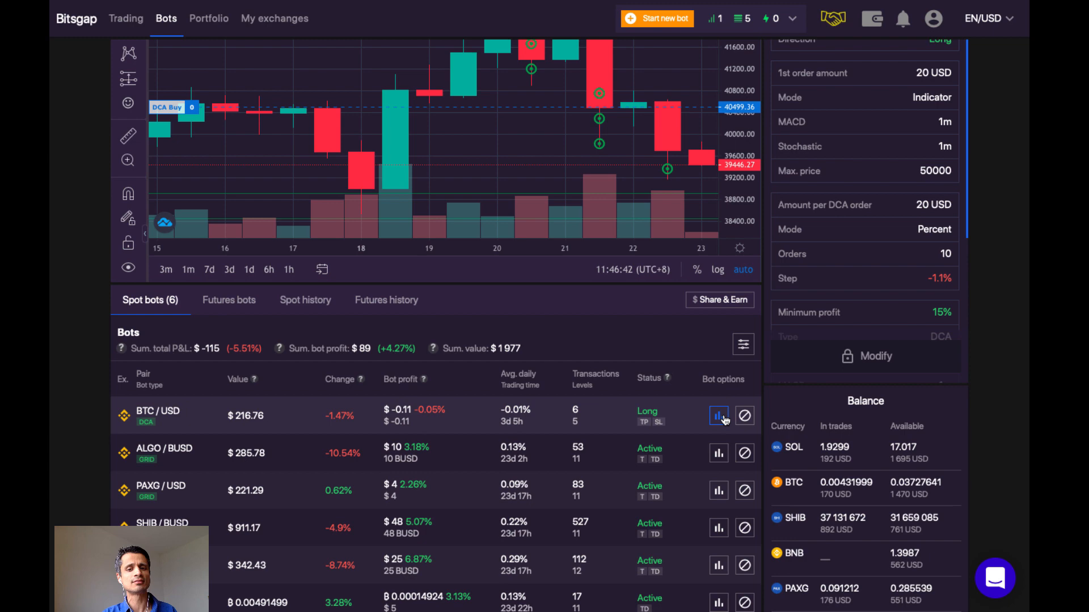
left_click(718, 415)
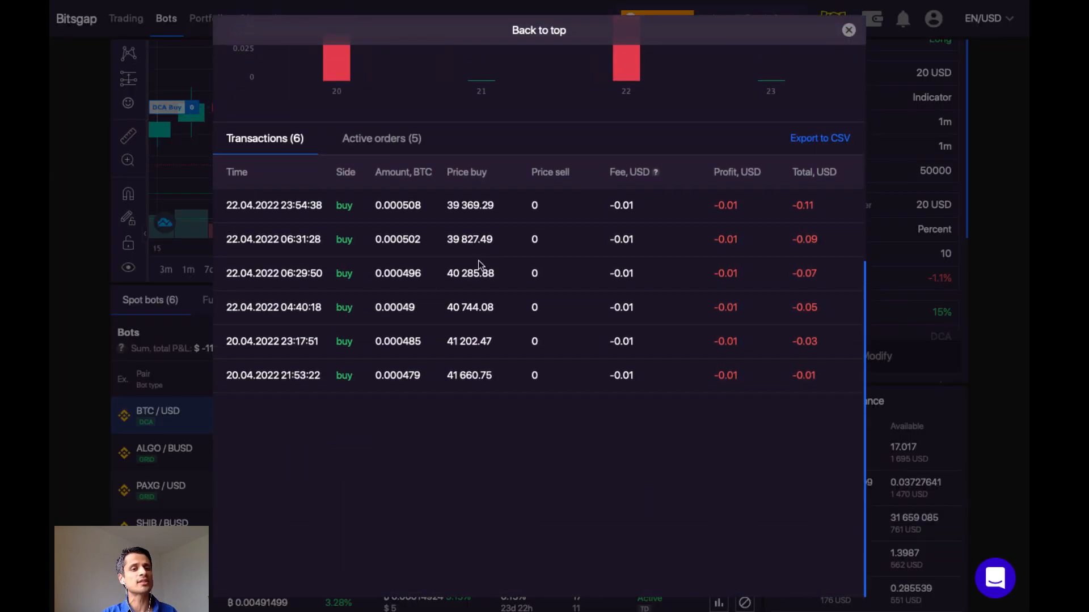
mouse_move(551, 223)
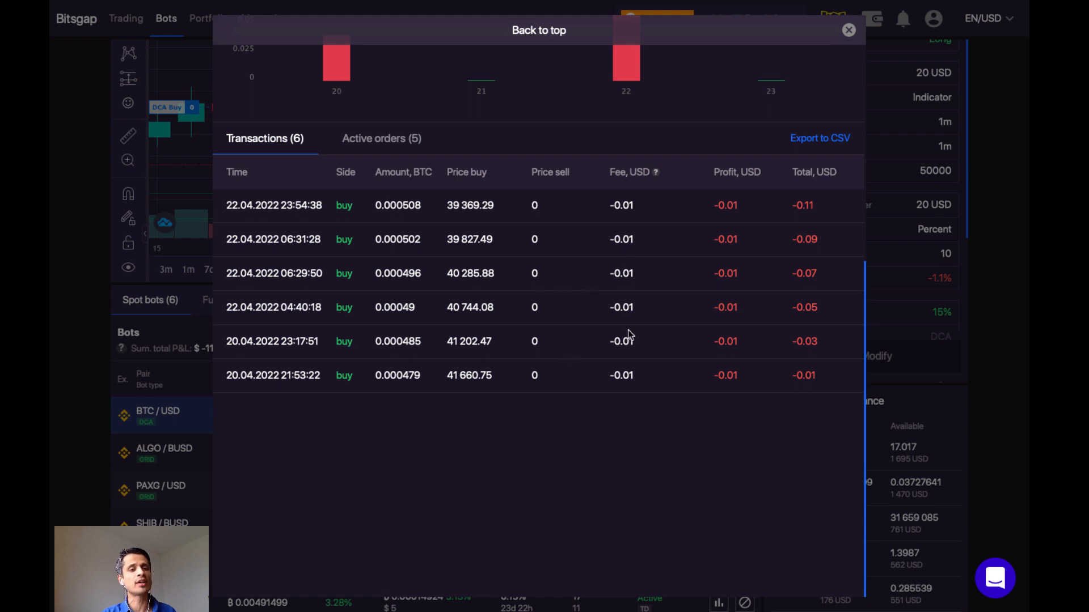
mouse_move(621, 375)
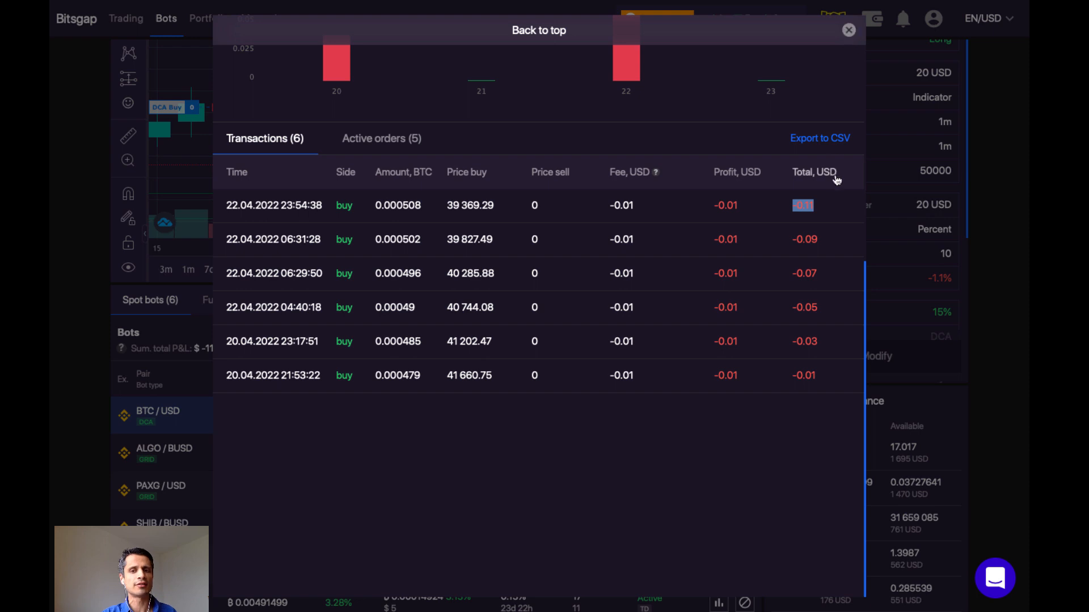
mouse_move(834, 232)
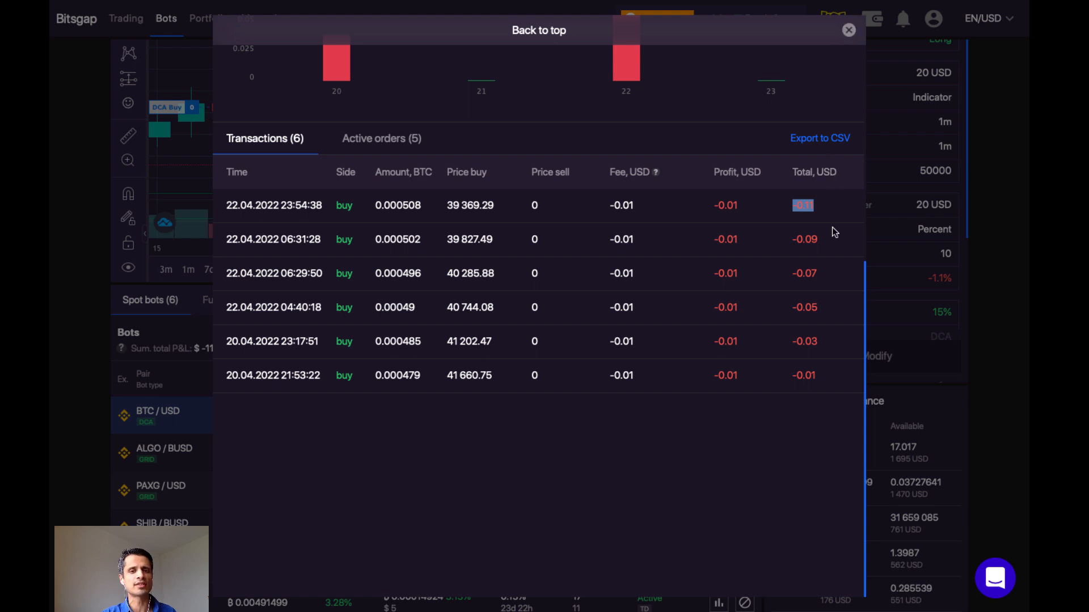
mouse_move(859, 58)
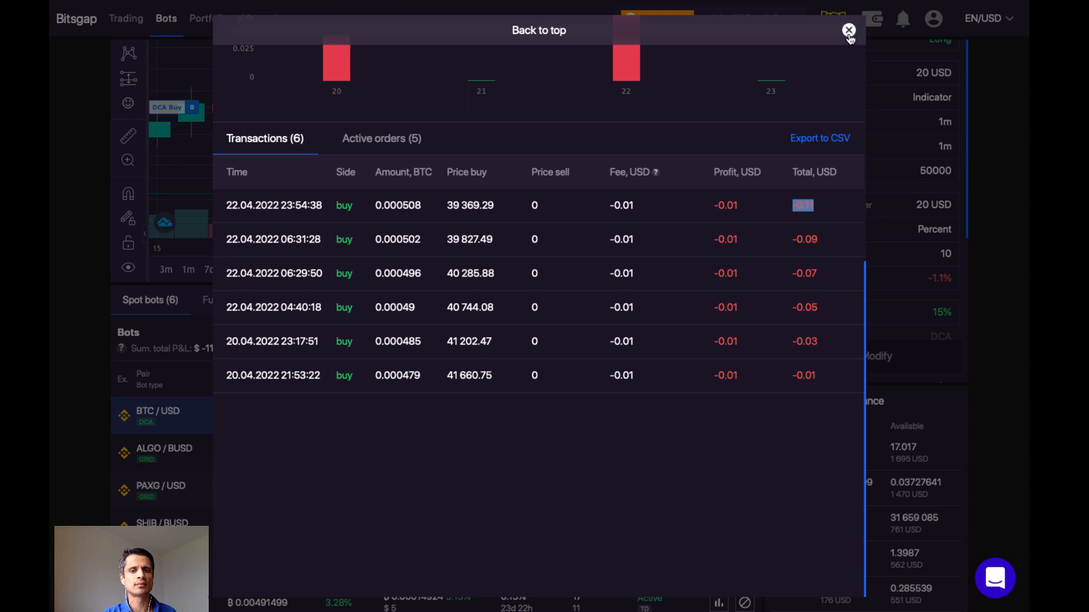
- Close BTC/USD transactions, start a DCA bot, and accept the Welcome to beta test notice
left_click(848, 31)
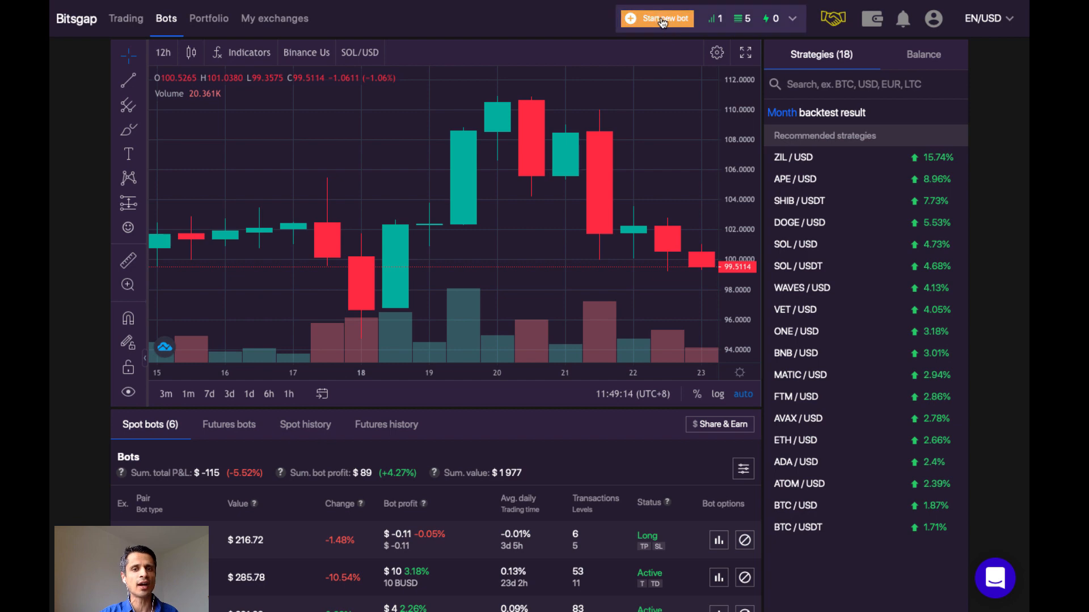
left_click(657, 18)
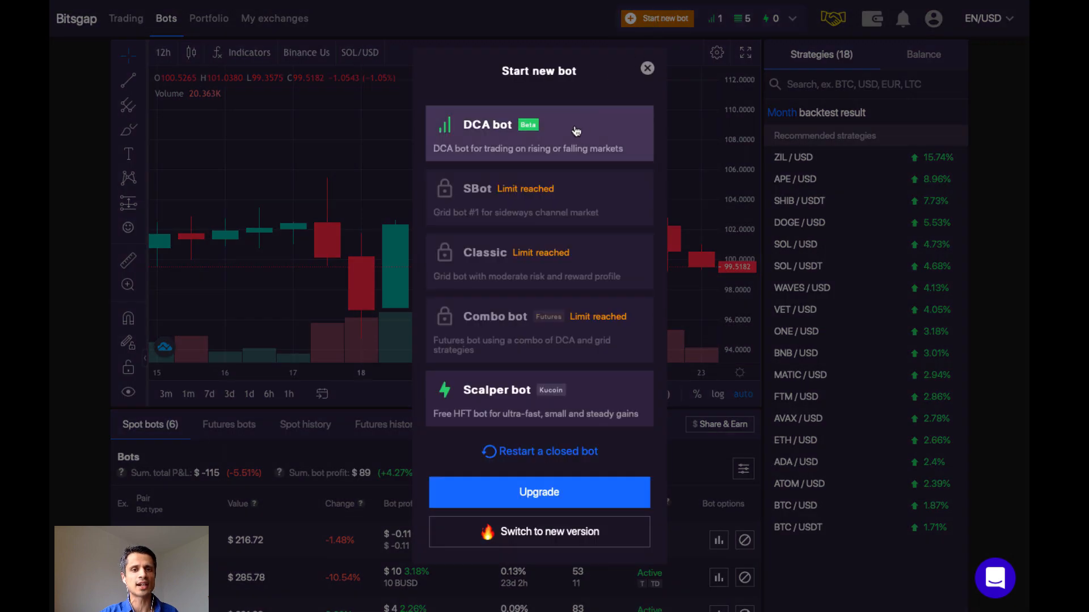
left_click(538, 132)
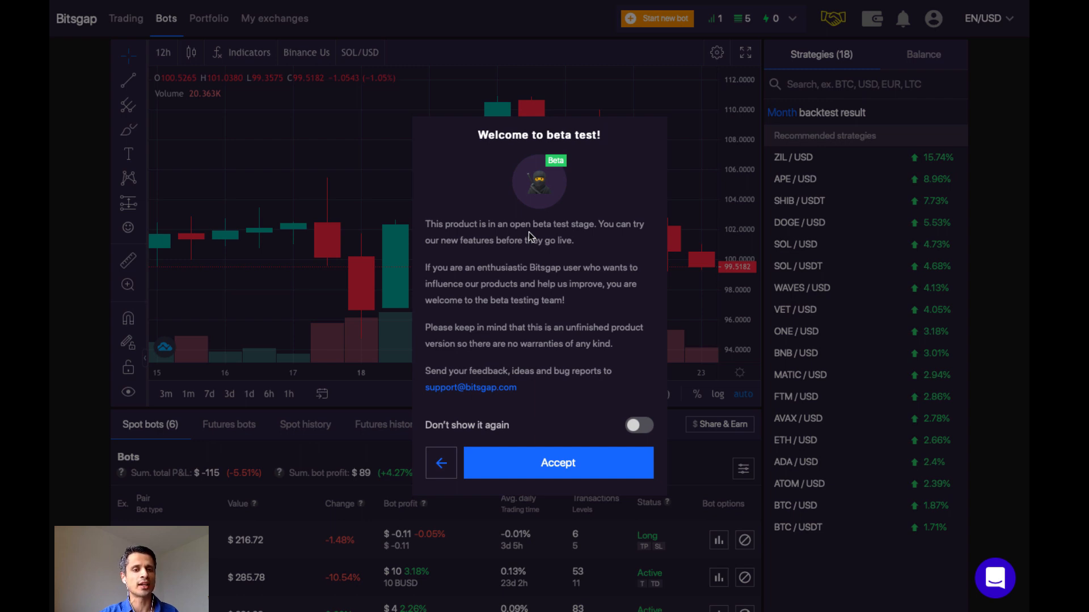
mouse_move(522, 382)
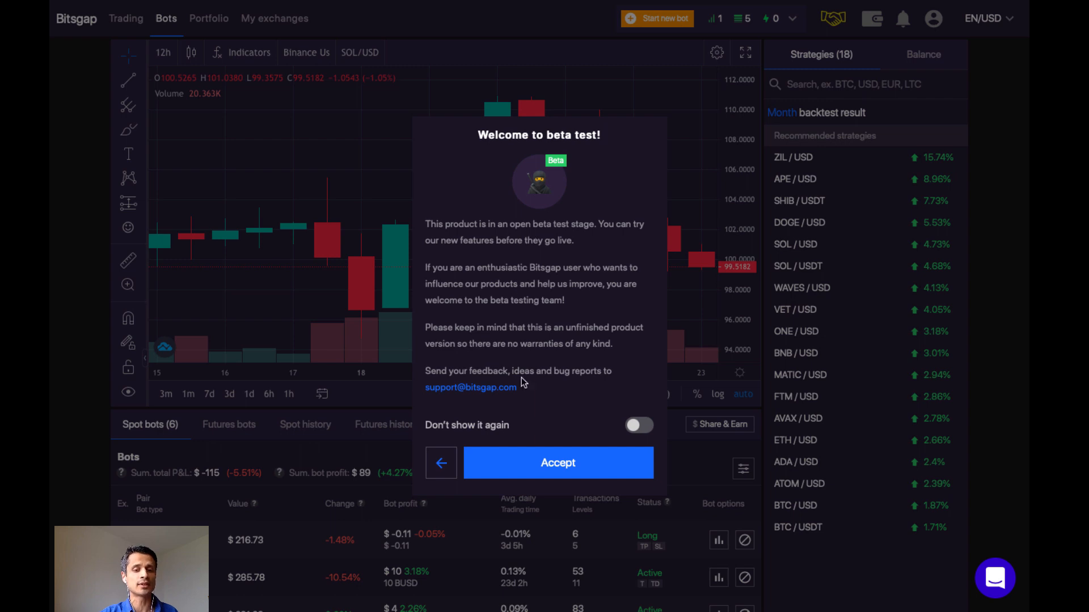
left_click(558, 463)
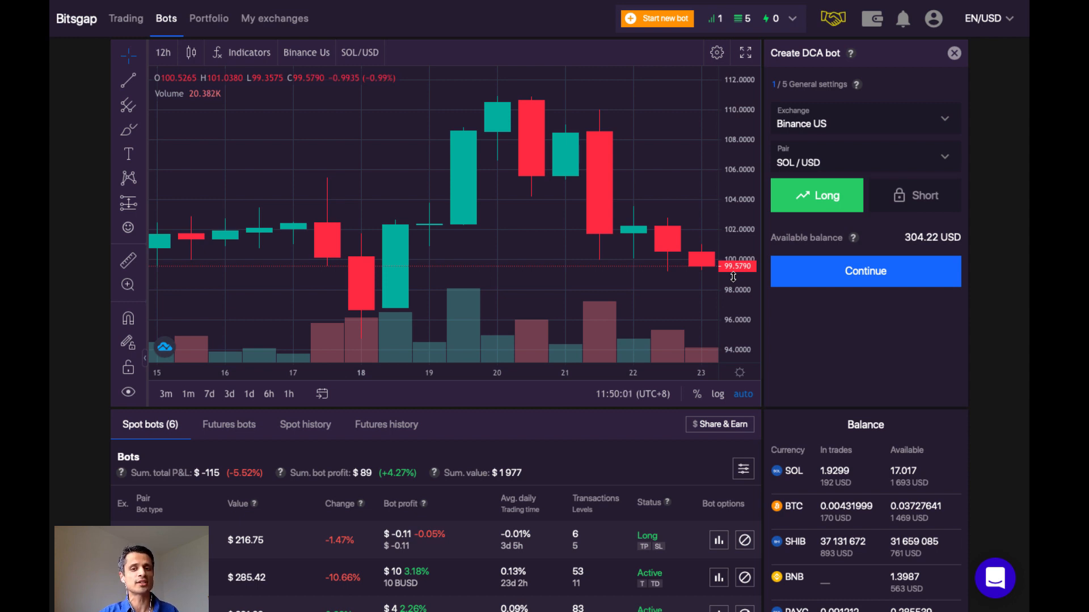
mouse_move(733, 279)
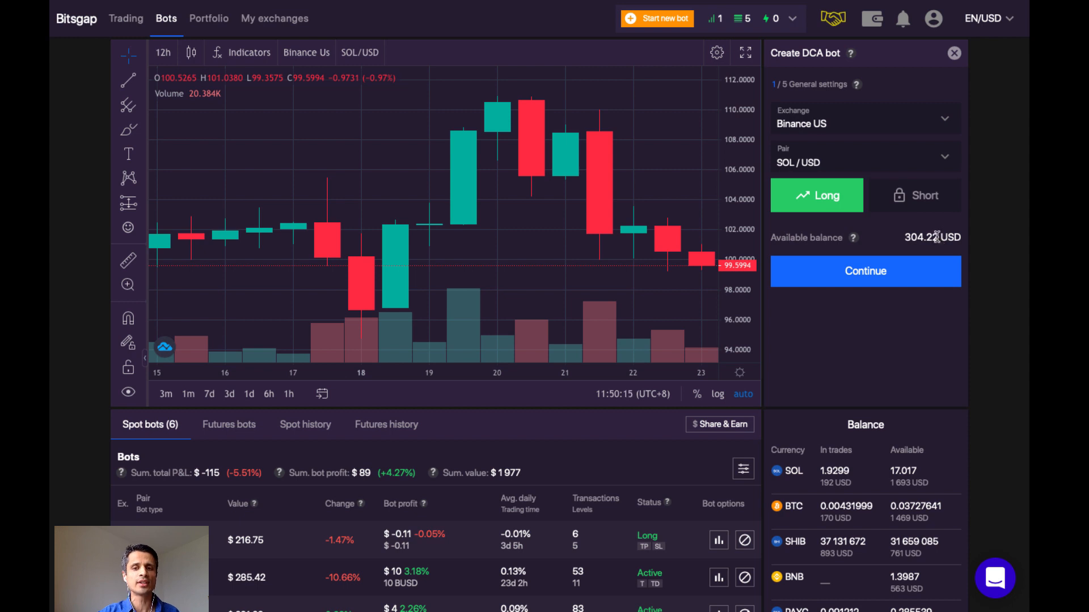
- Continue past SOL/USD Long on Binance US and make the first buy order indicator-based
left_click(864, 271)
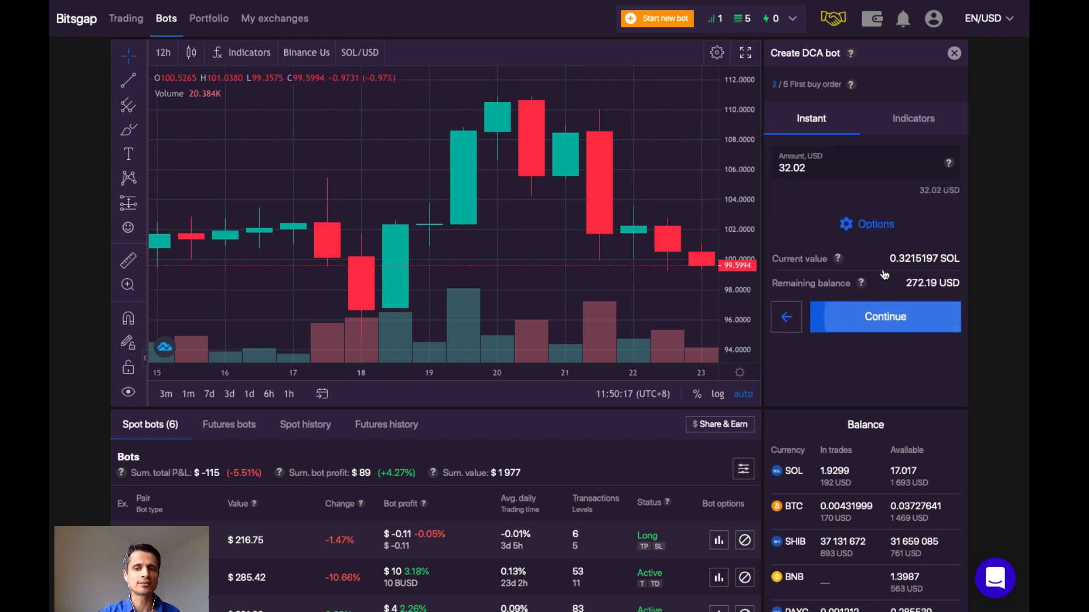
mouse_move(845, 197)
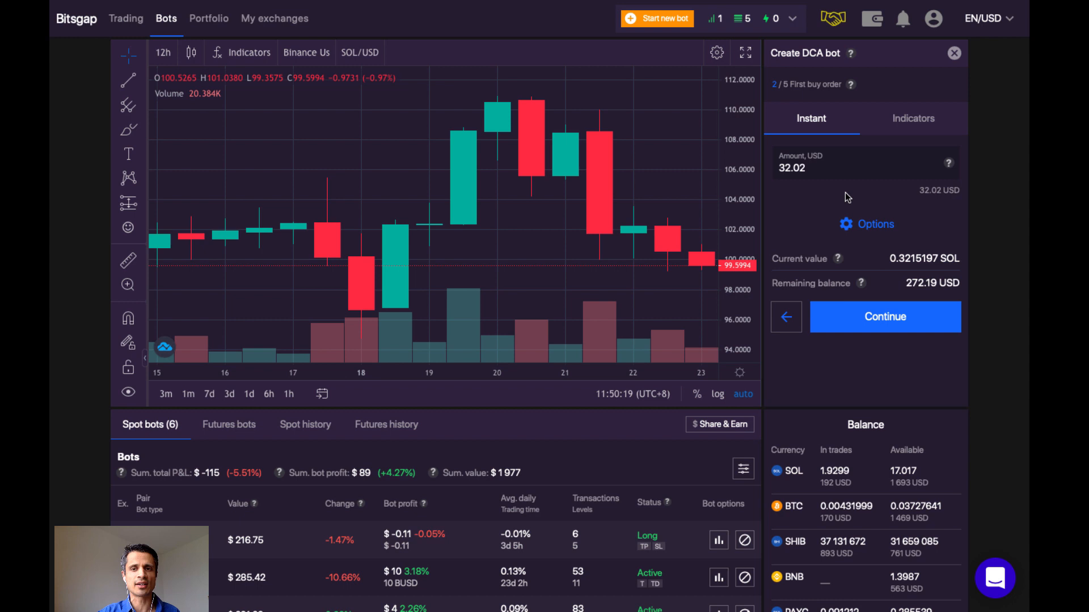
mouse_move(813, 138)
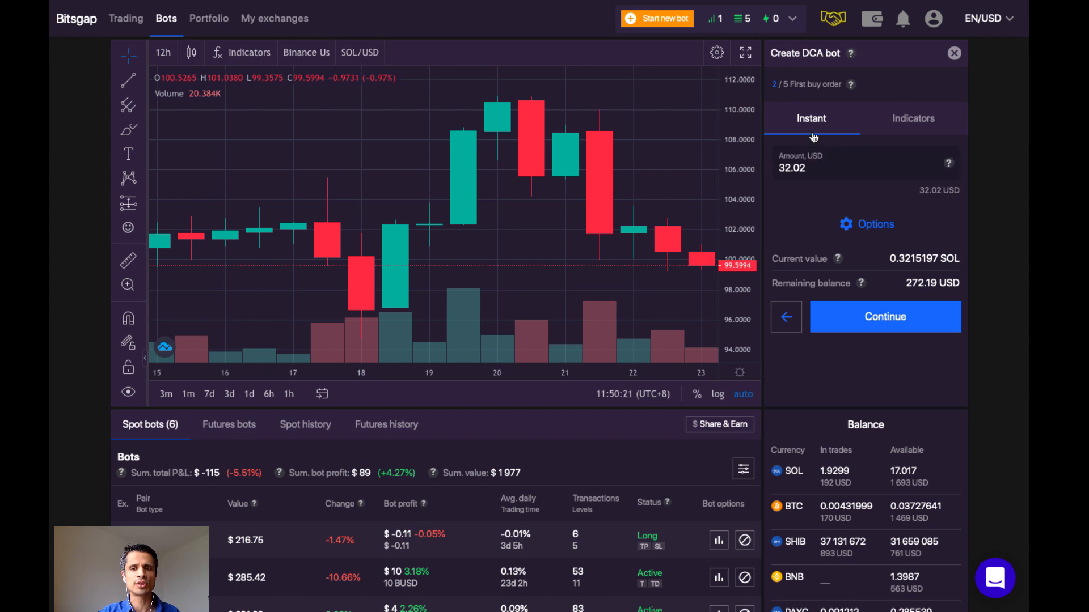
mouse_move(813, 129)
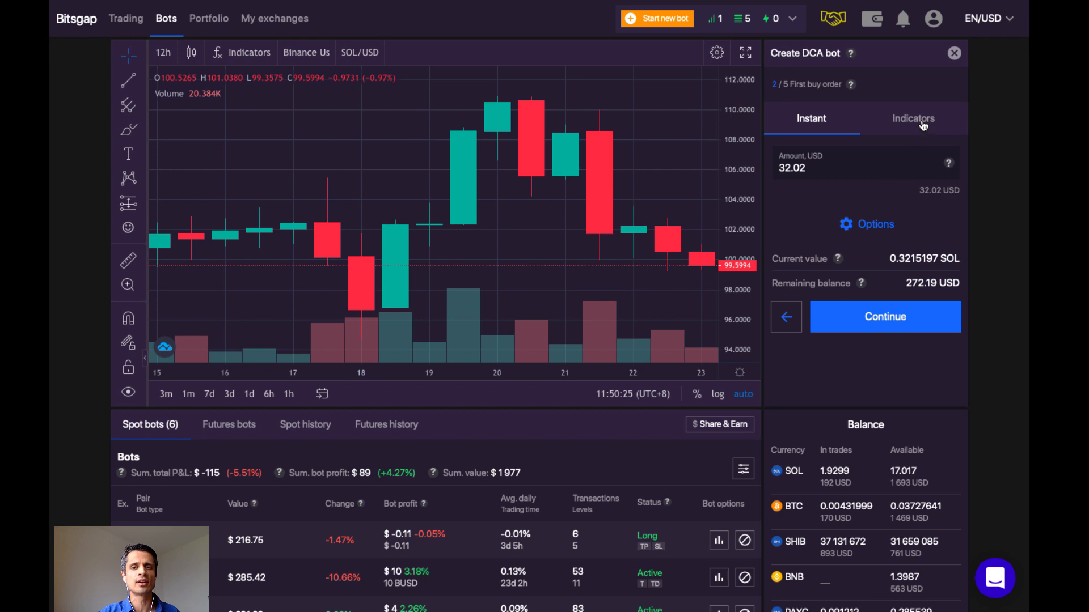
left_click(913, 118)
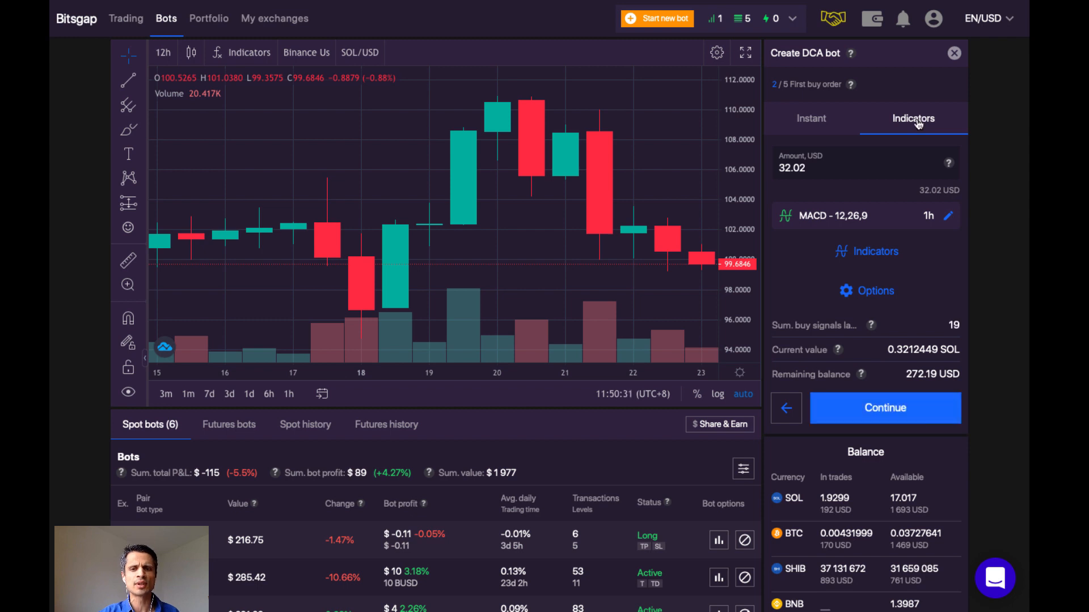
mouse_move(821, 232)
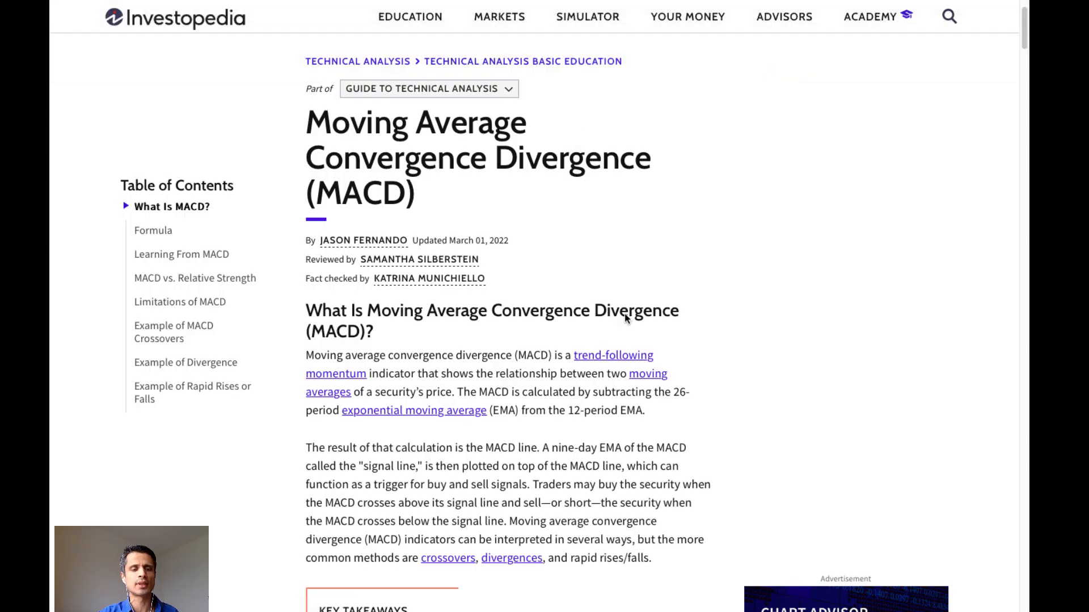
mouse_move(645, 291)
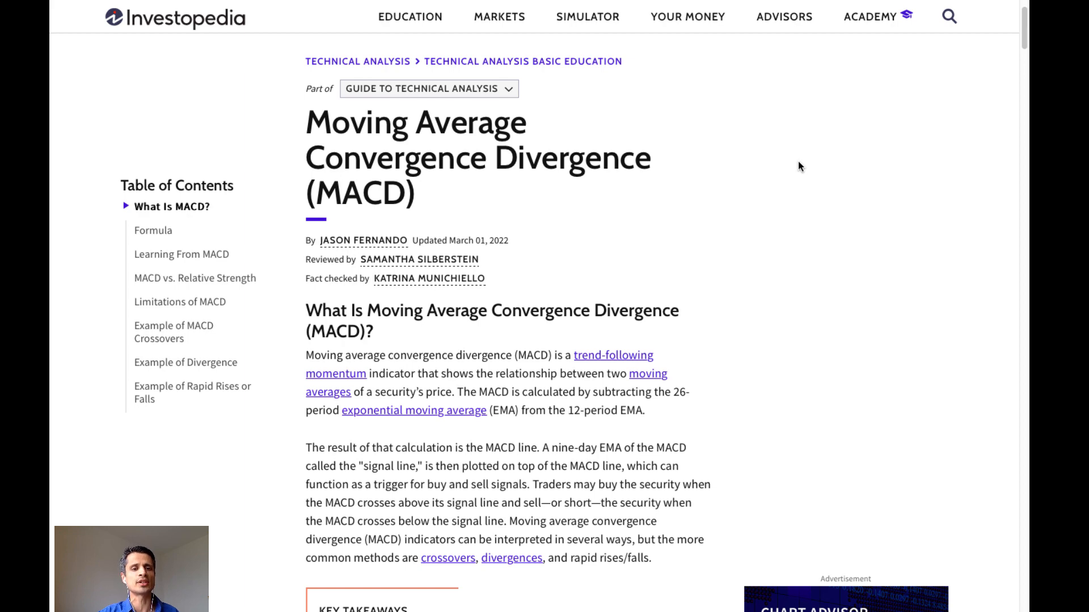
- Scroll the Investopedia MACD article down to its Key Takeaways box
scroll("down", 3)
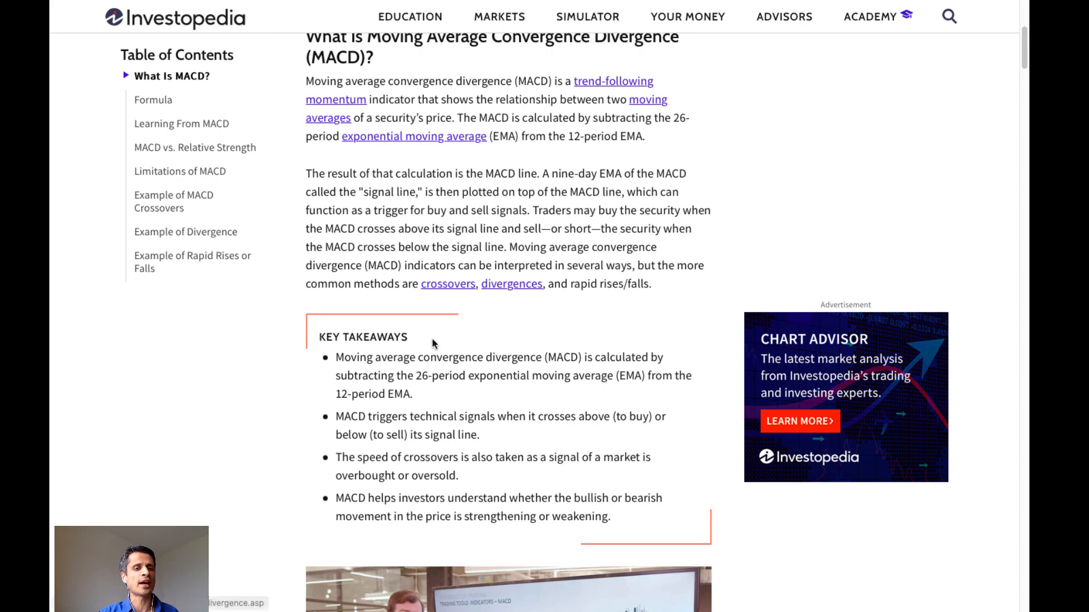
mouse_move(567, 373)
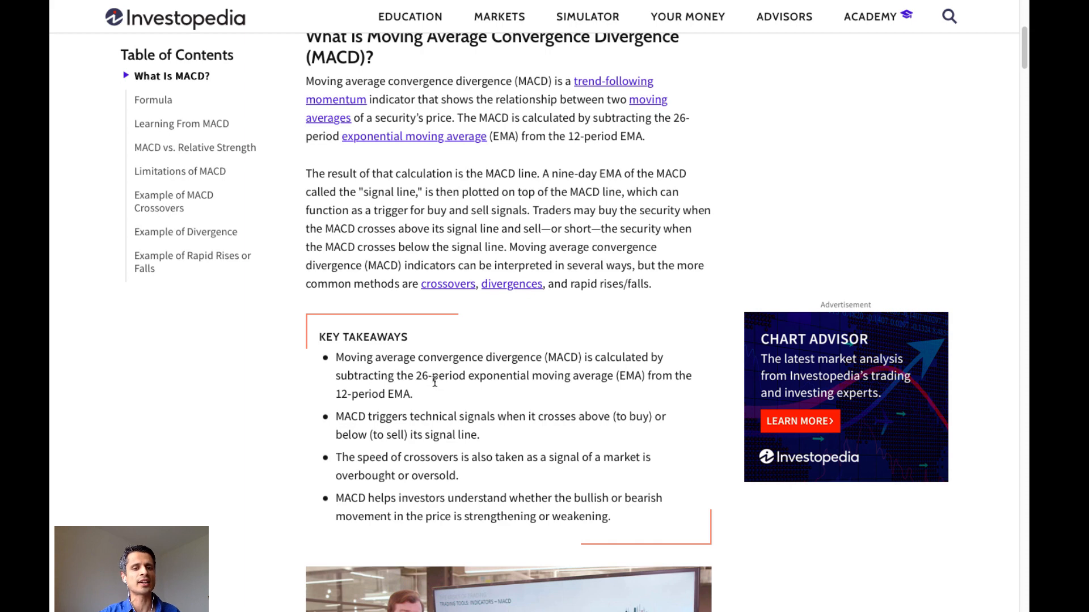
mouse_move(434, 386)
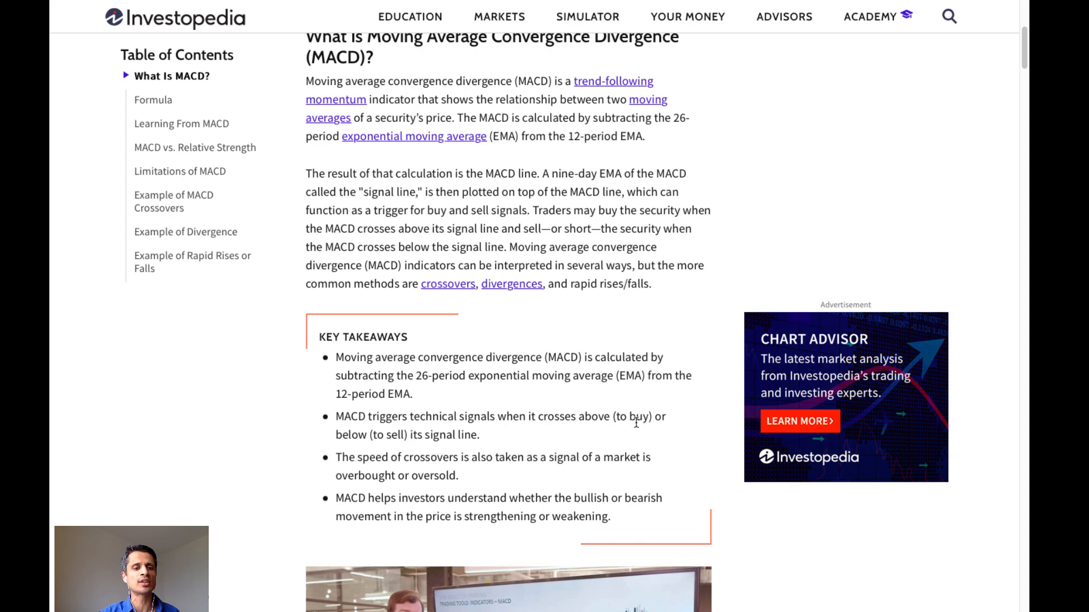
mouse_move(565, 432)
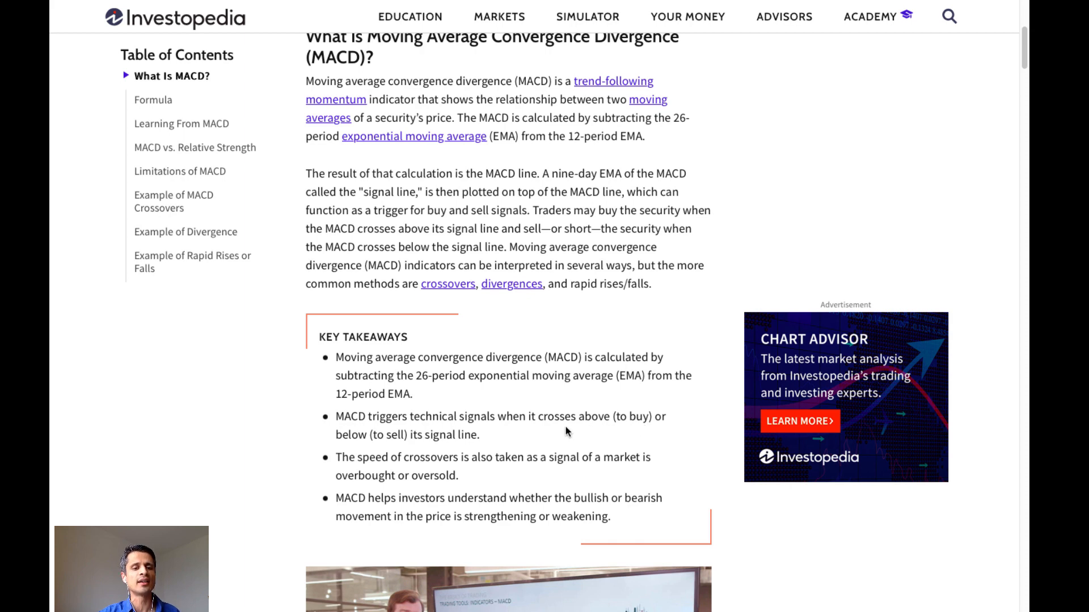
mouse_move(526, 467)
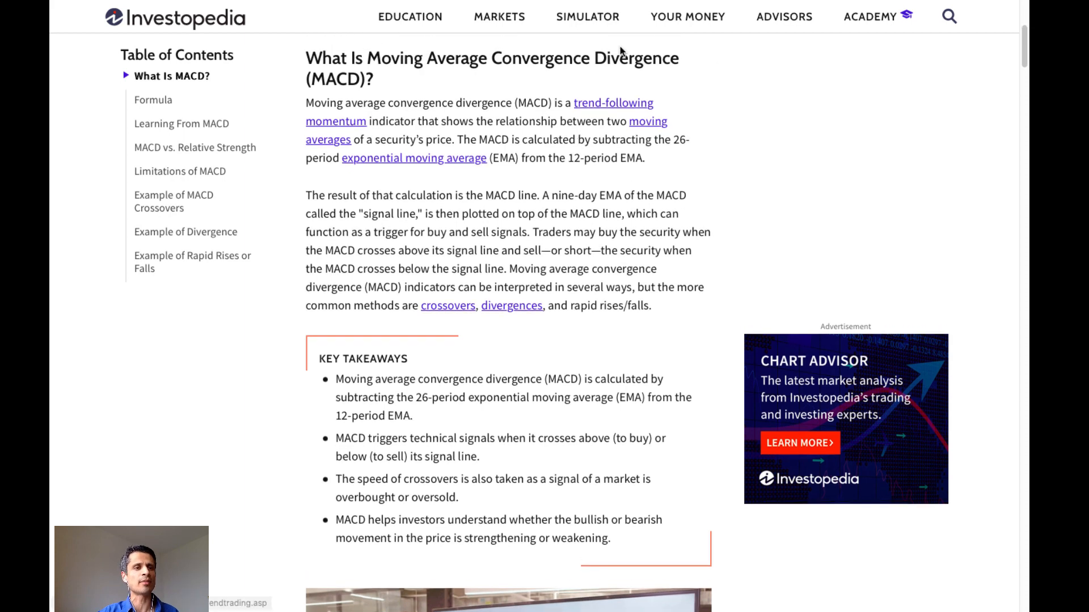
mouse_move(564, 46)
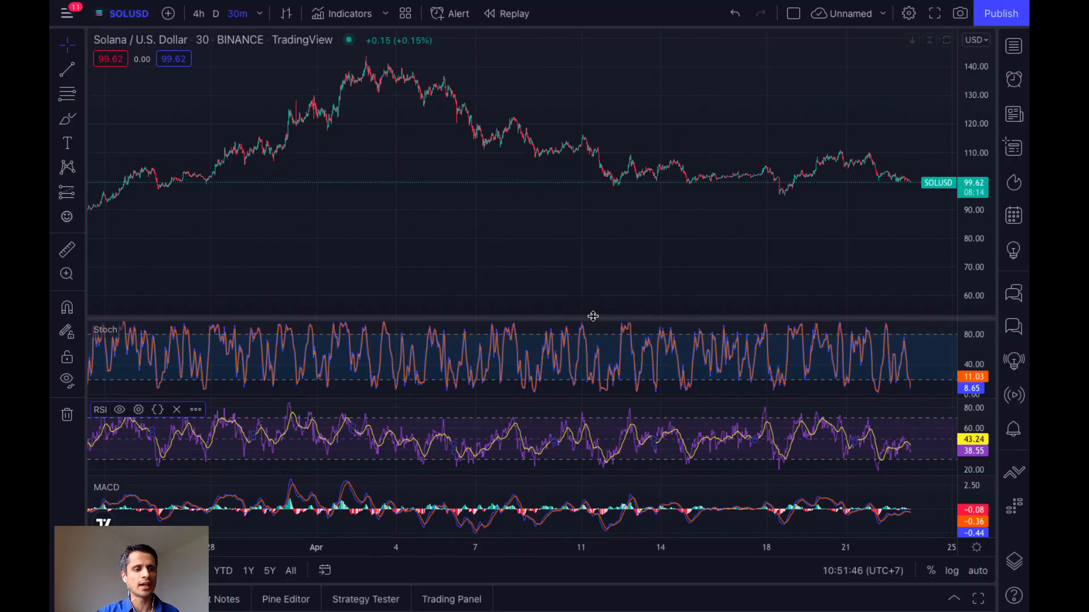
mouse_move(715, 512)
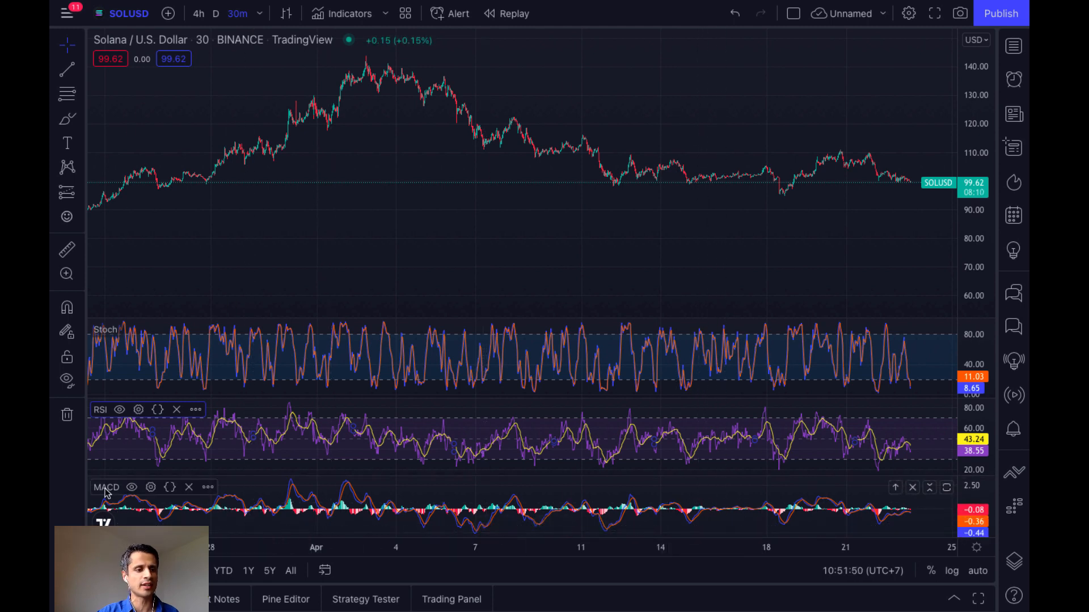
- Check the TradingView MACD inputs 12, 26, 9 and cancel the settings dialog
left_click(151, 486)
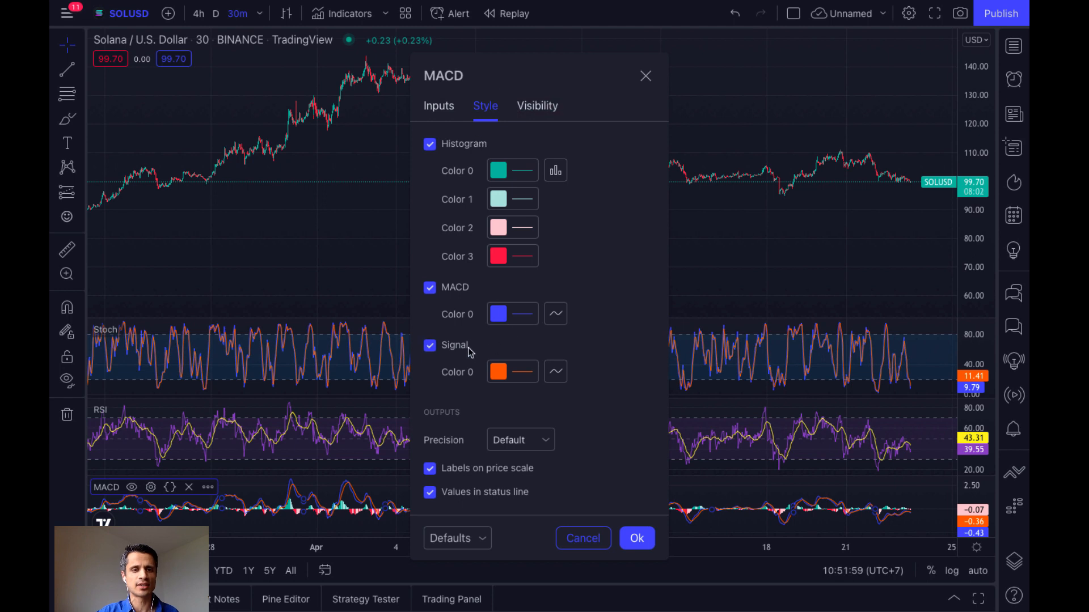
mouse_move(497, 346)
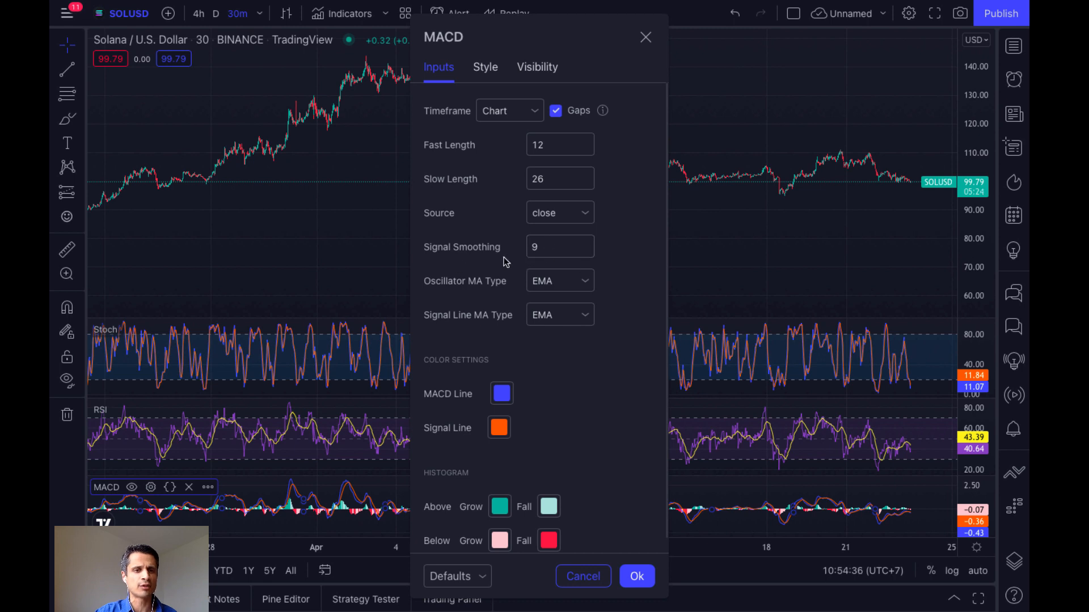
left_click(582, 576)
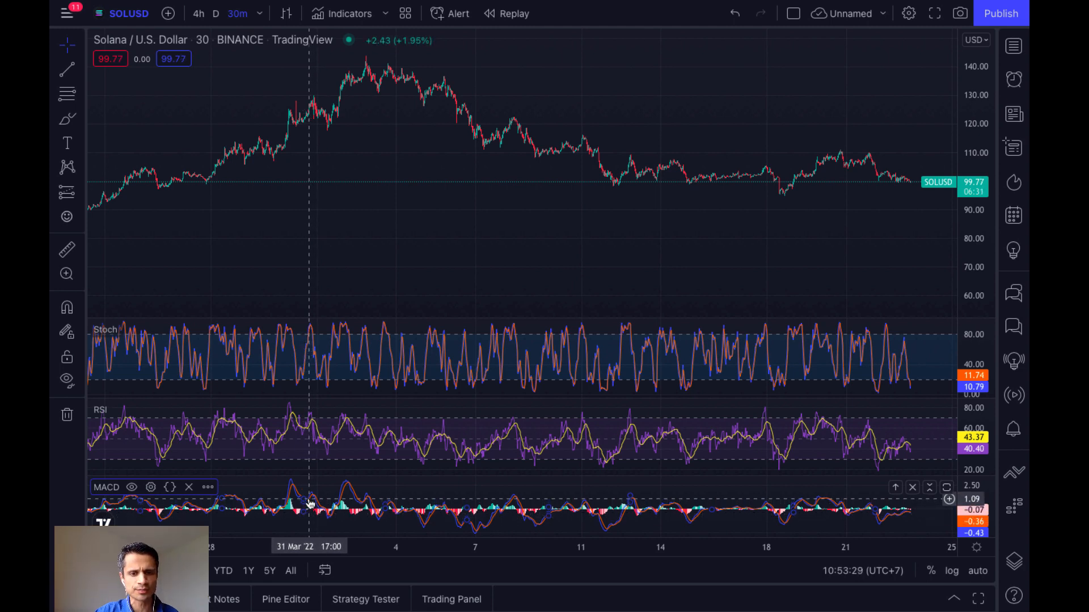
mouse_move(703, 492)
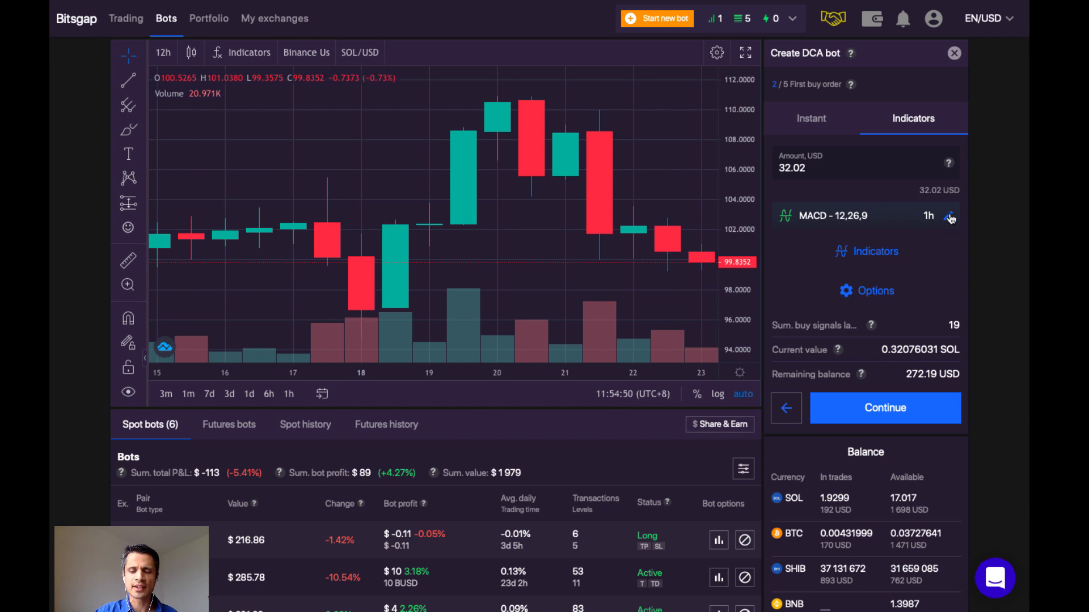
- Add the MACD 12,26,9 one-hour condition and start a new indicator entry
left_click(949, 216)
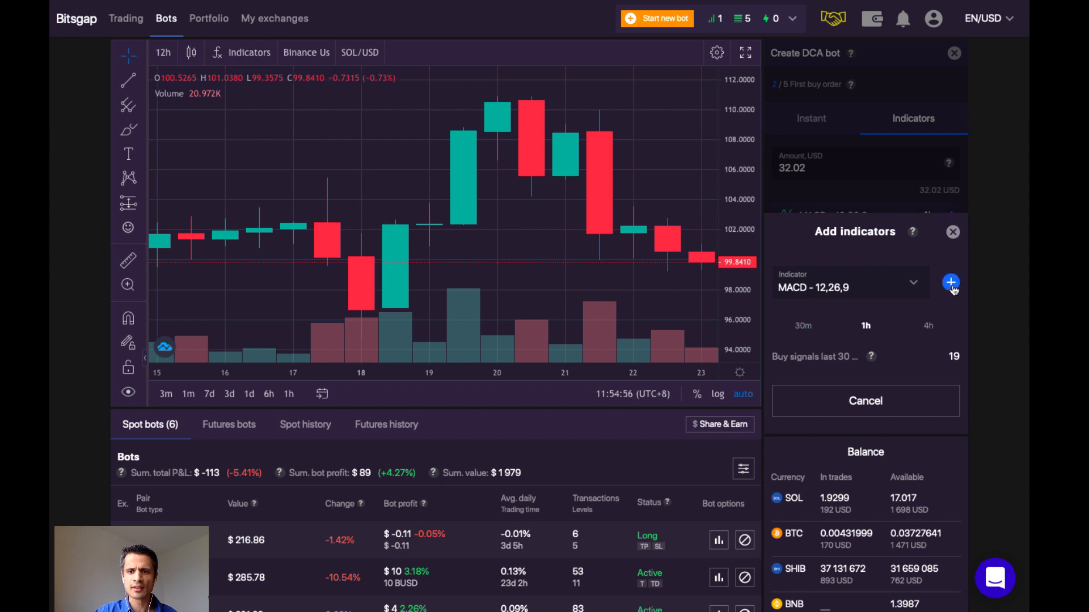
left_click(950, 282)
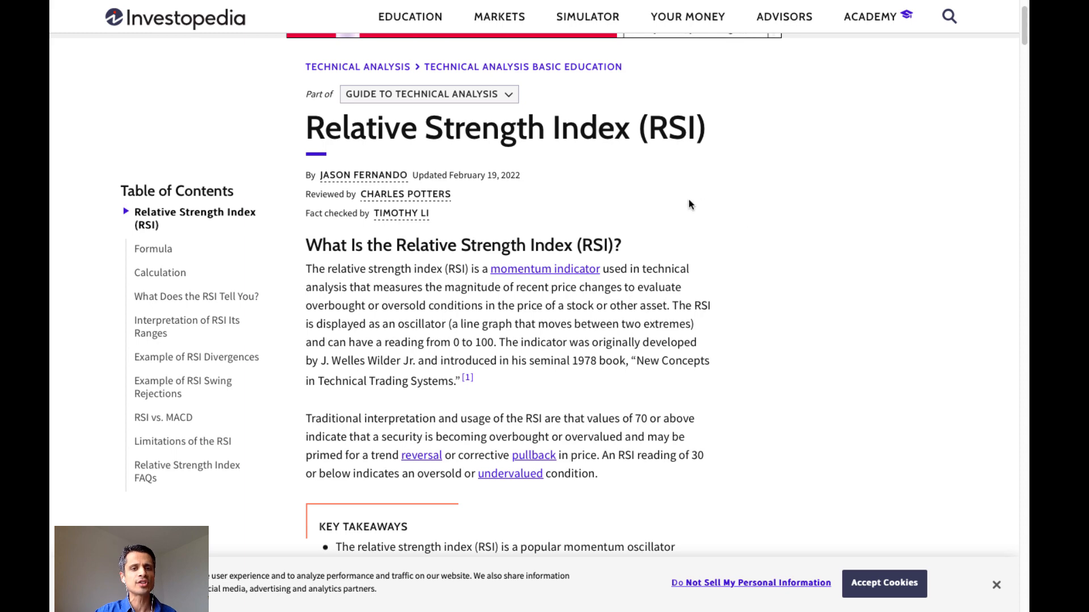
- Scroll the RSI article past Key Takeaways to the 14-period formula example
scroll("down", 3)
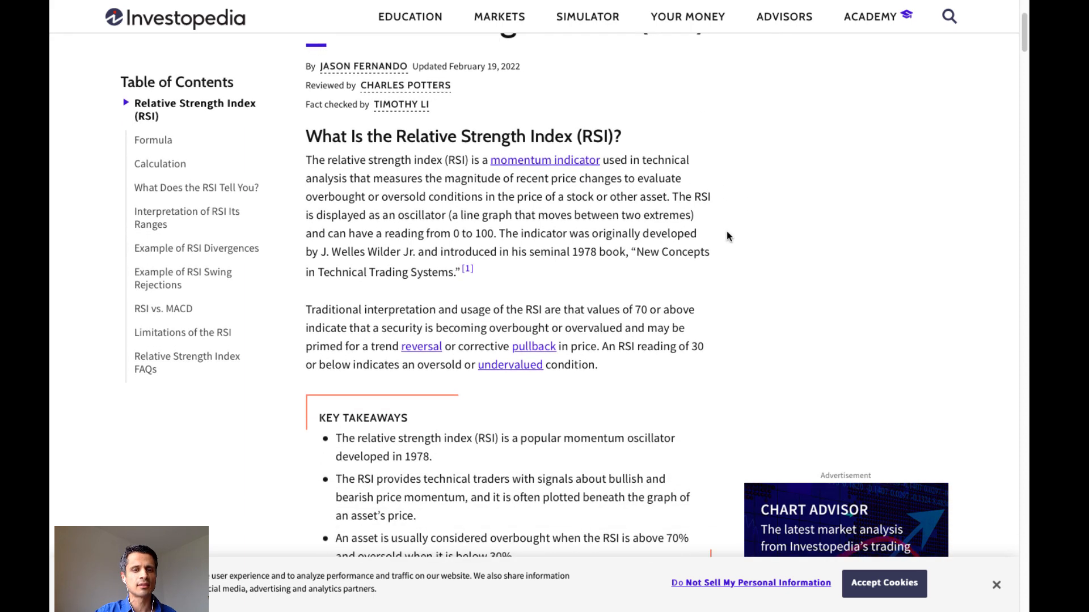
scroll("down", 3)
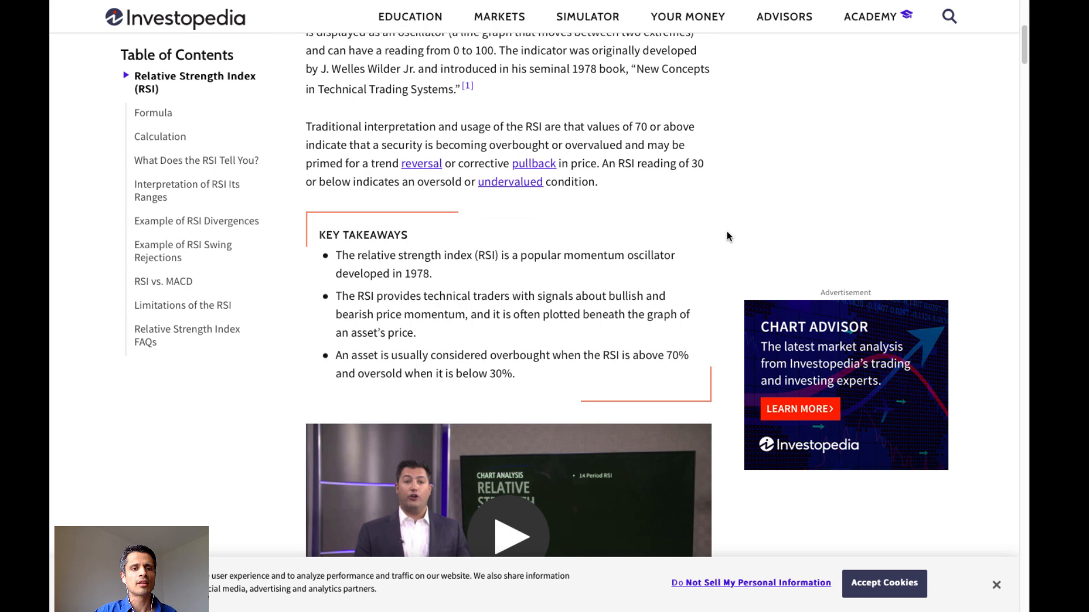
mouse_move(573, 270)
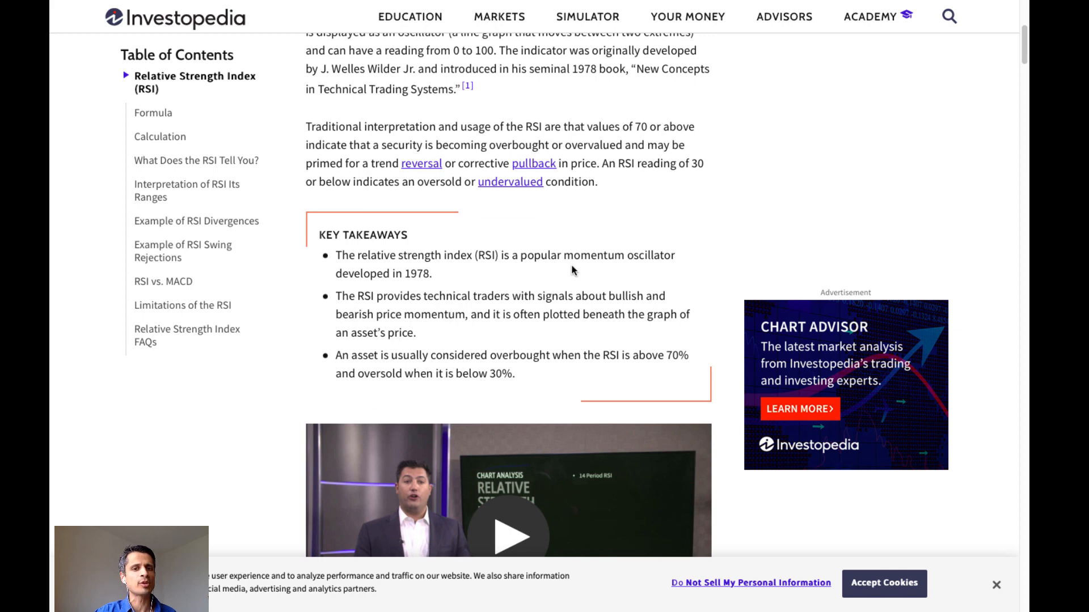
mouse_move(411, 294)
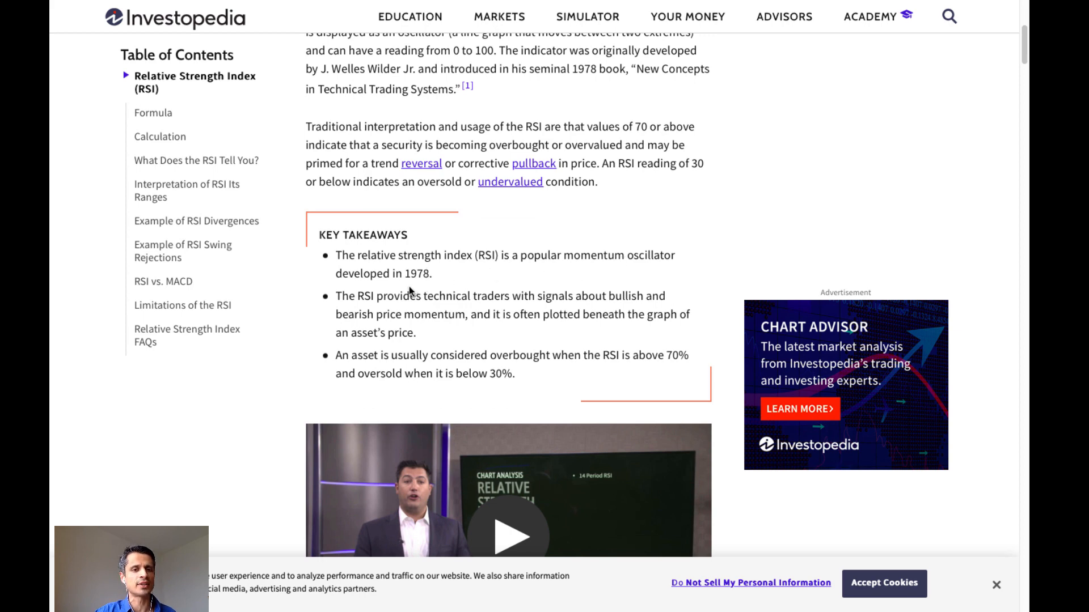
mouse_move(455, 279)
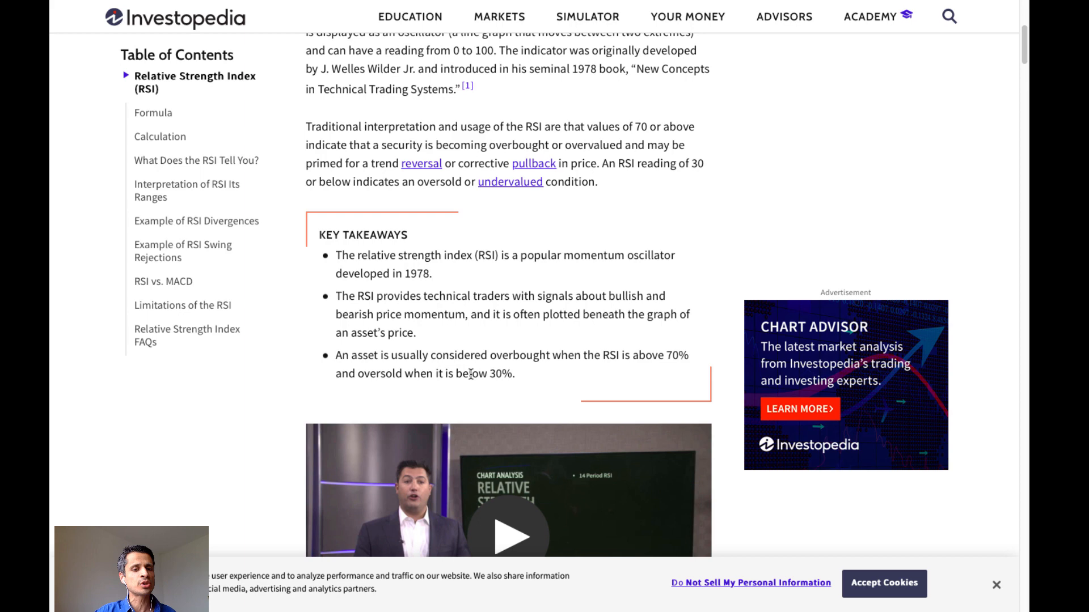
mouse_move(632, 372)
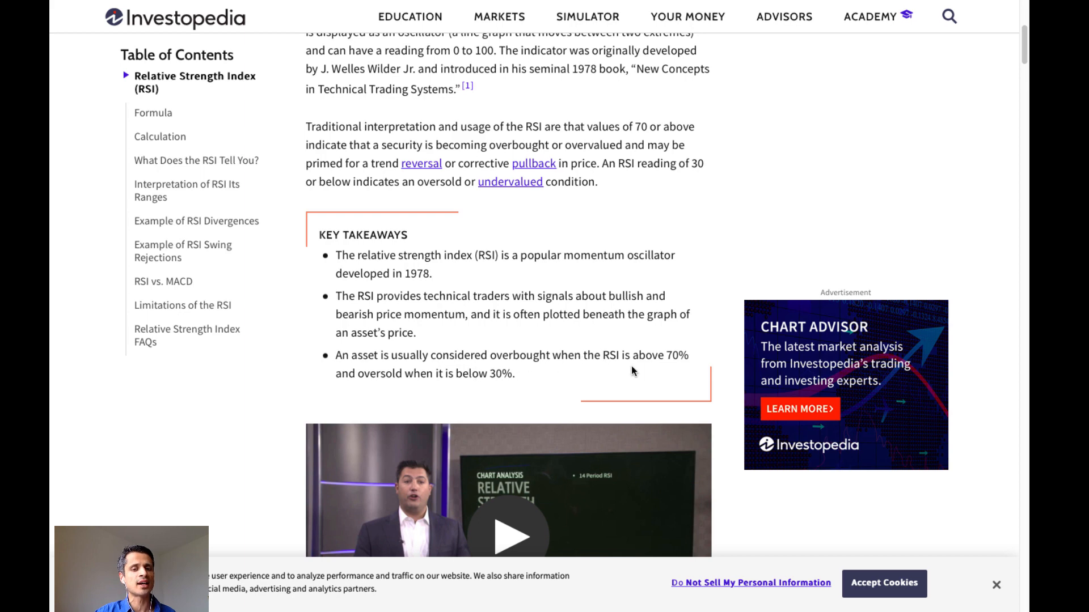
mouse_move(551, 380)
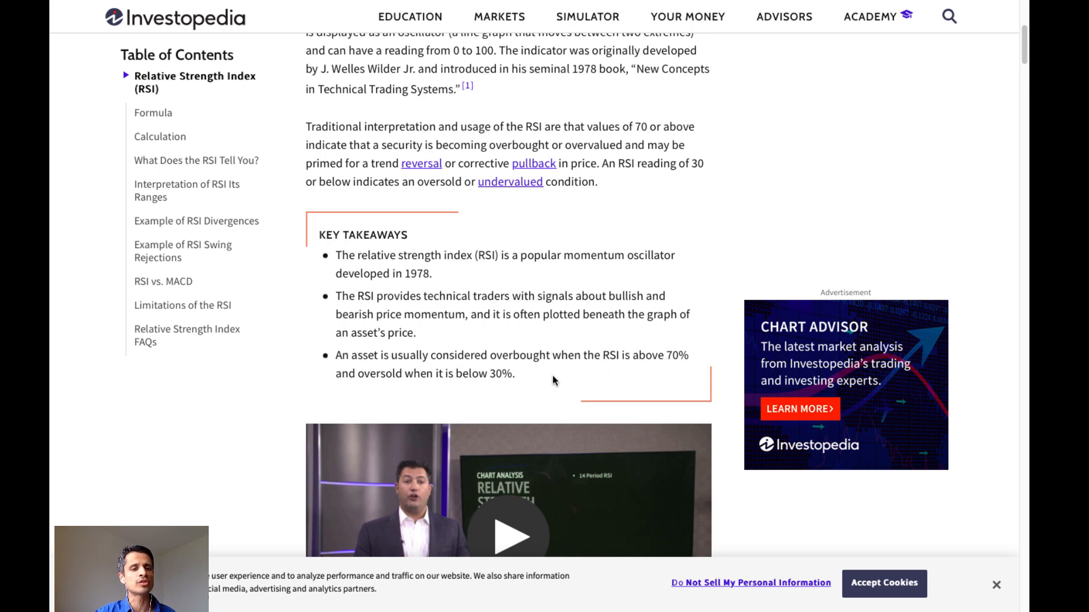
mouse_move(528, 387)
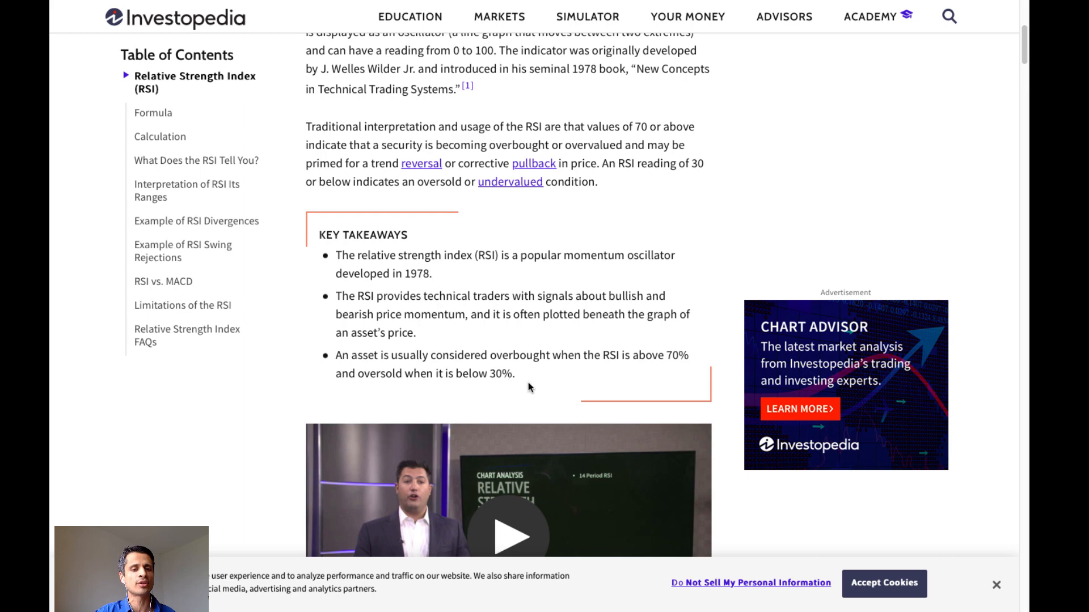
scroll("down", 3)
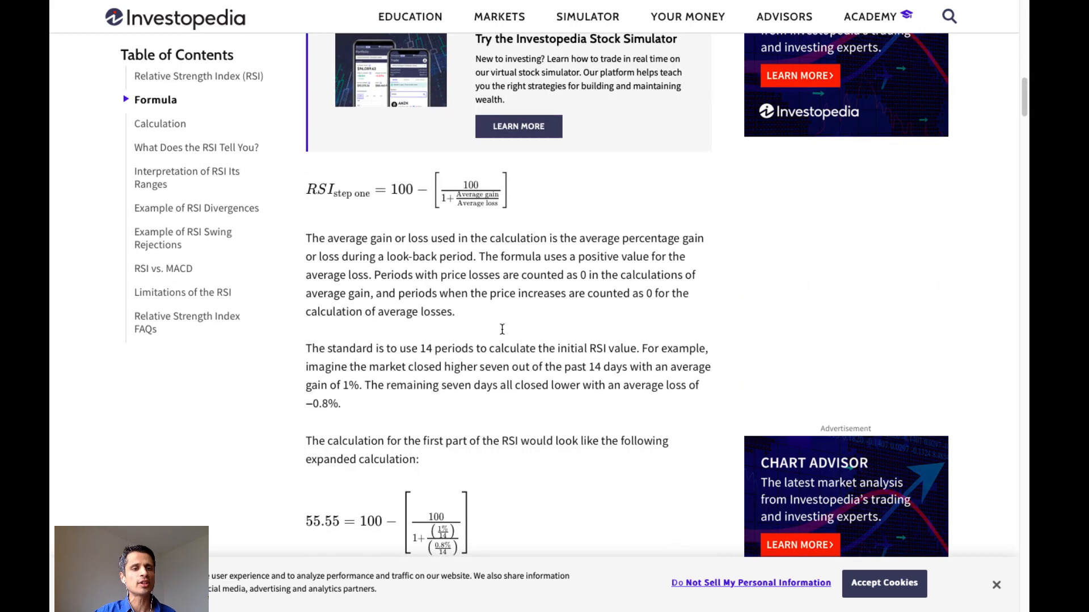
mouse_move(421, 204)
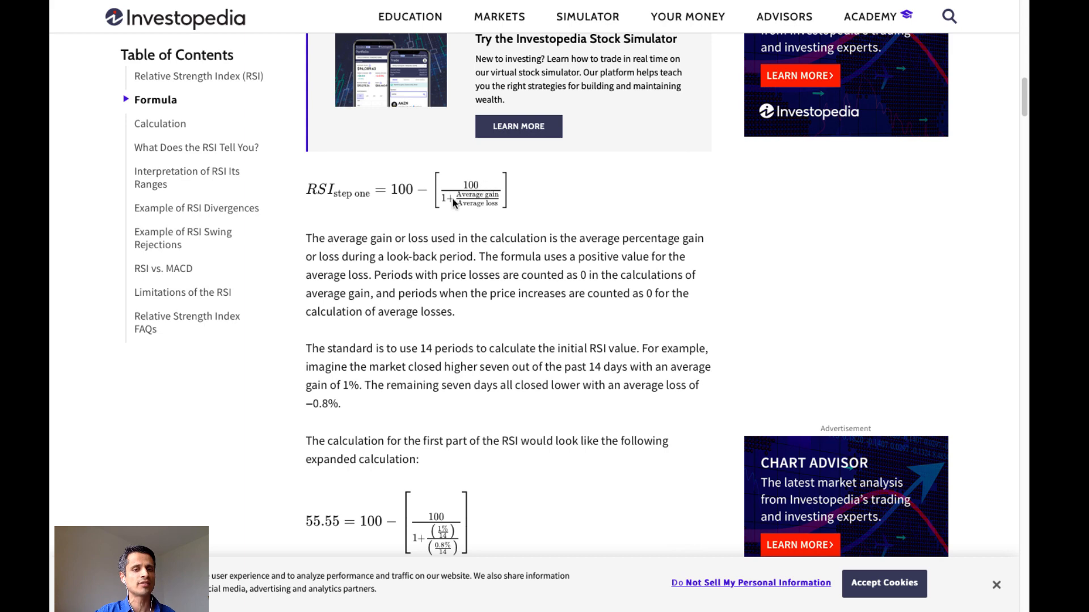
mouse_move(517, 232)
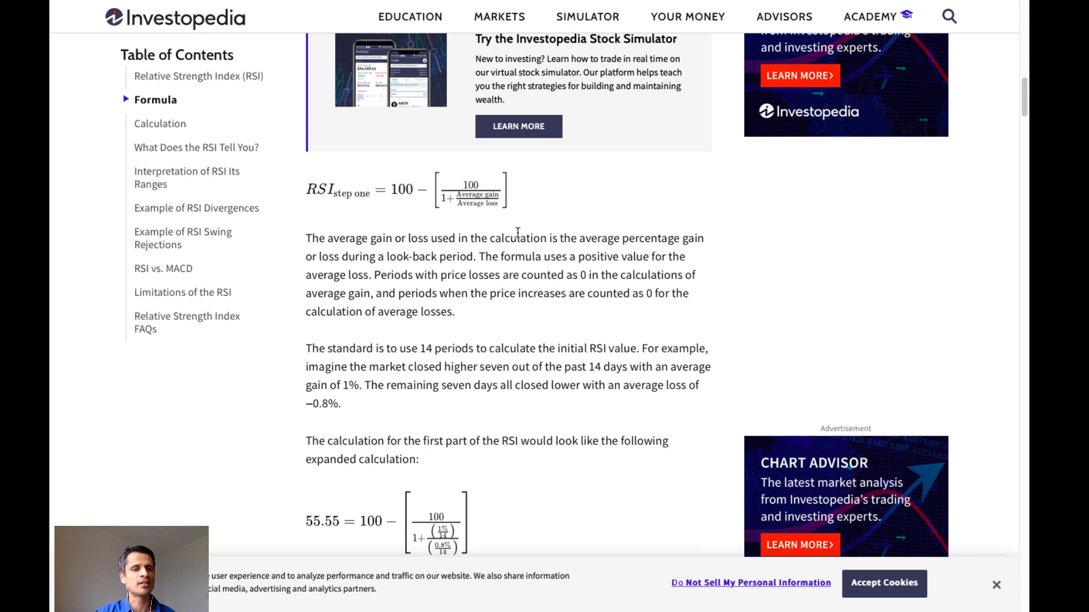
scroll("down", 3)
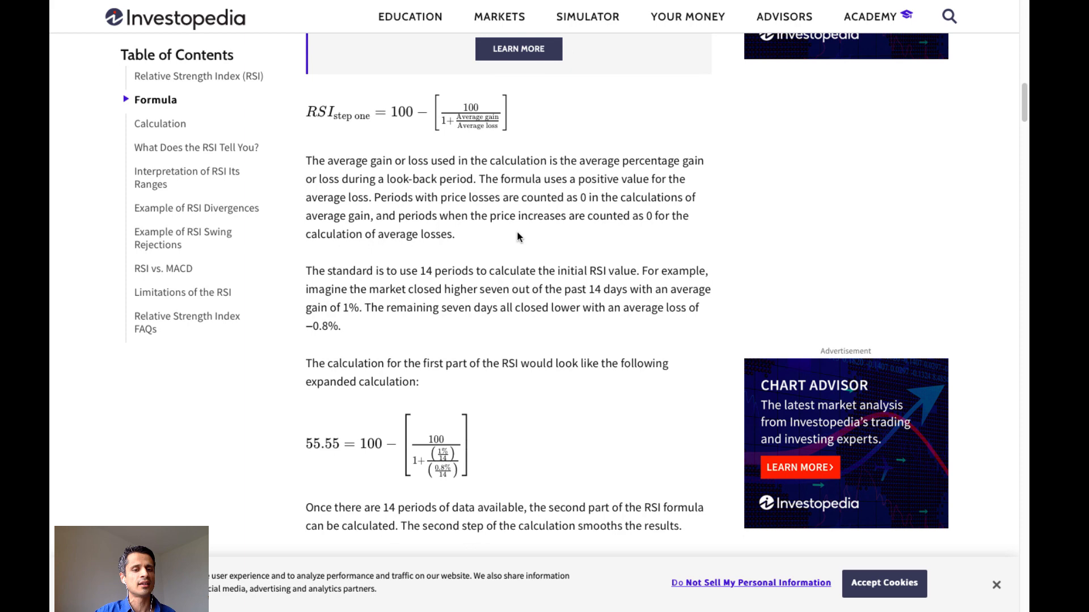
mouse_move(450, 467)
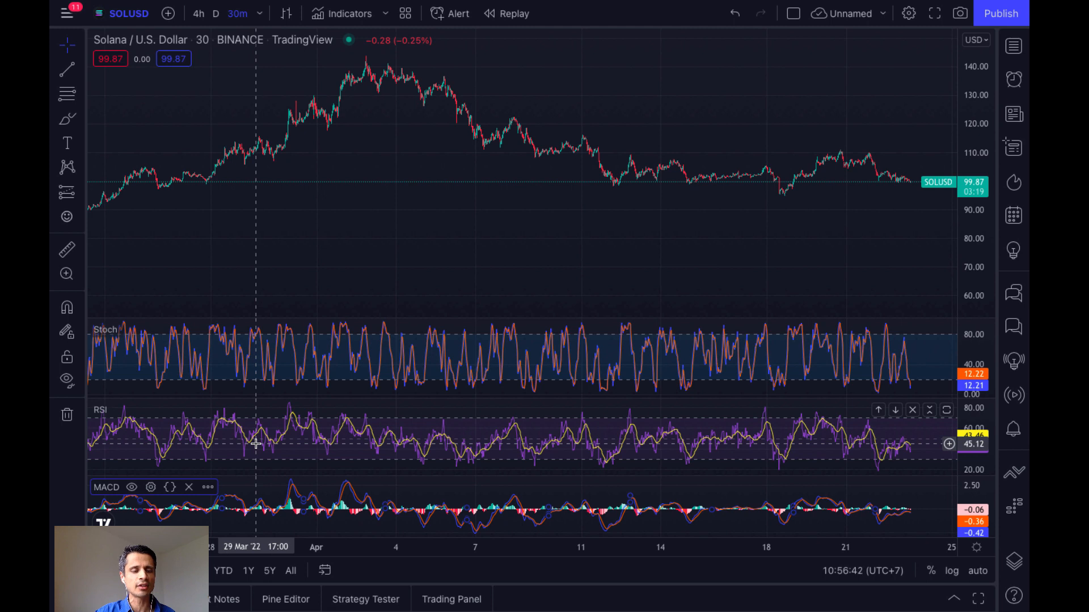
mouse_move(367, 452)
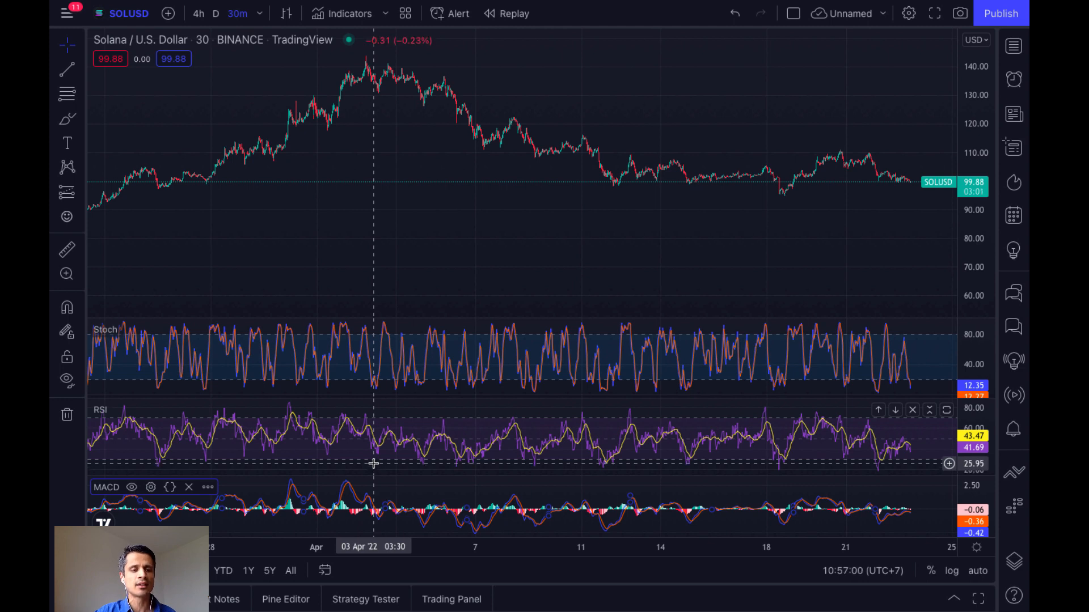
mouse_move(395, 422)
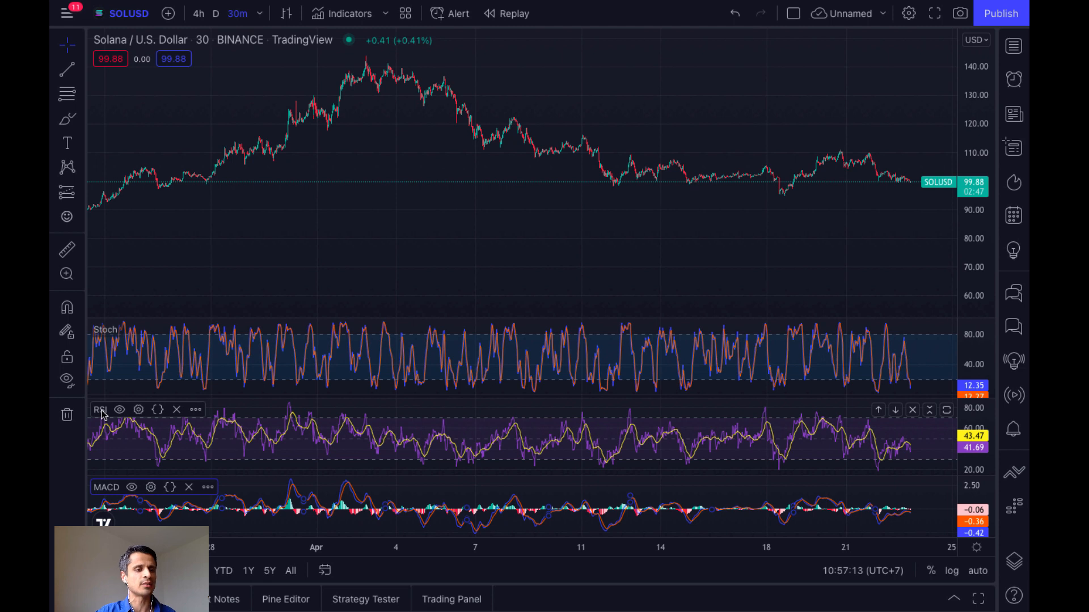
- Check RSI length 14 and the 70/50/30 bands in TradingView, then close settings
left_click(138, 409)
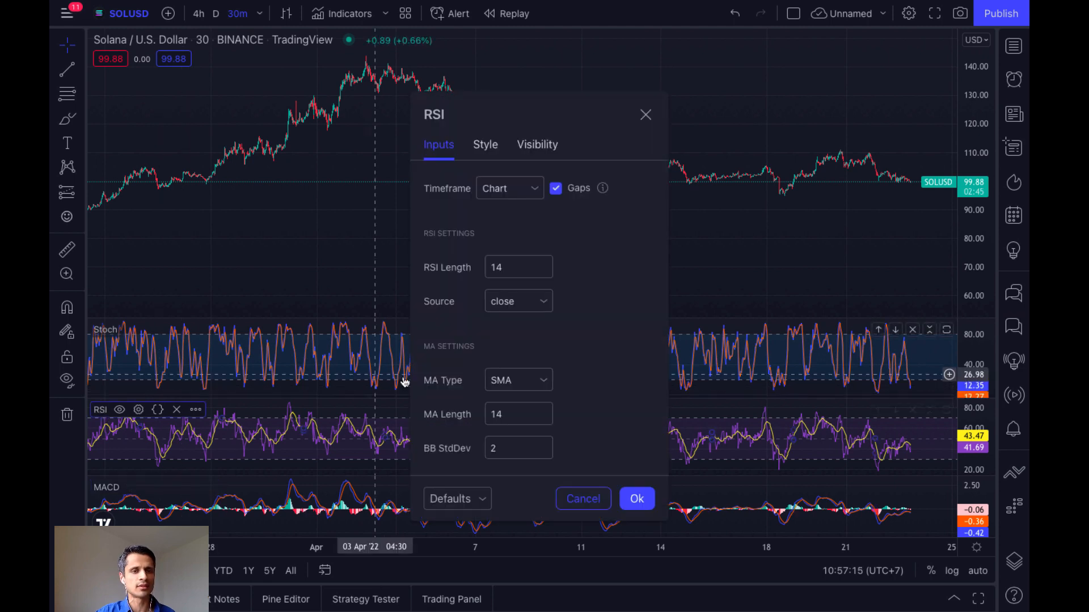
mouse_move(620, 278)
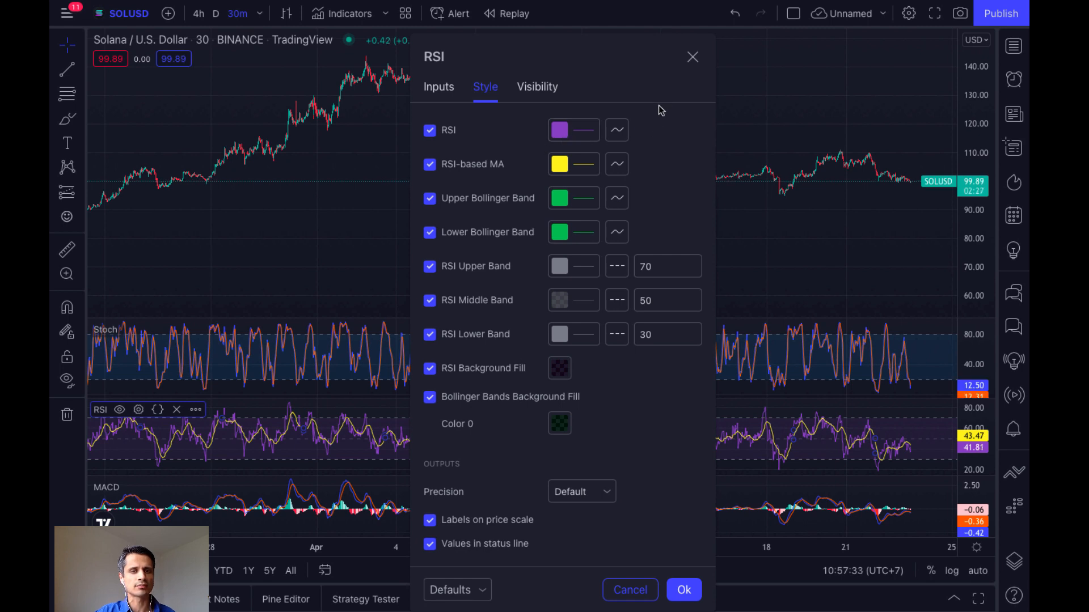
left_click(691, 57)
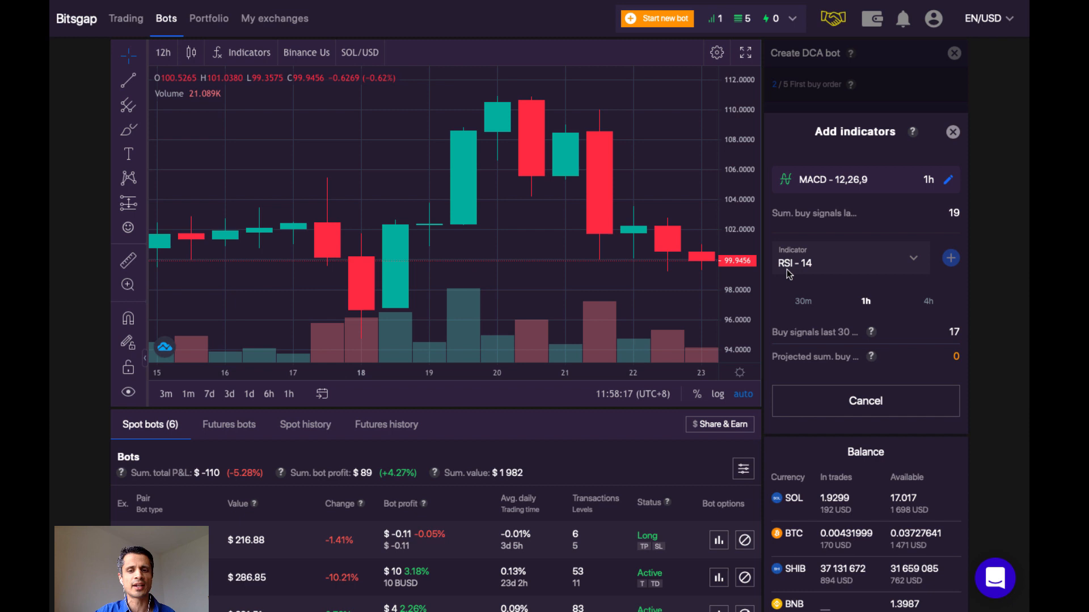
mouse_move(871, 356)
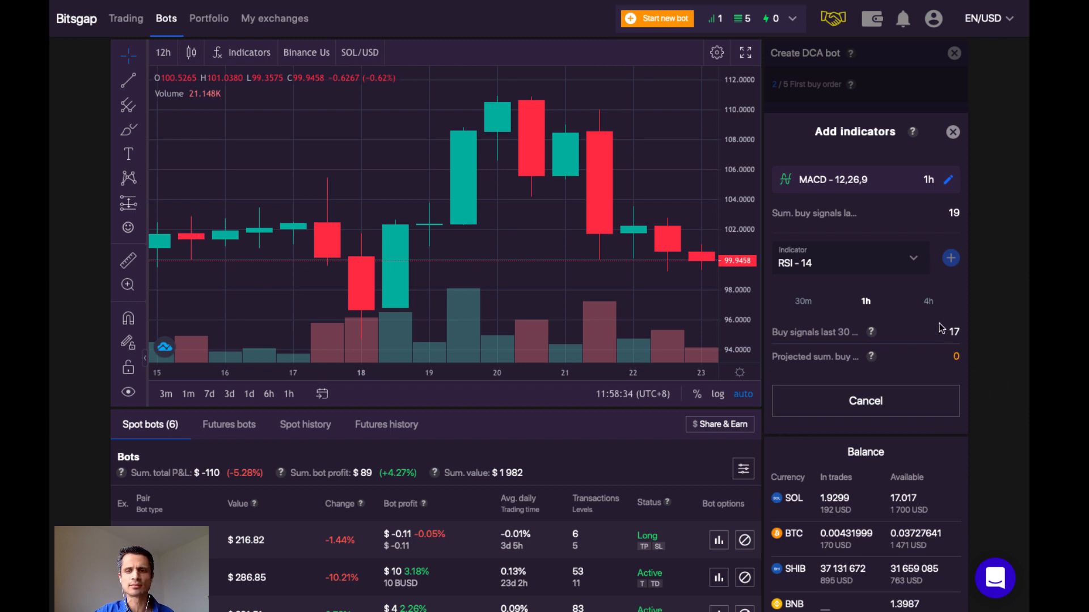
mouse_move(891, 307)
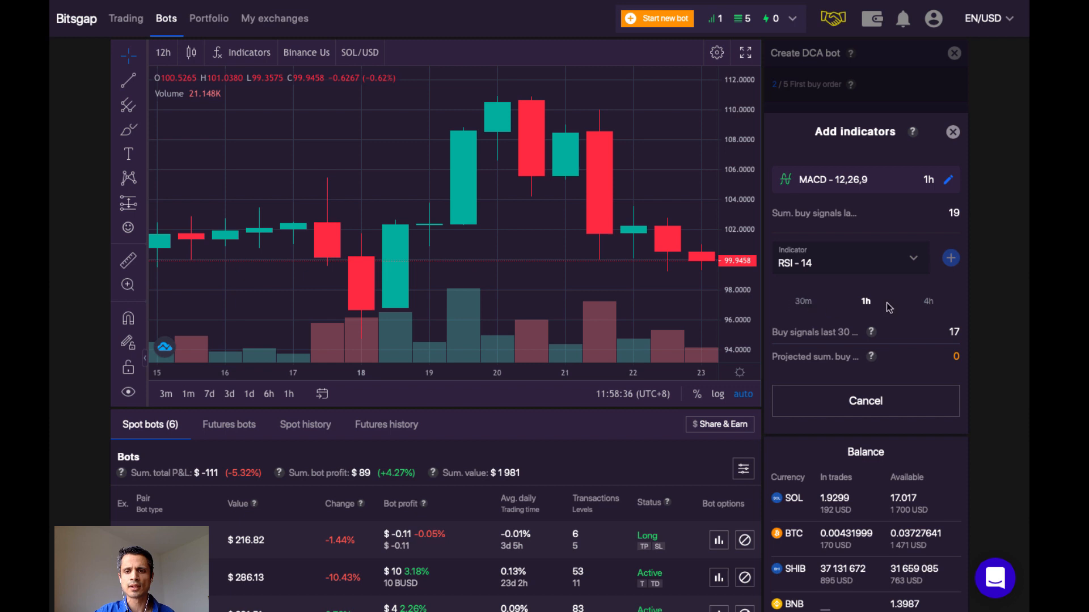
mouse_move(831, 311)
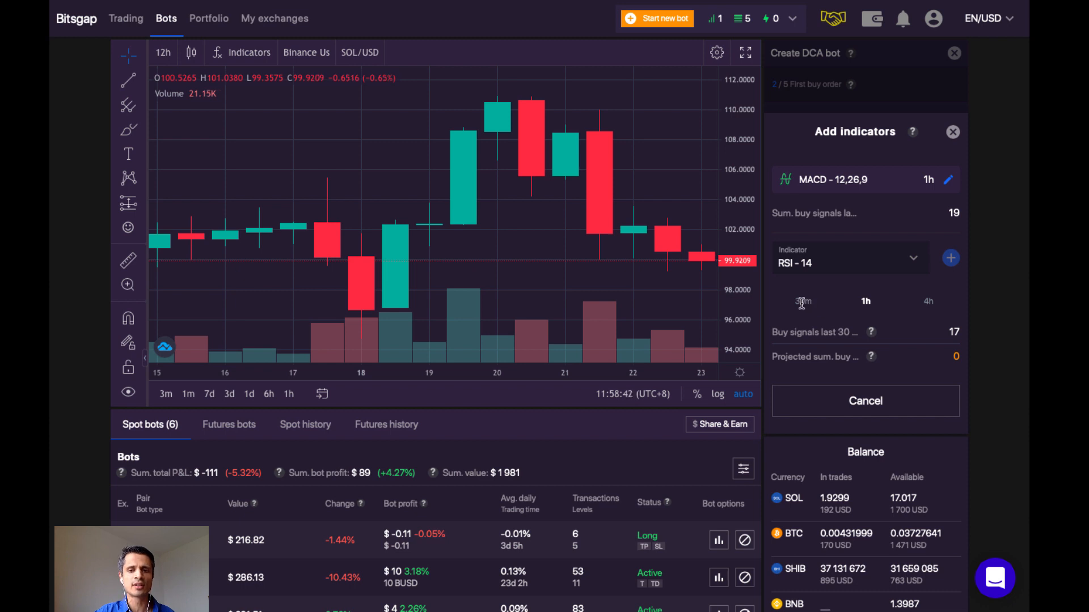
- Add RSI-14 on a 5-minute timeframe and select Stochastic 14,3,3 as the next indicator
left_click(865, 301)
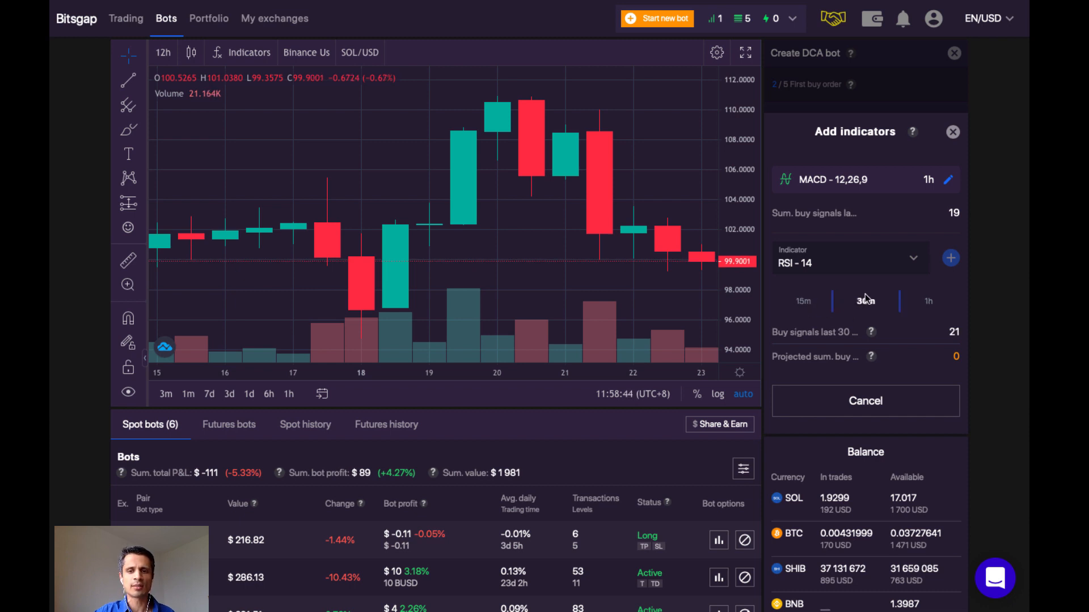
left_click(865, 301)
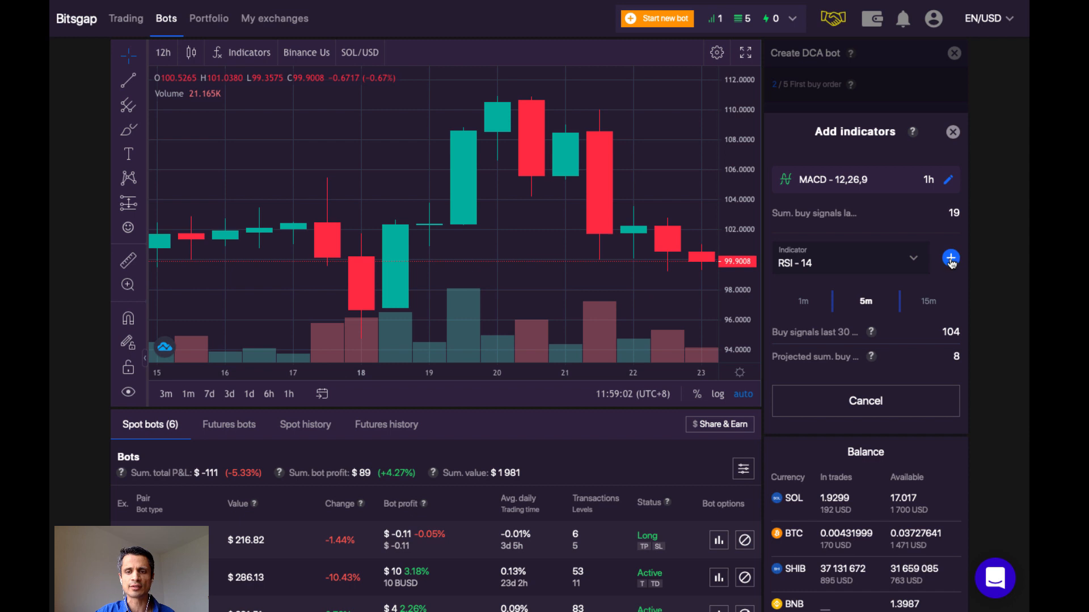
left_click(951, 257)
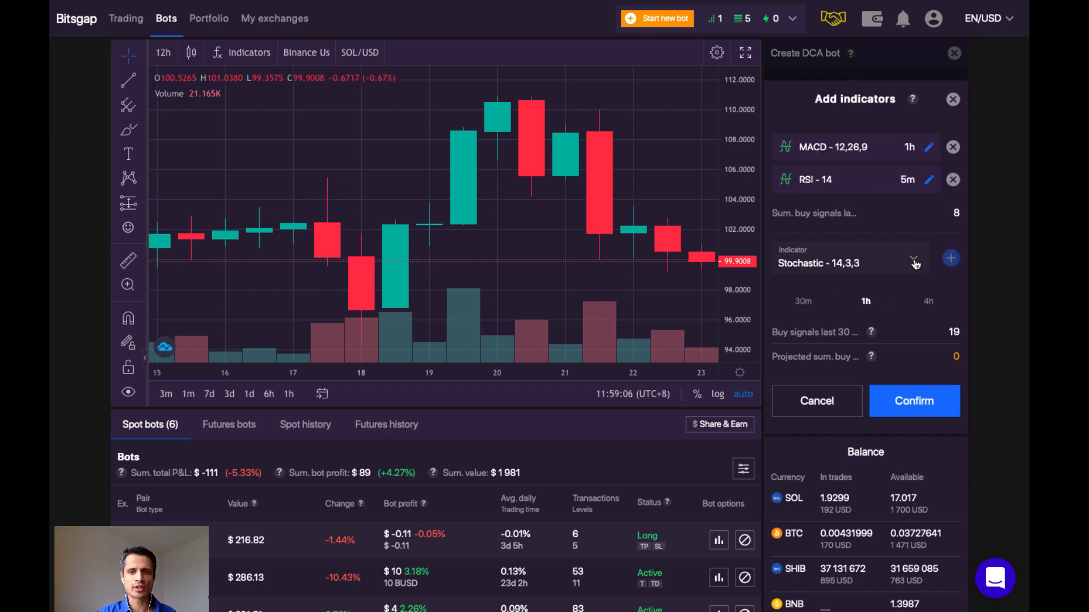
left_click(913, 262)
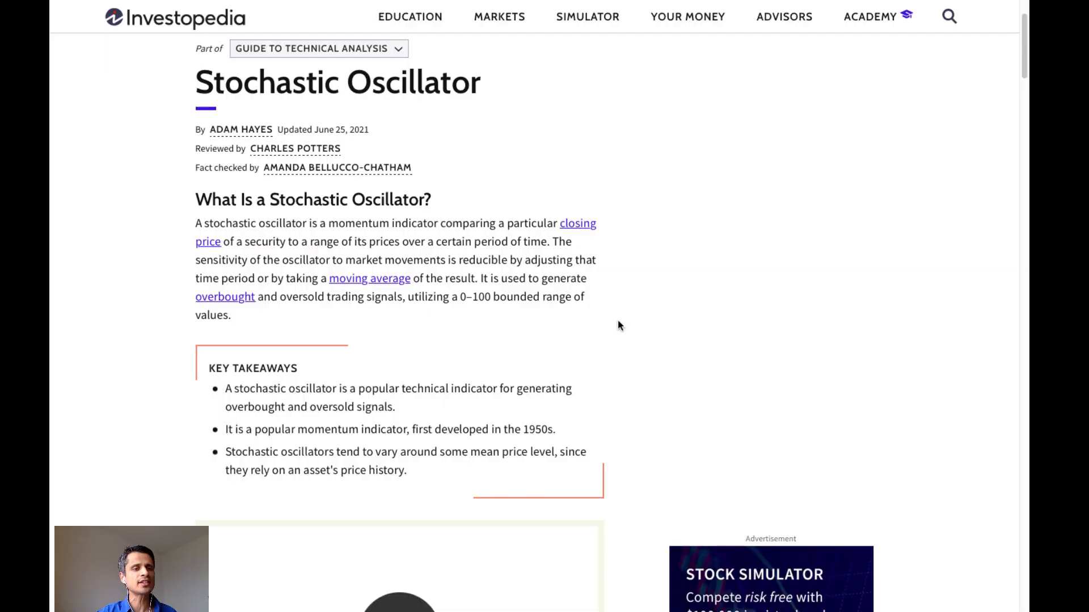
mouse_move(463, 339)
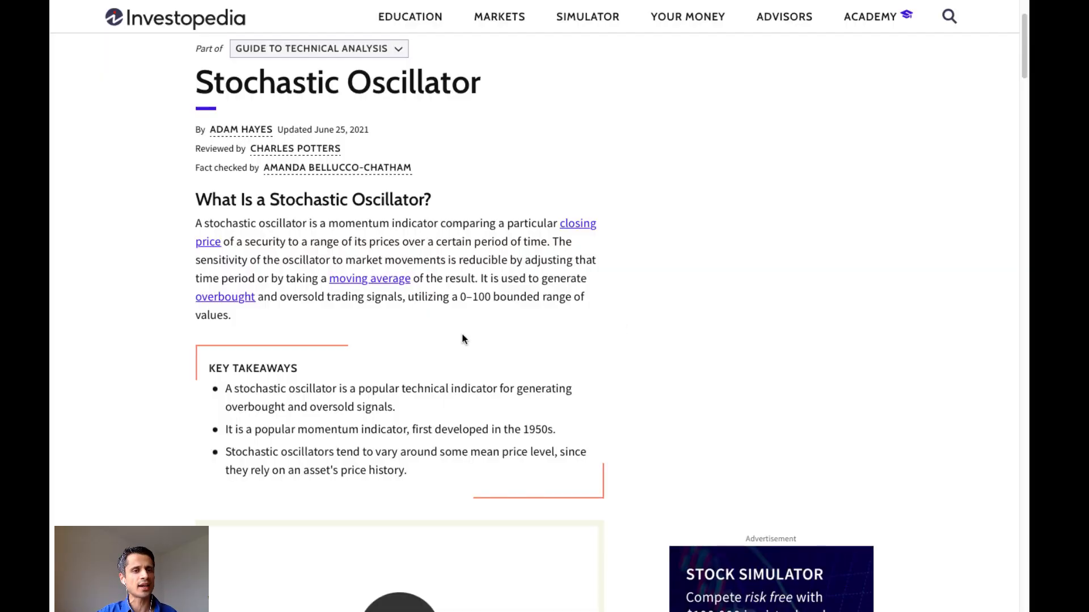
mouse_move(347, 393)
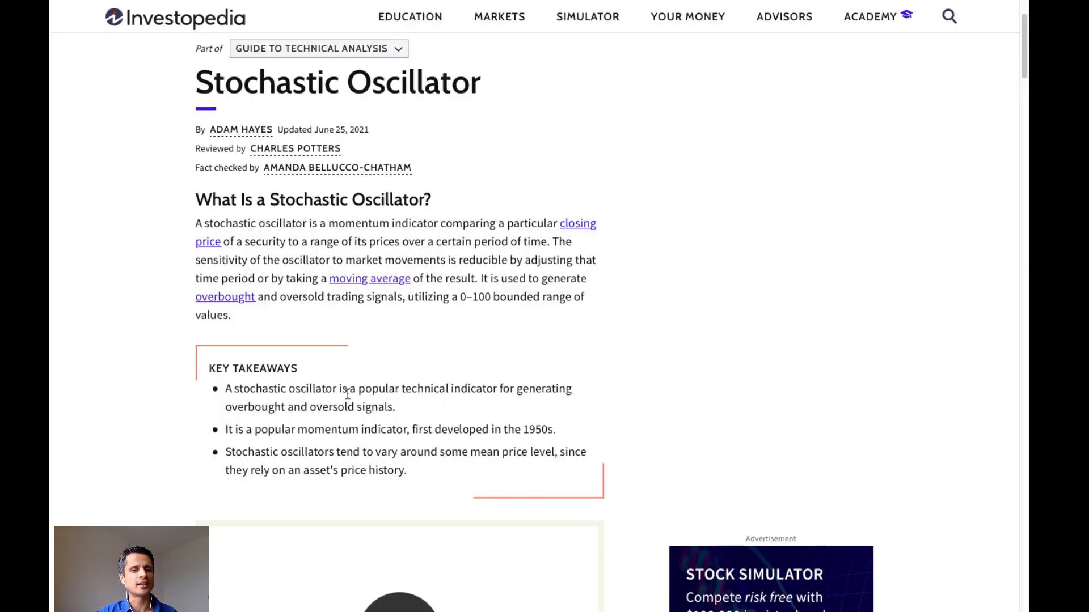
mouse_move(474, 394)
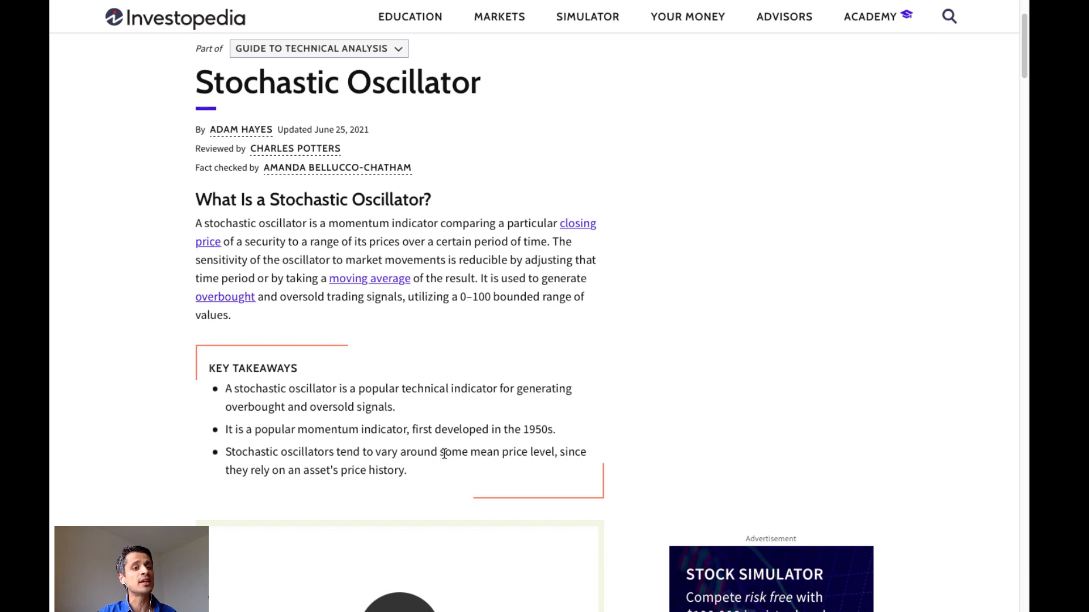
mouse_move(371, 484)
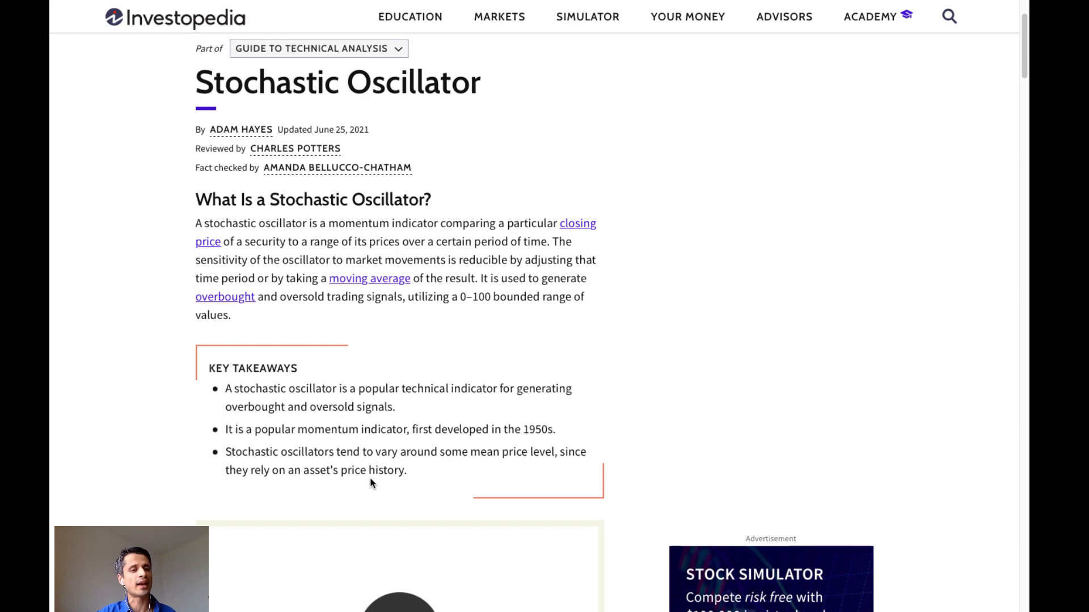
- Scroll the Stochastic Oscillator article down to the %K formula and its definitions
scroll("down", 3)
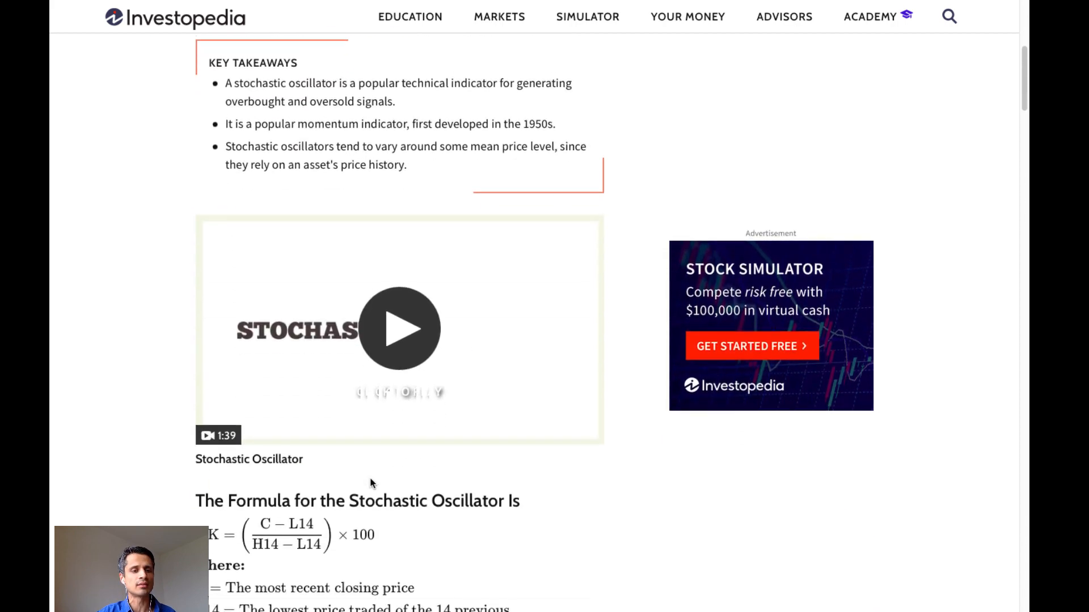
scroll("down", 3)
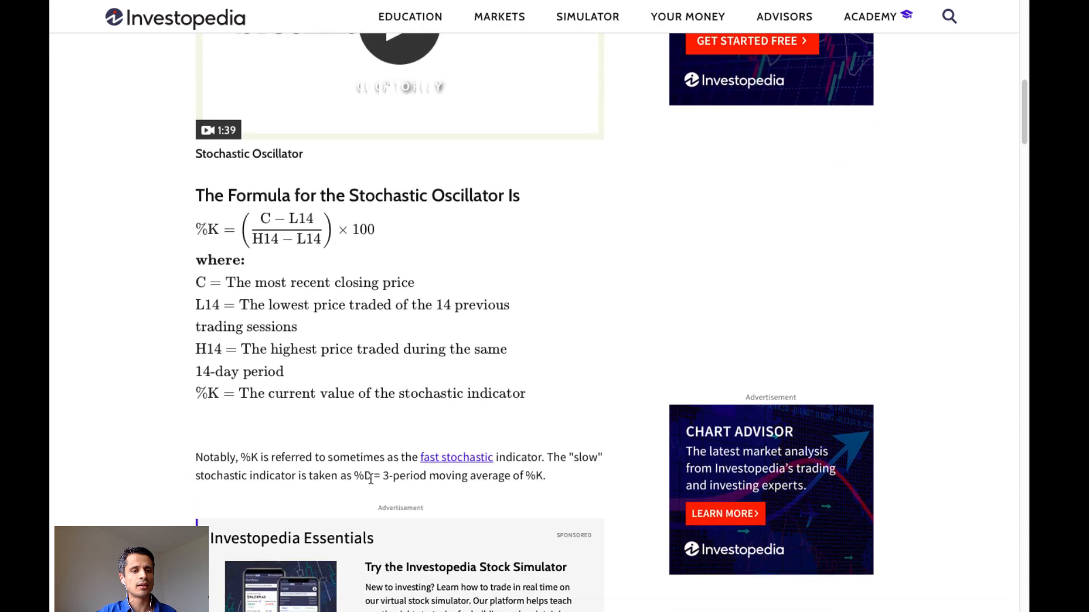
scroll("down", 3)
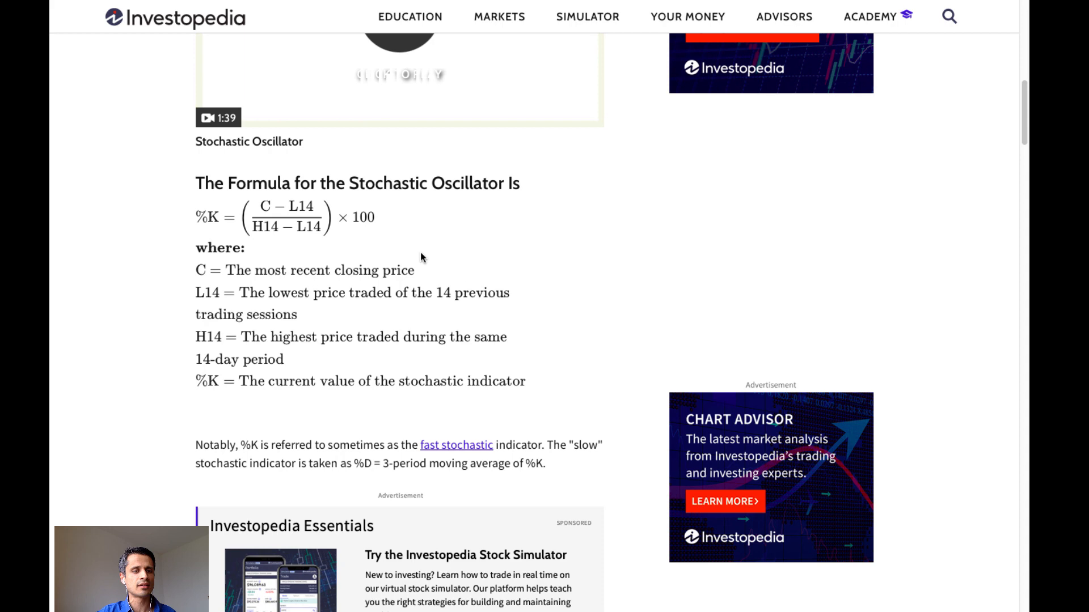
mouse_move(291, 388)
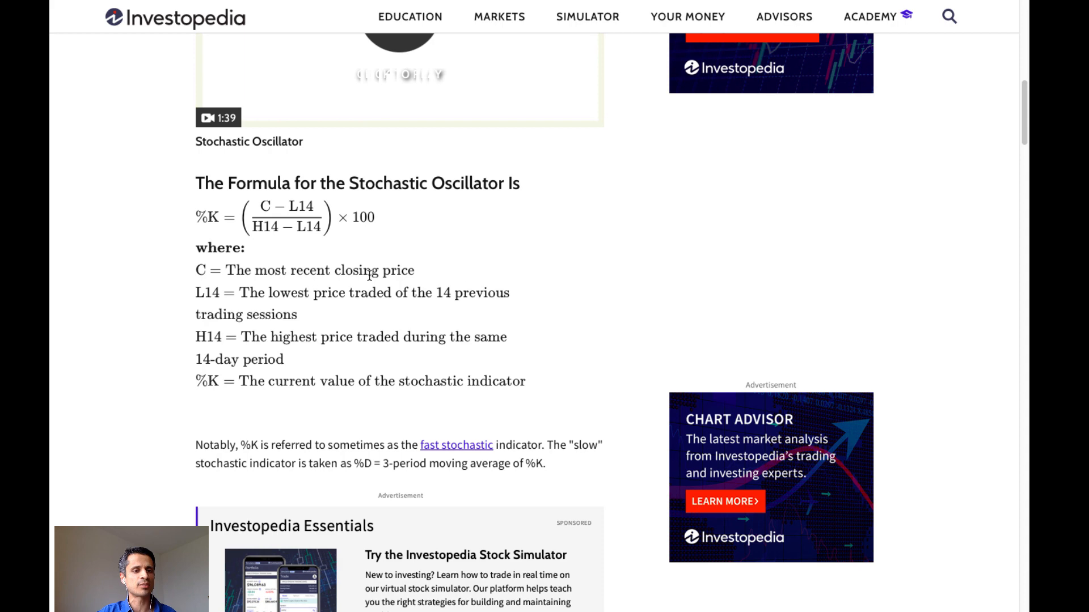
mouse_move(322, 307)
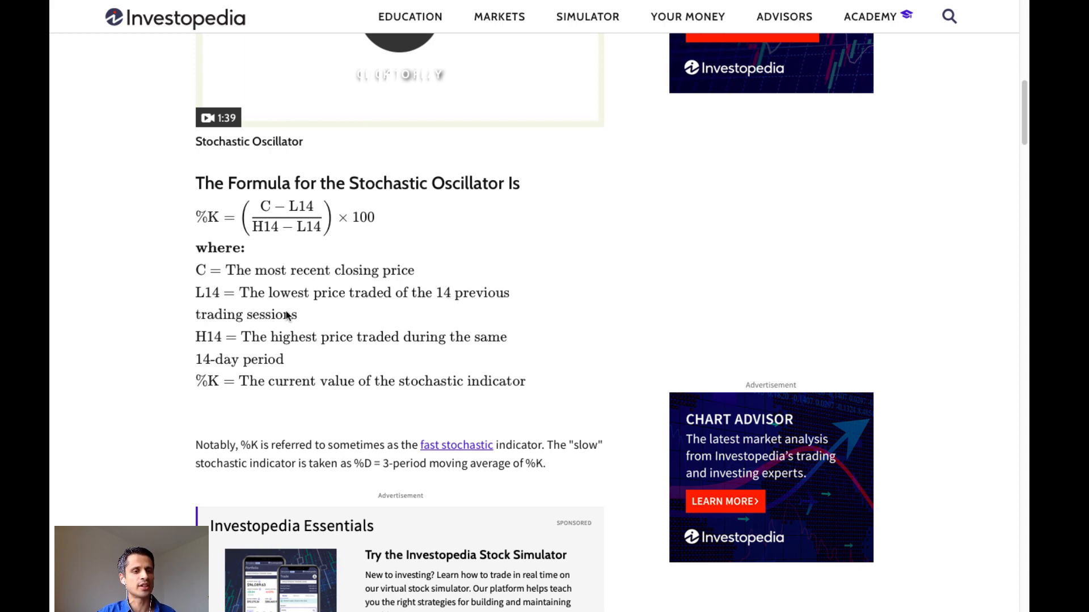
mouse_move(235, 349)
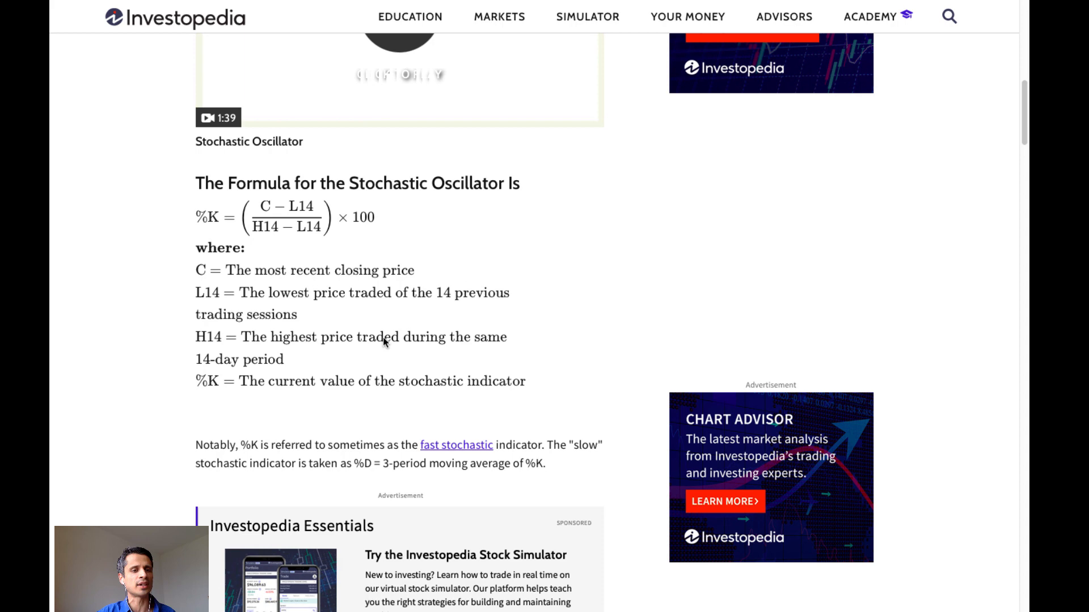
scroll("down", 3)
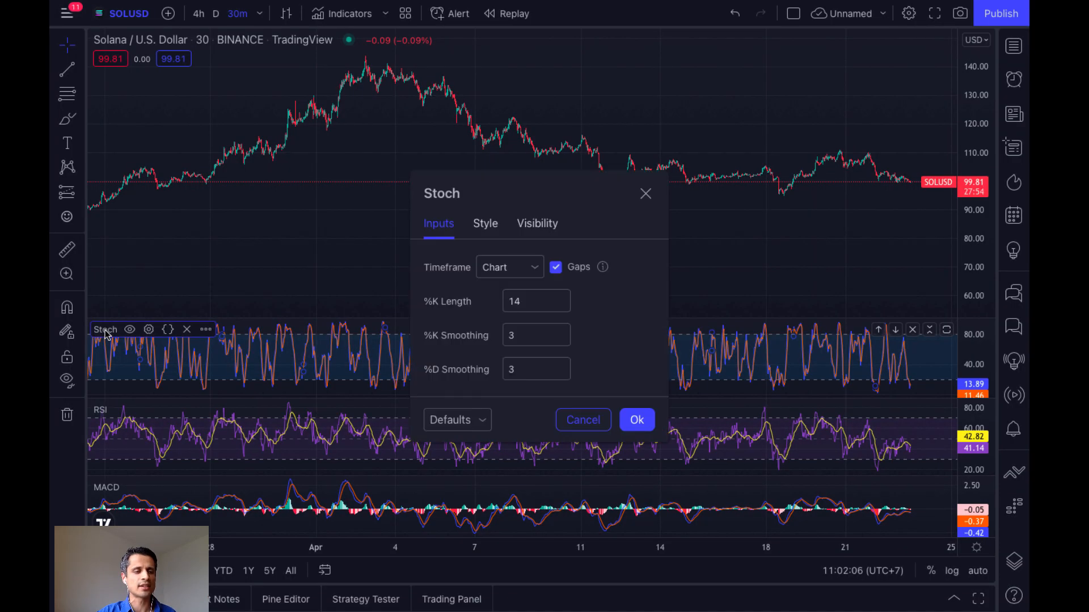
mouse_move(536, 334)
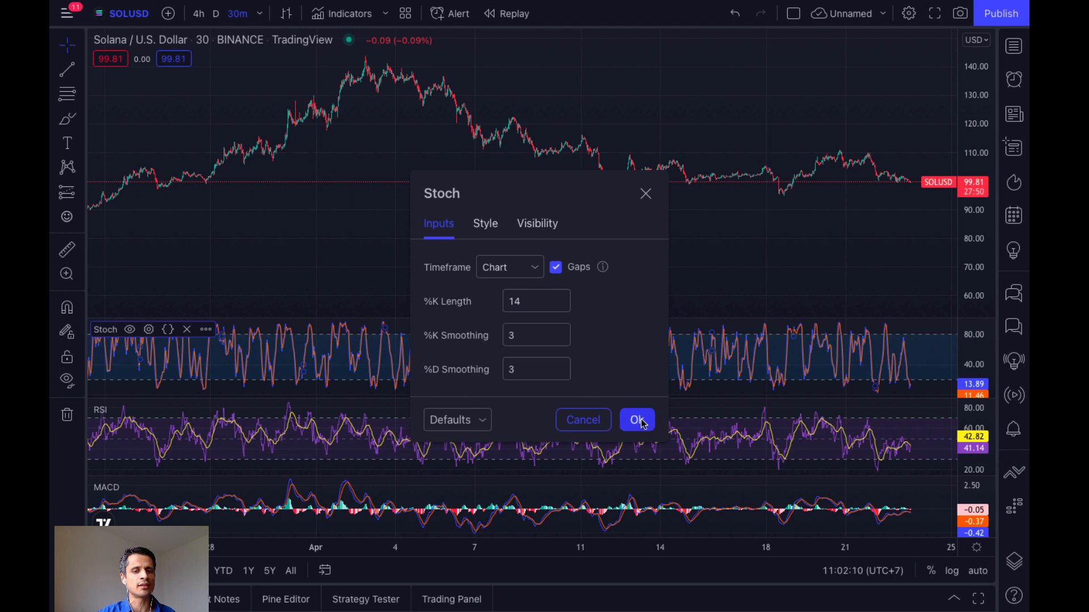
- Confirm the Stoch inputs at %K Length 14 with both smoothings at 3
left_click(635, 420)
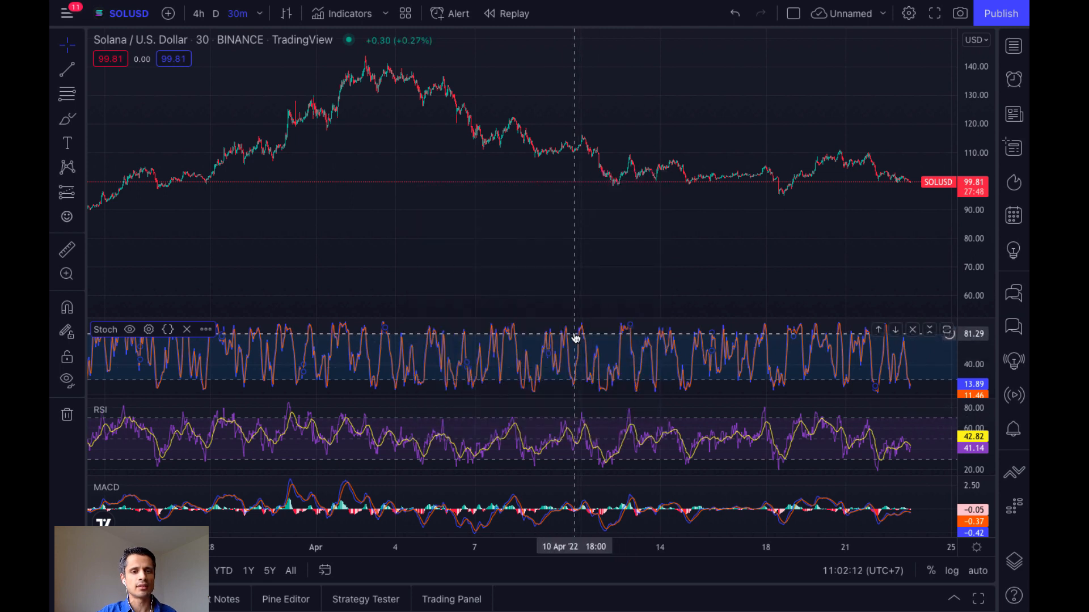
mouse_move(574, 328)
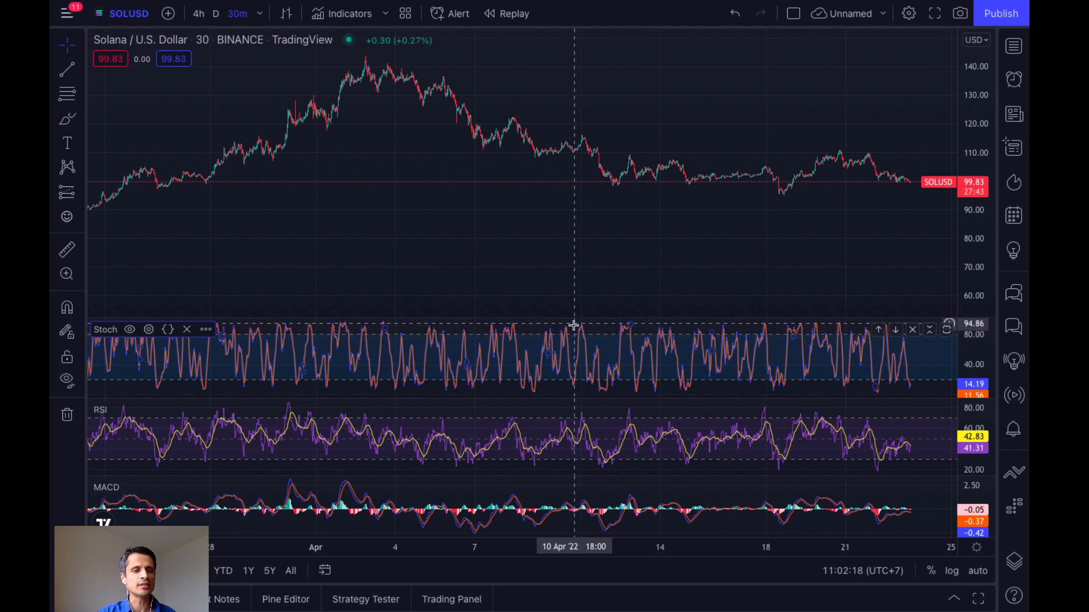
mouse_move(569, 384)
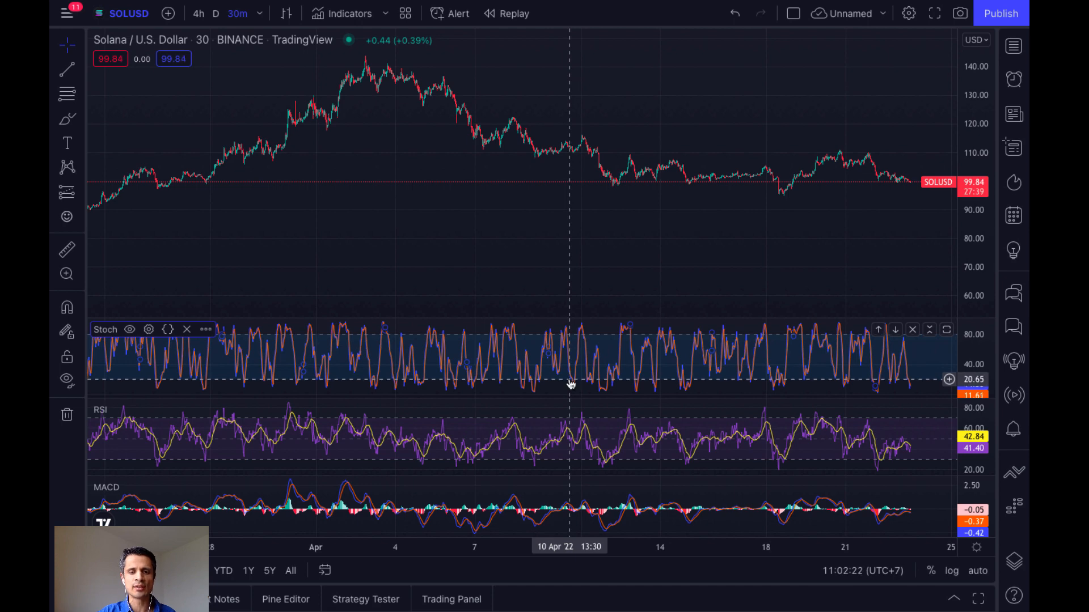
mouse_move(569, 384)
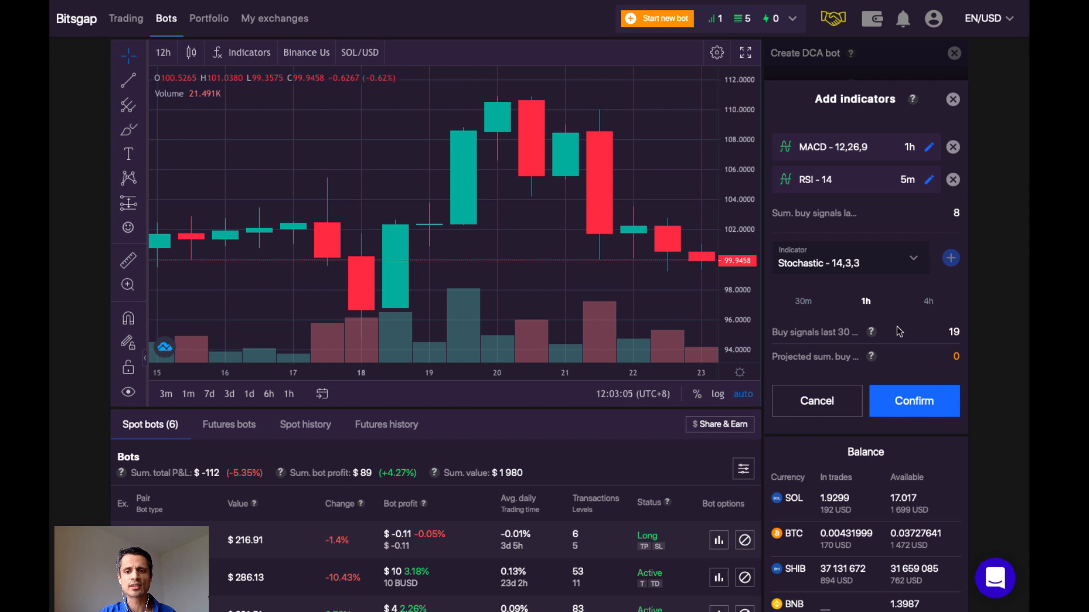
mouse_move(817, 275)
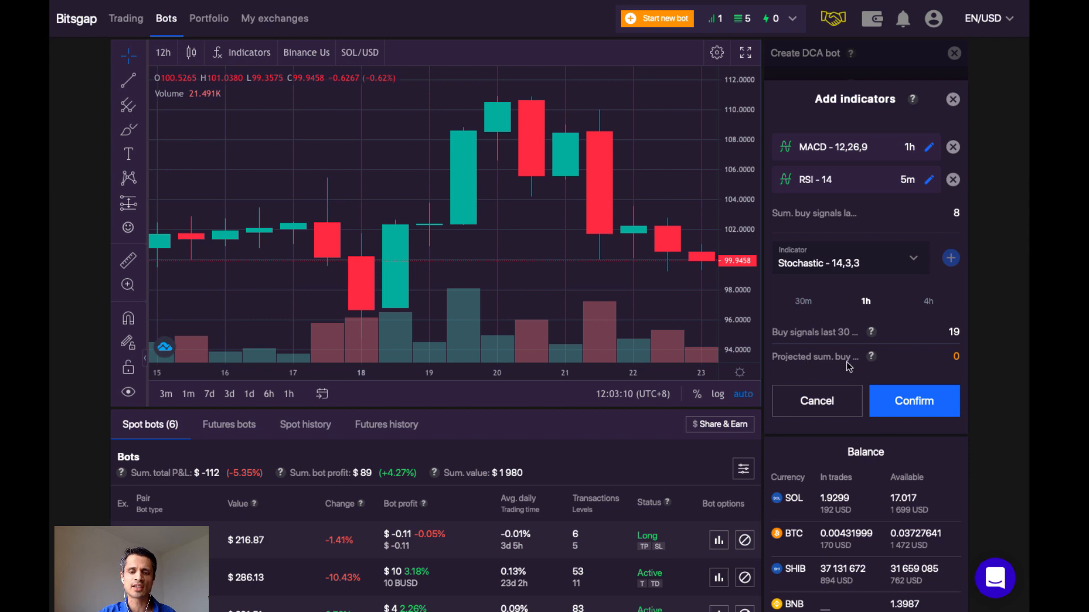
mouse_move(919, 361)
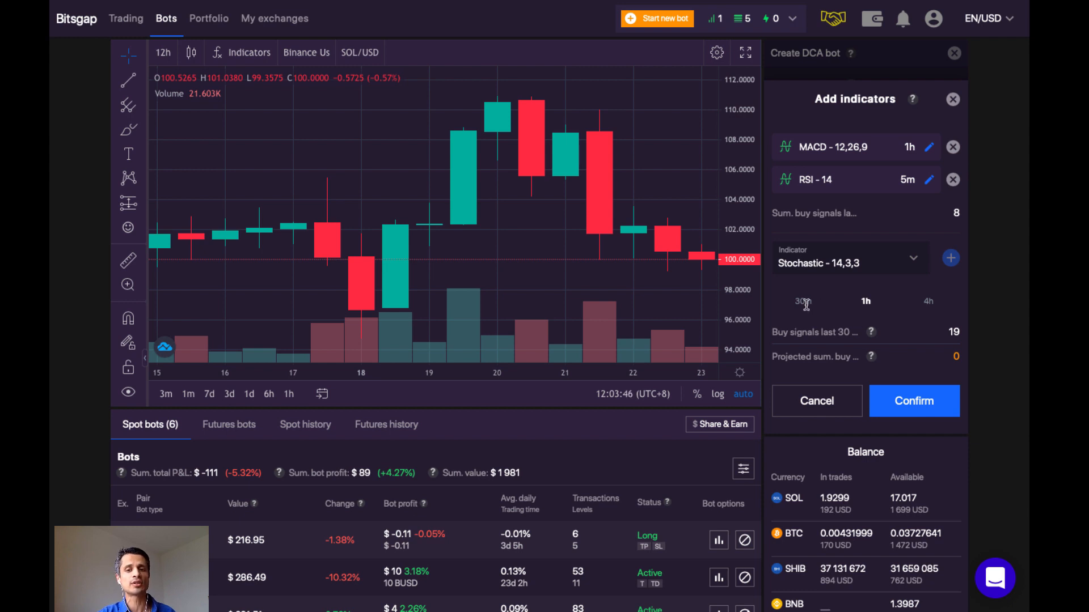
- Remove the MACD, Stochastic and RSI indicators and re-add each at the 1m timeframe
left_click(866, 300)
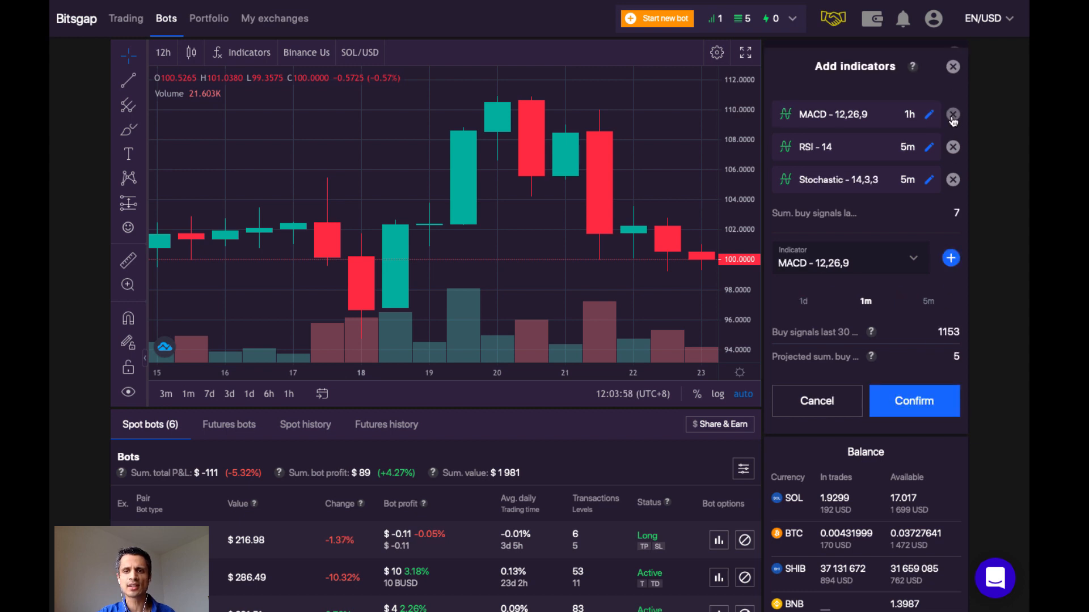
left_click(952, 114)
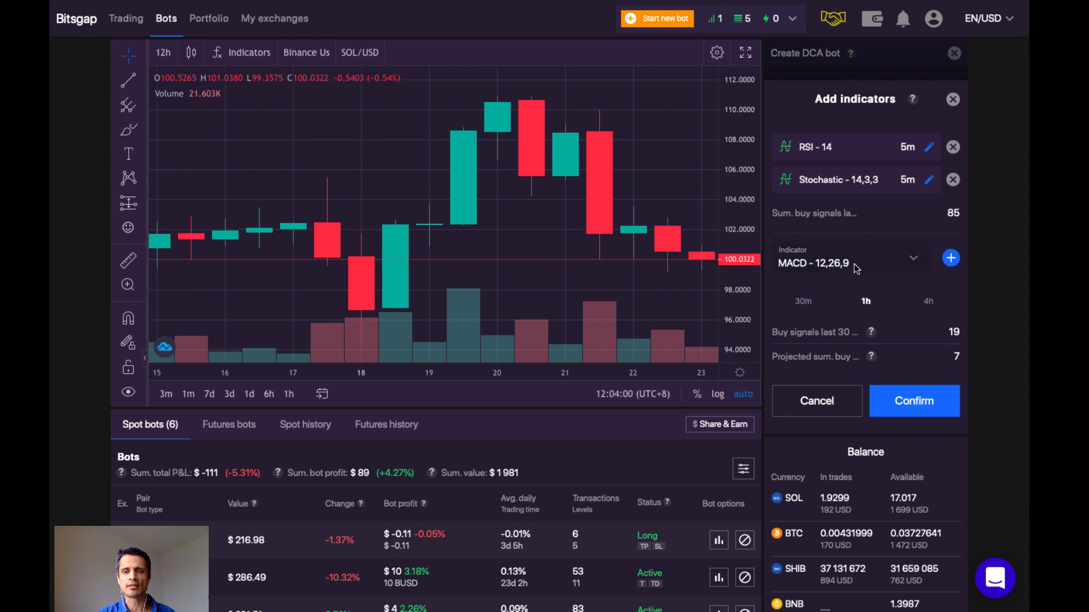
left_click(865, 301)
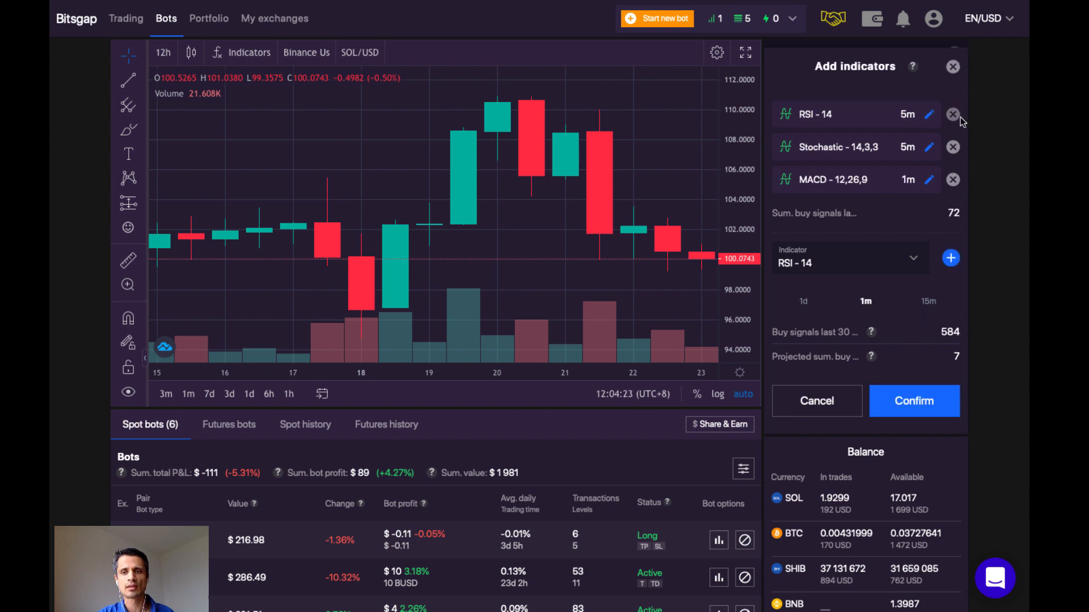
left_click(952, 146)
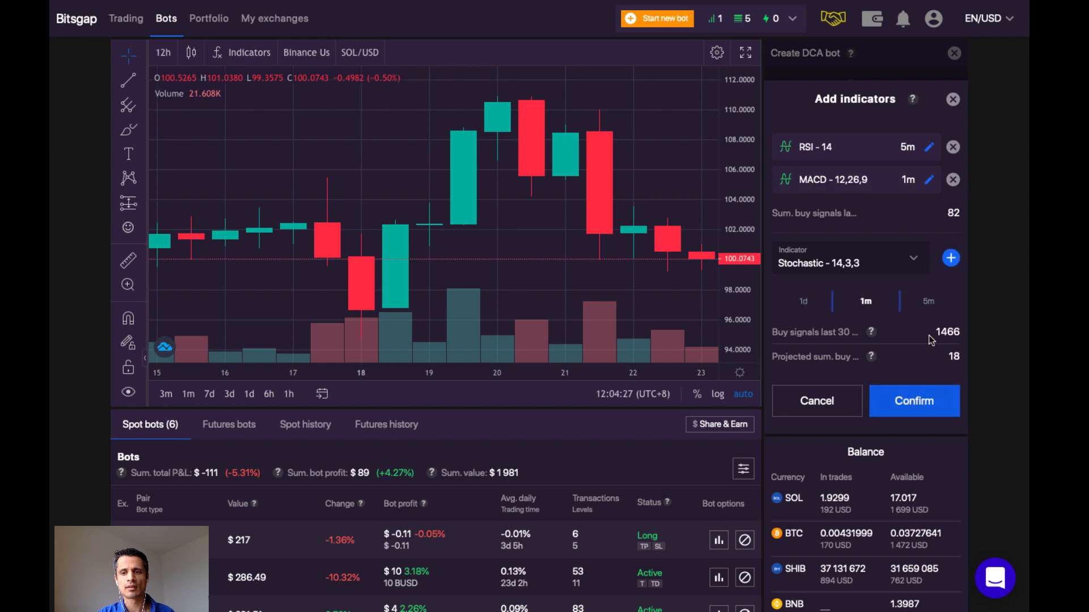
left_click(950, 258)
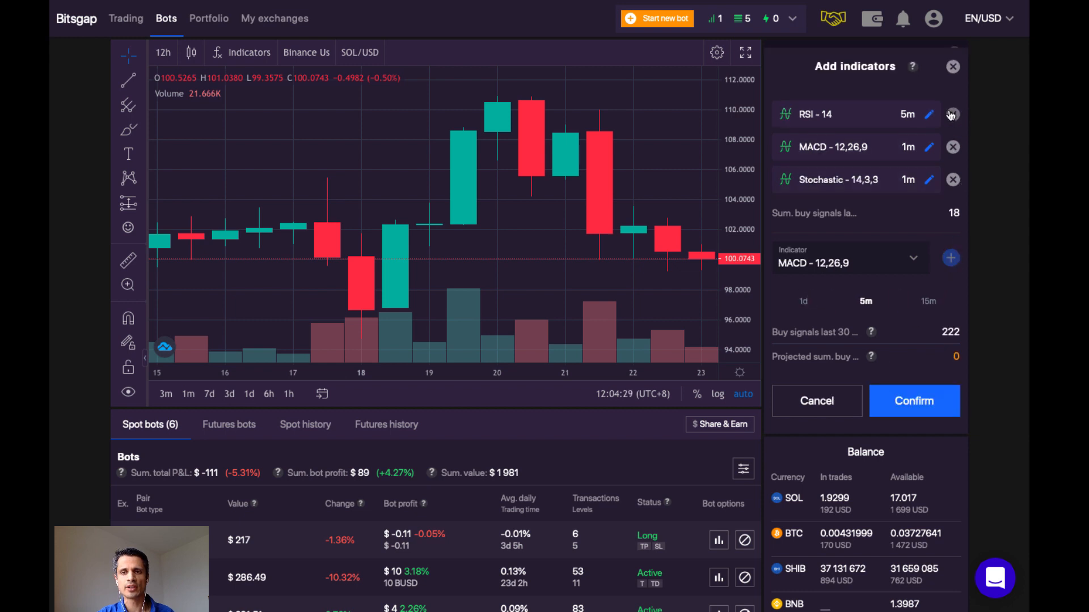
left_click(952, 114)
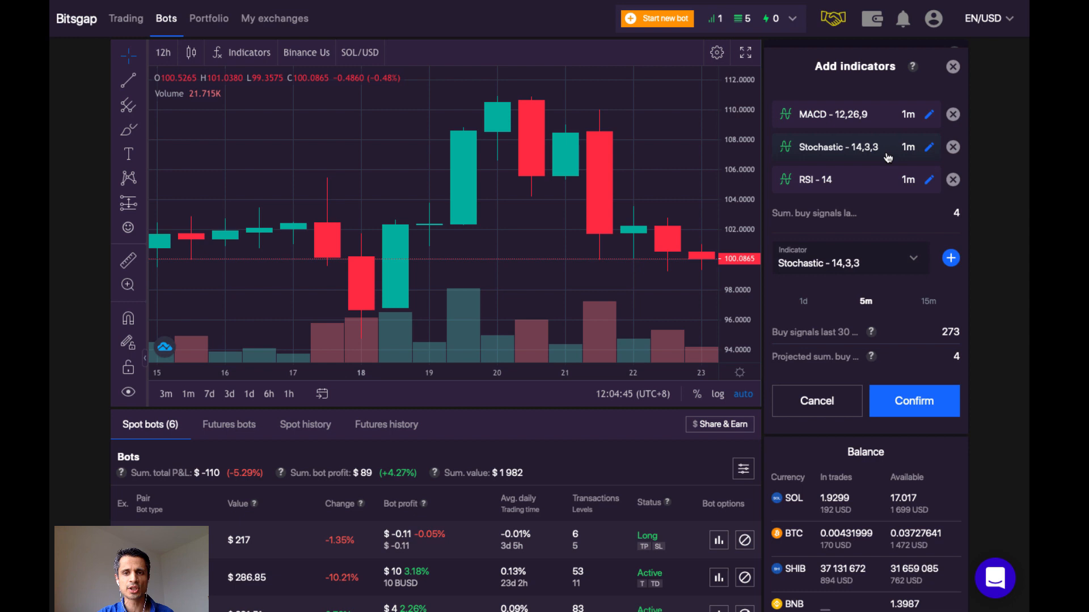
mouse_move(904, 118)
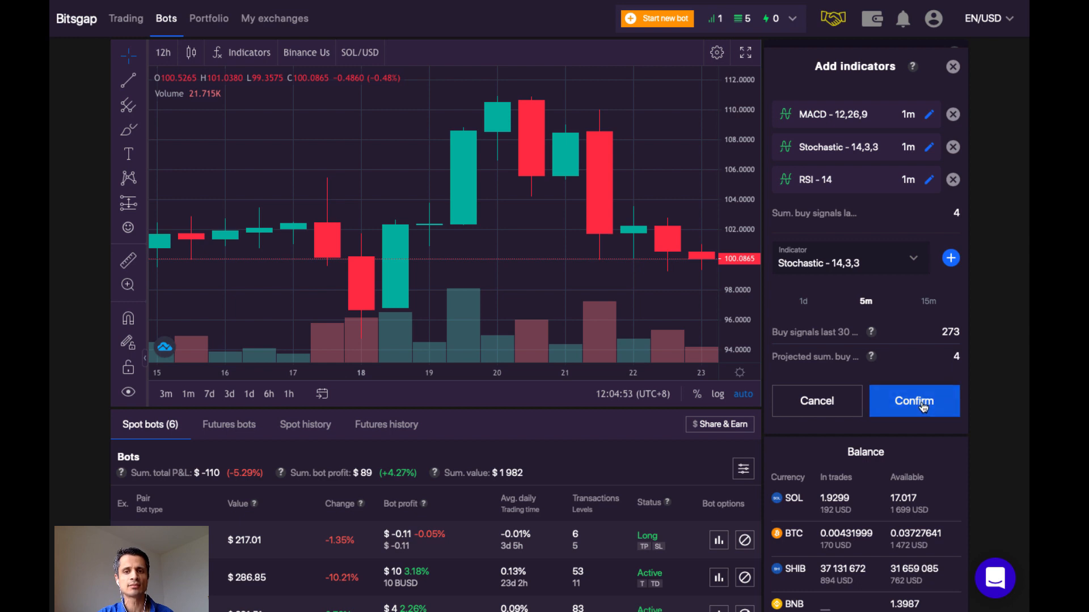
- Confirm the three 1m indicators and reach the buy orders step at 20 USD per order
left_click(914, 401)
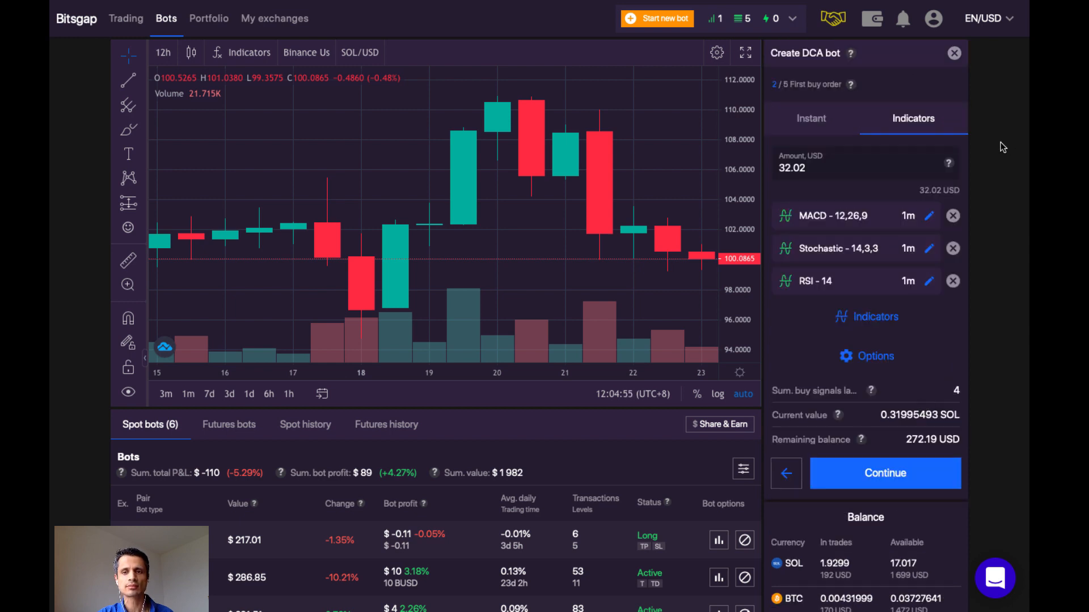
mouse_move(901, 406)
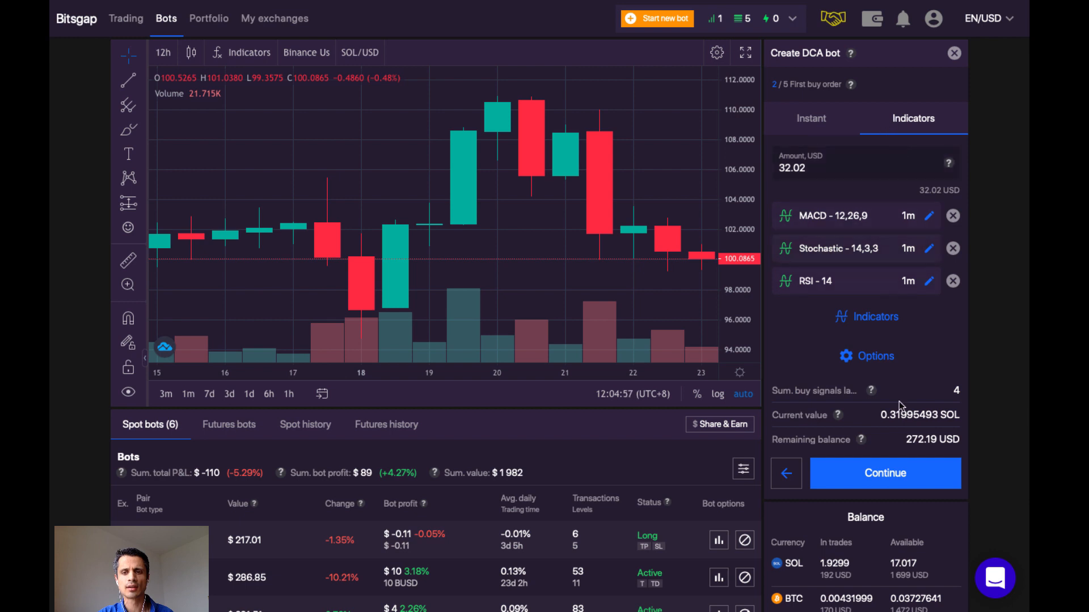
left_click(884, 472)
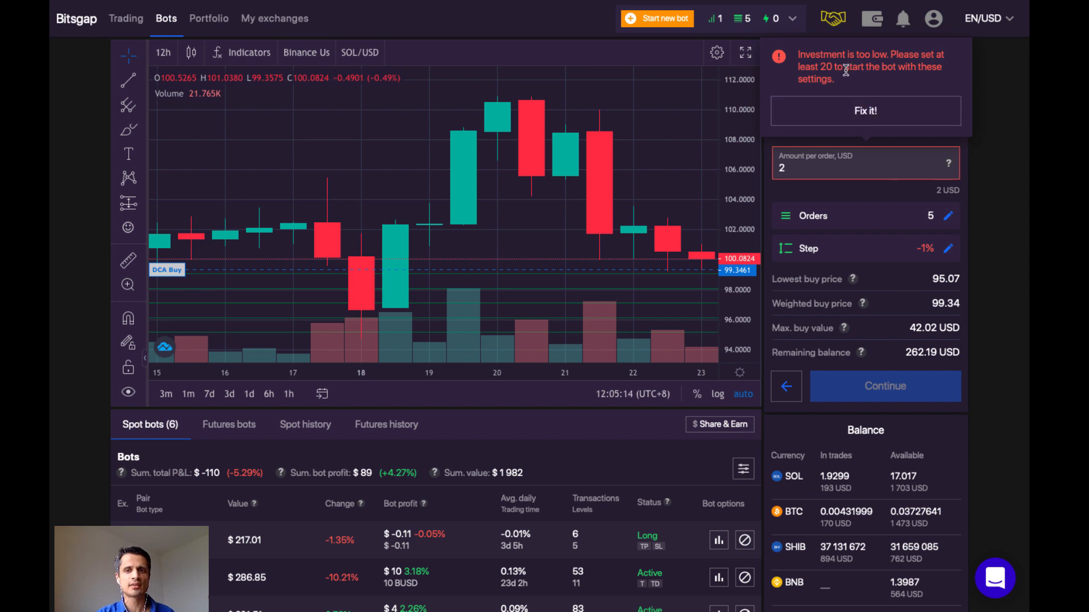
mouse_move(843, 198)
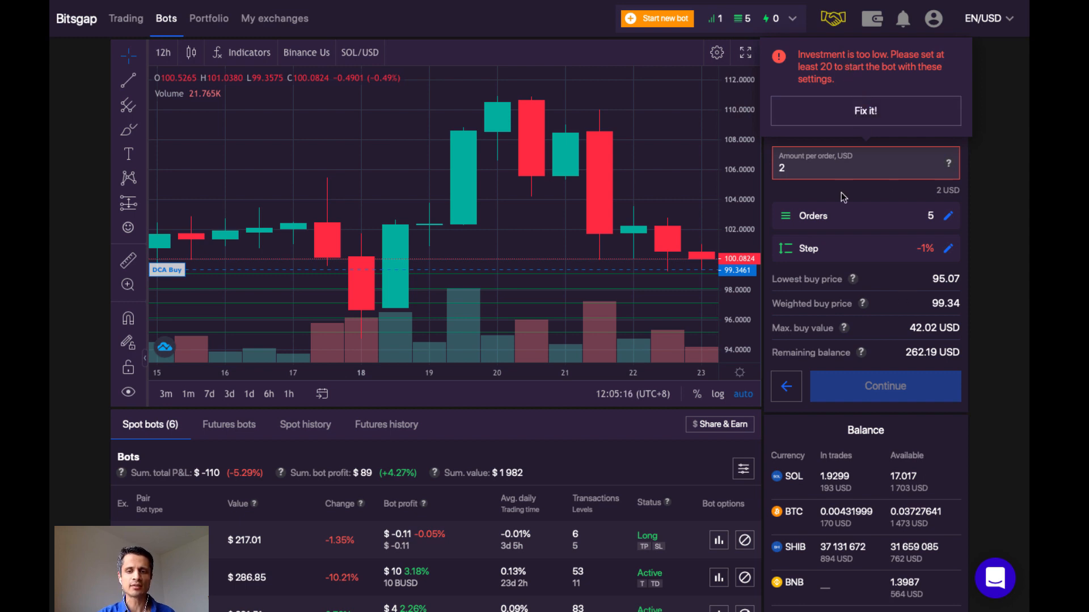
left_click(912, 118)
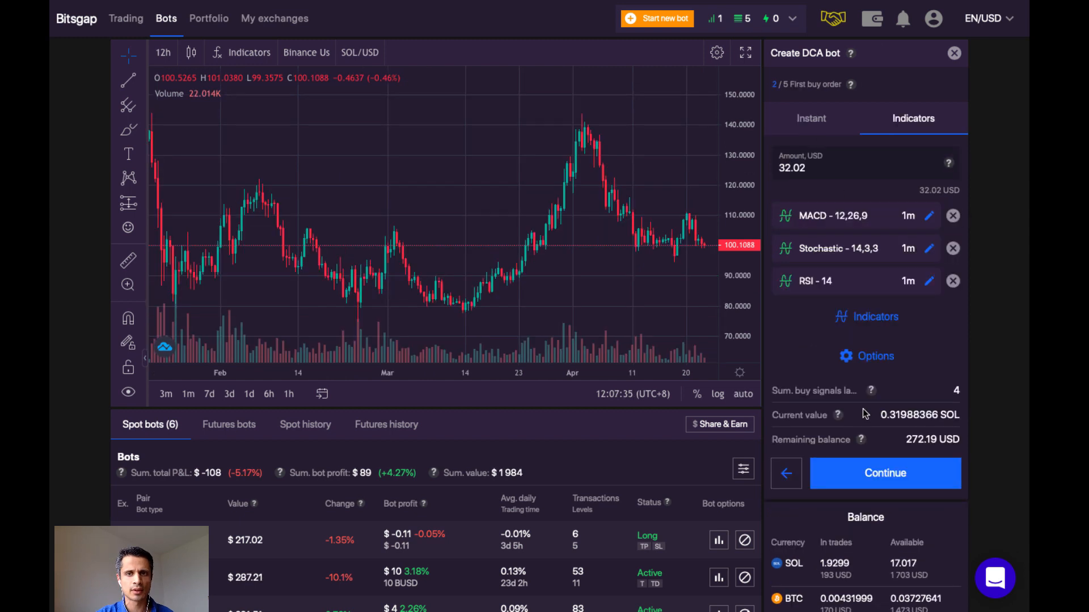
left_click(885, 472)
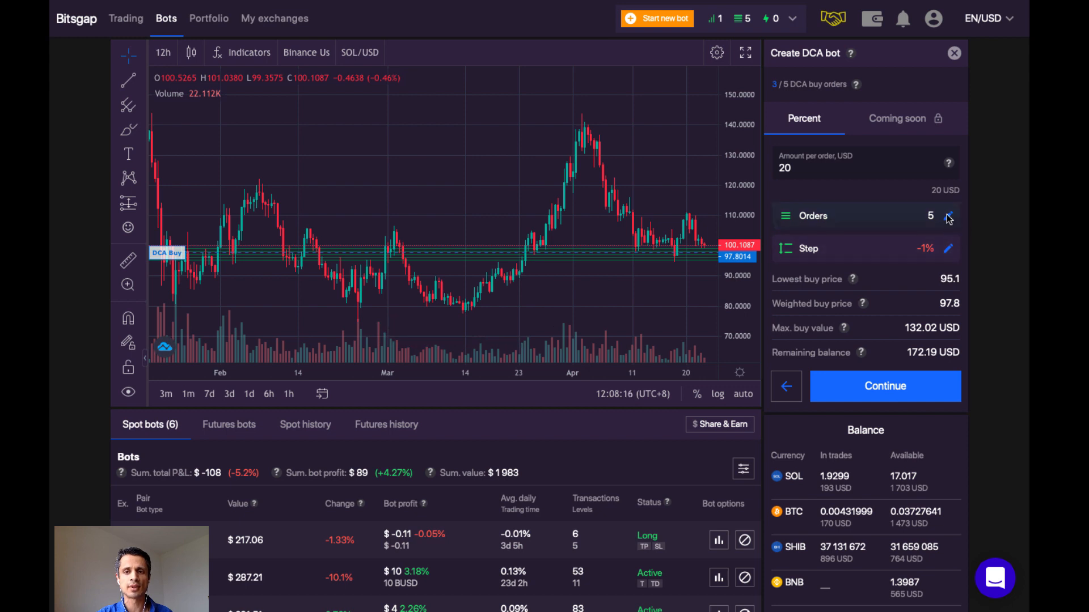
- Raise buy orders to 10 with a -2.5% step, confirm, and continue to Take Profit
left_click(949, 216)
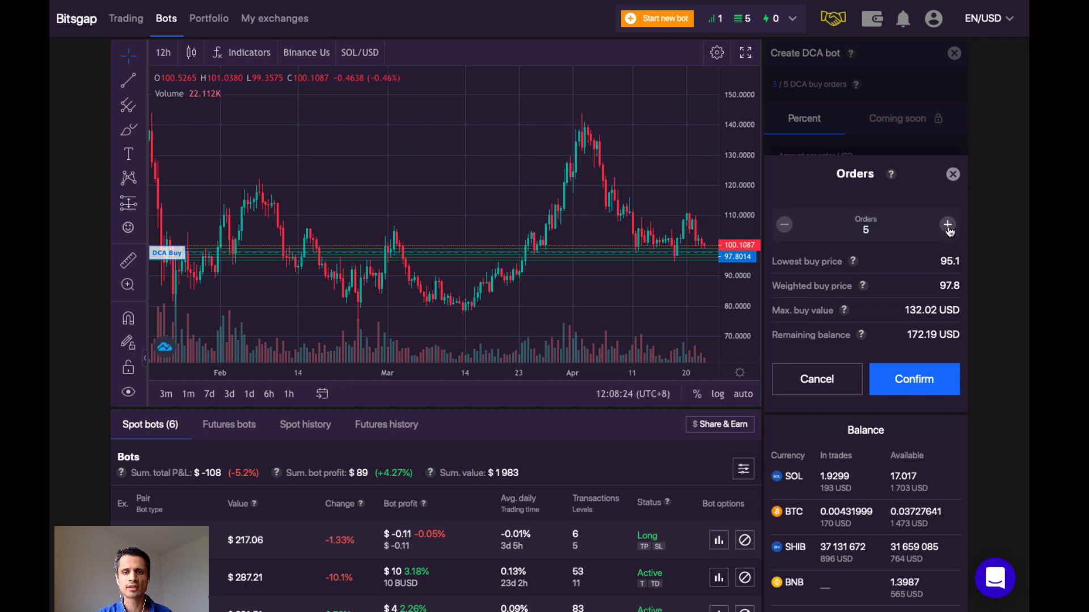
left_click(947, 225)
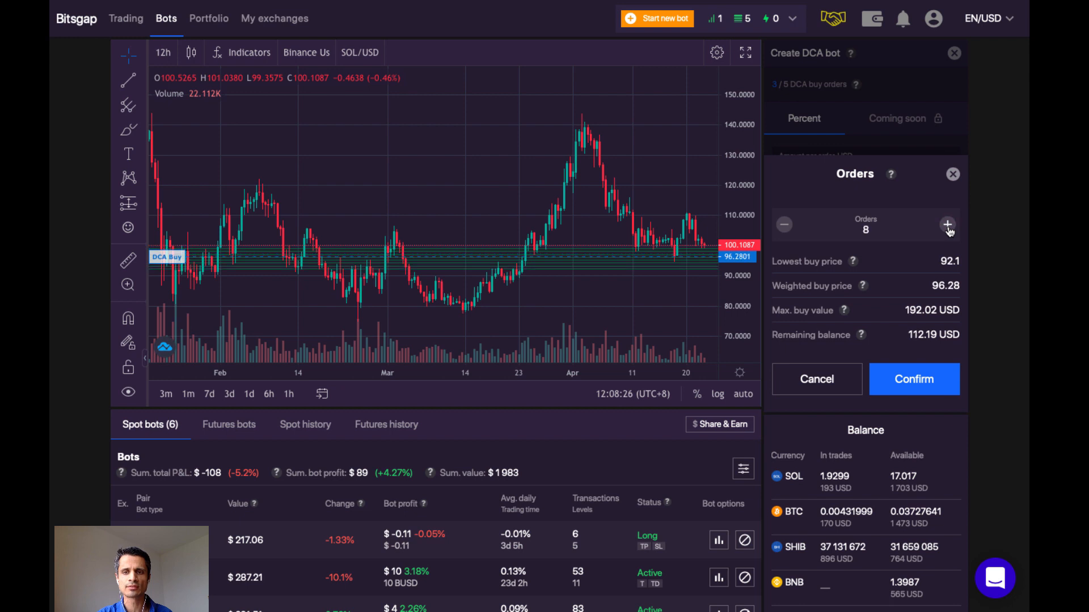
left_click(947, 225)
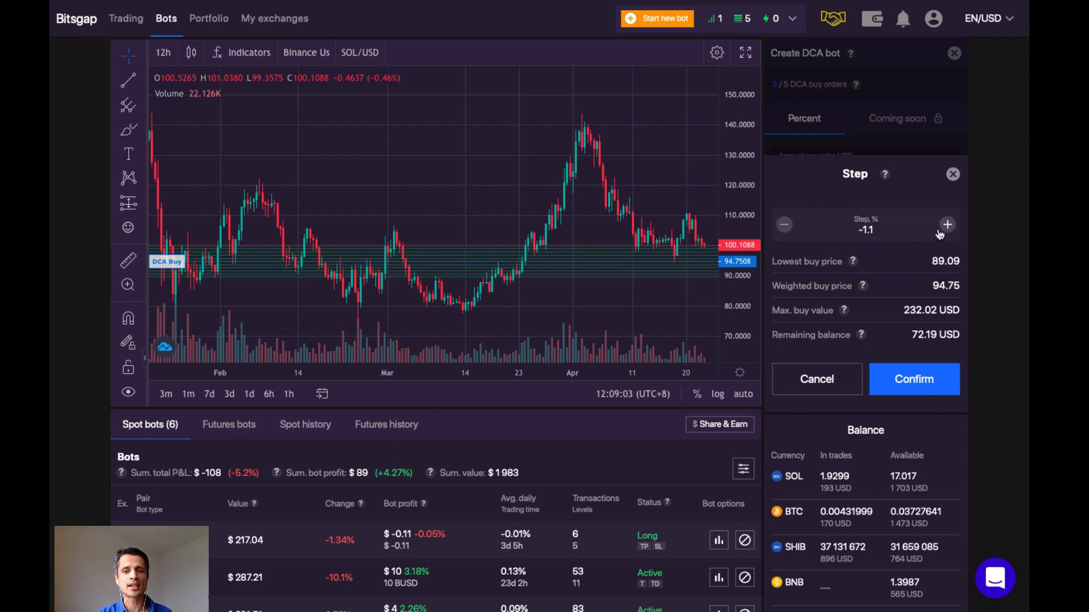
left_click(947, 224)
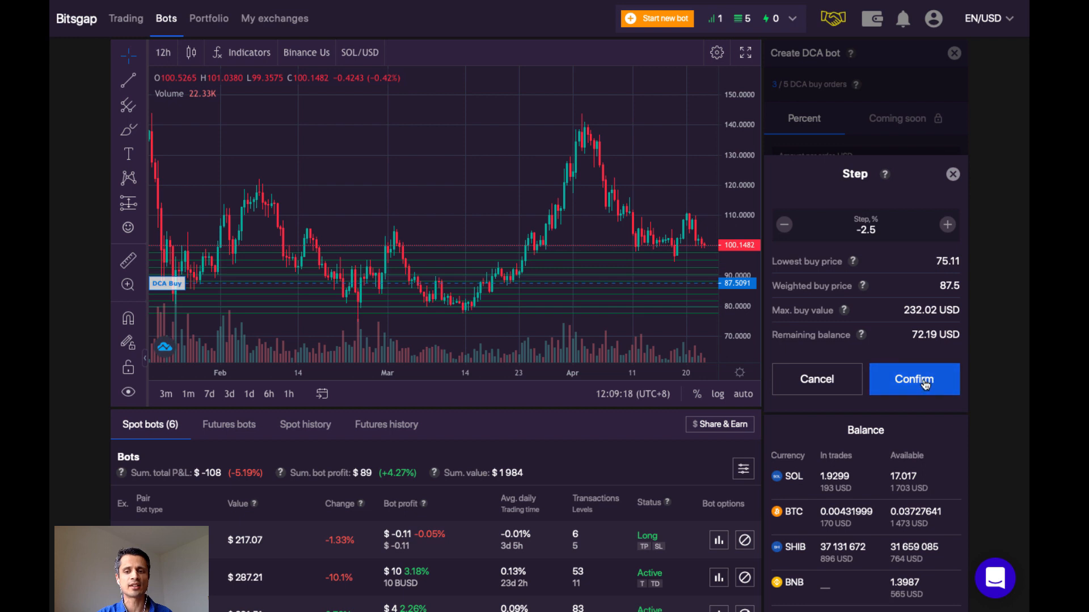
left_click(913, 379)
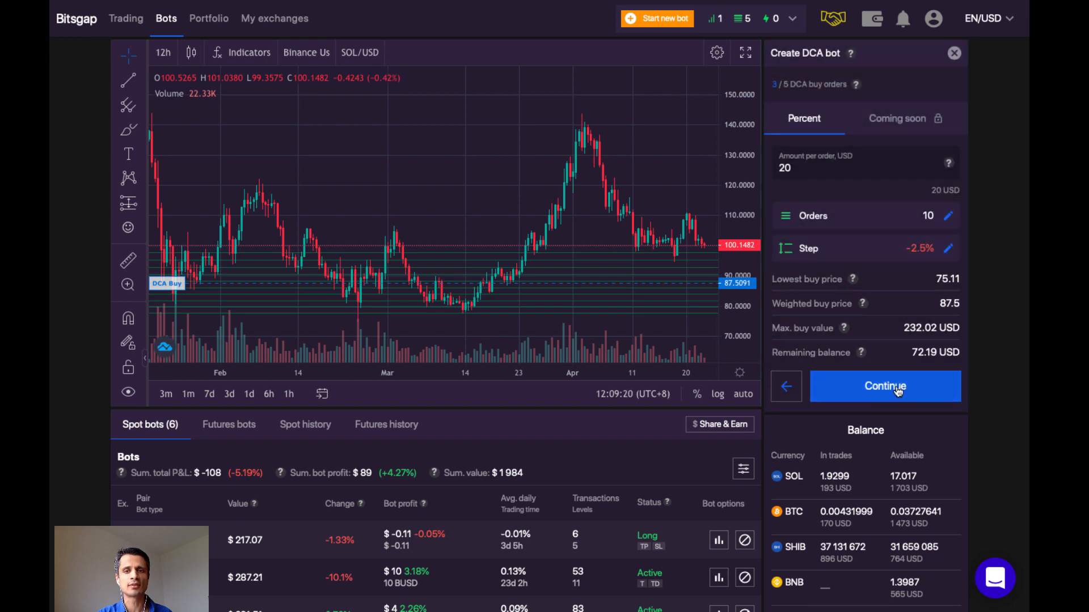
left_click(884, 386)
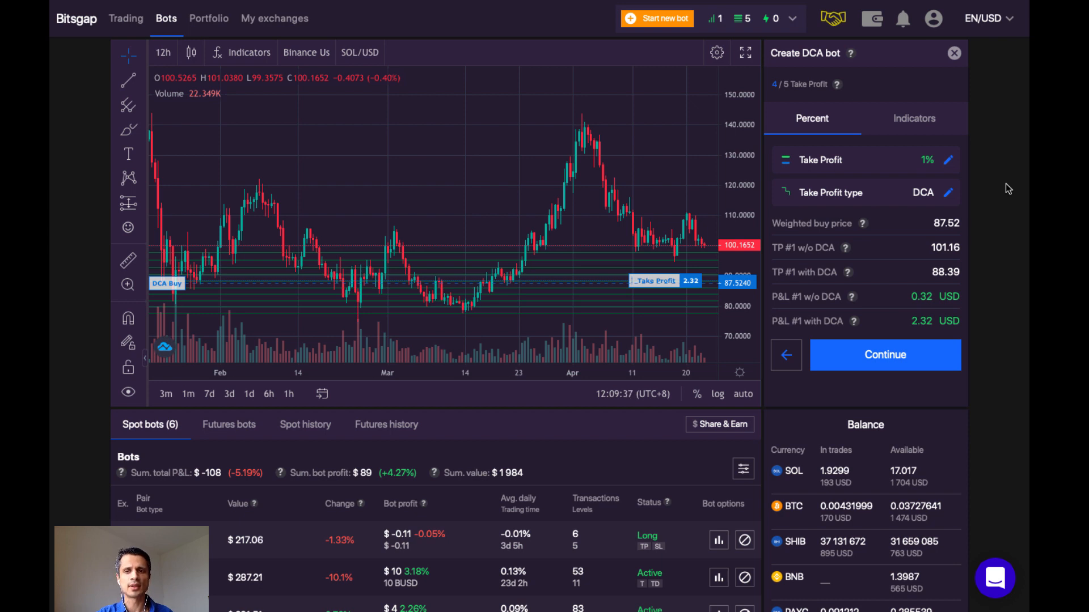
- Switch Take Profit to MACD, Stochastic and RSI sell indicators and show its options
left_click(914, 118)
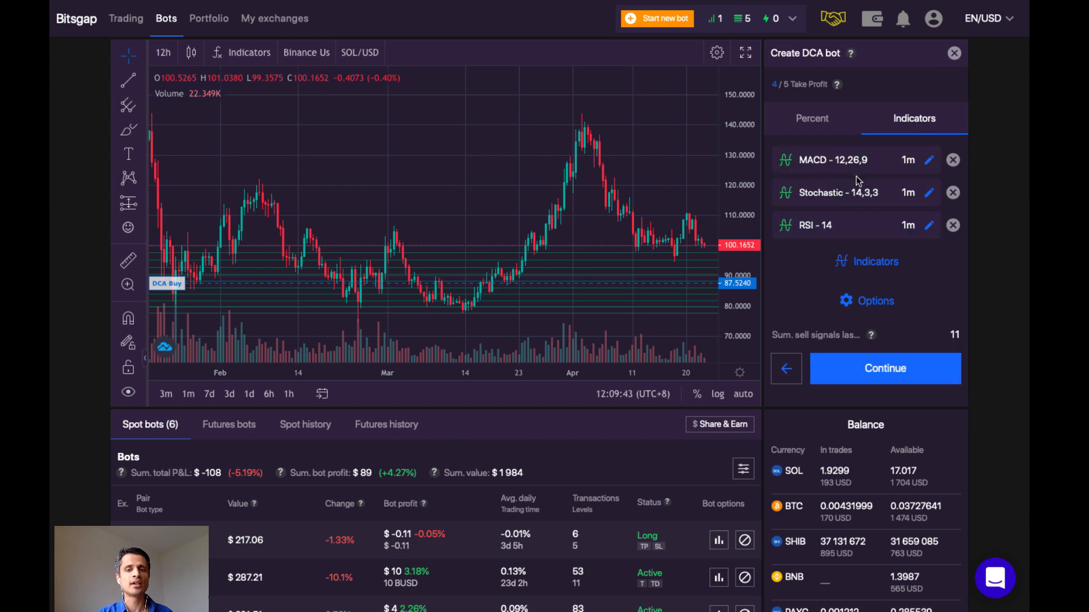
mouse_move(835, 271)
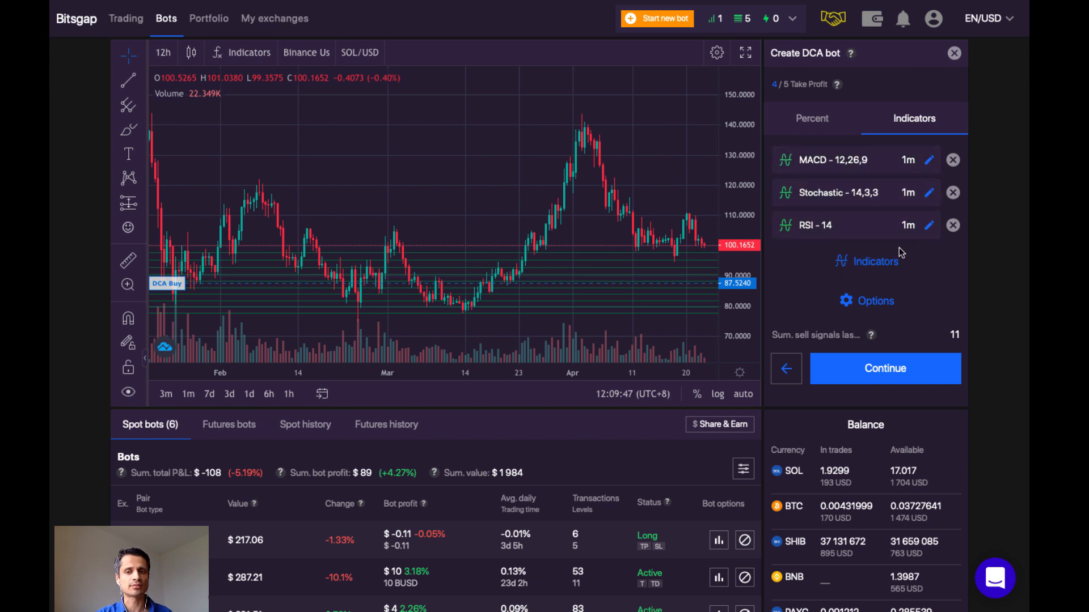
left_click(865, 301)
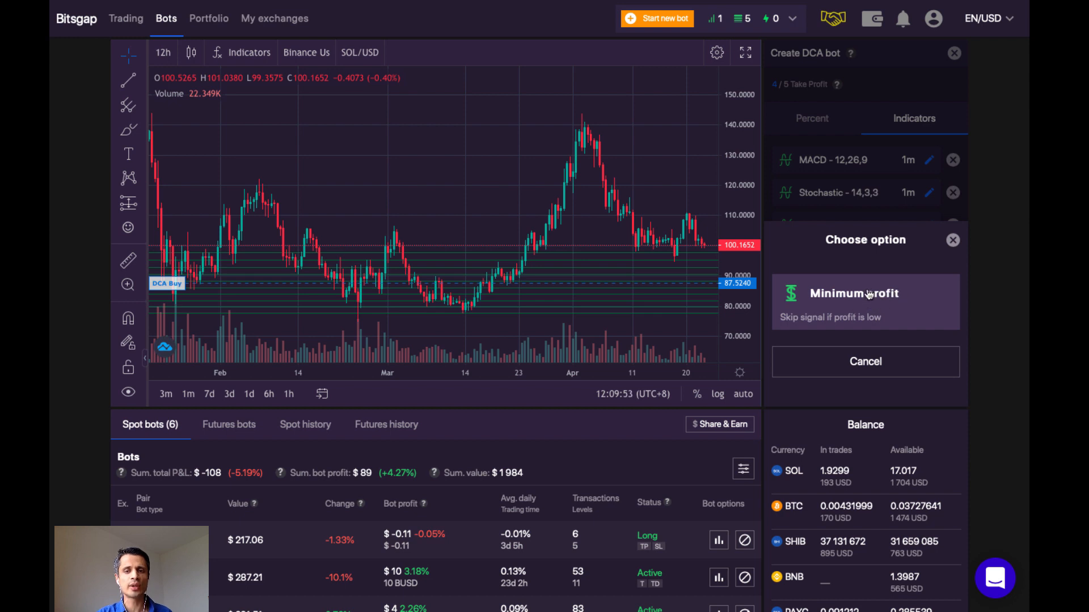
mouse_move(849, 304)
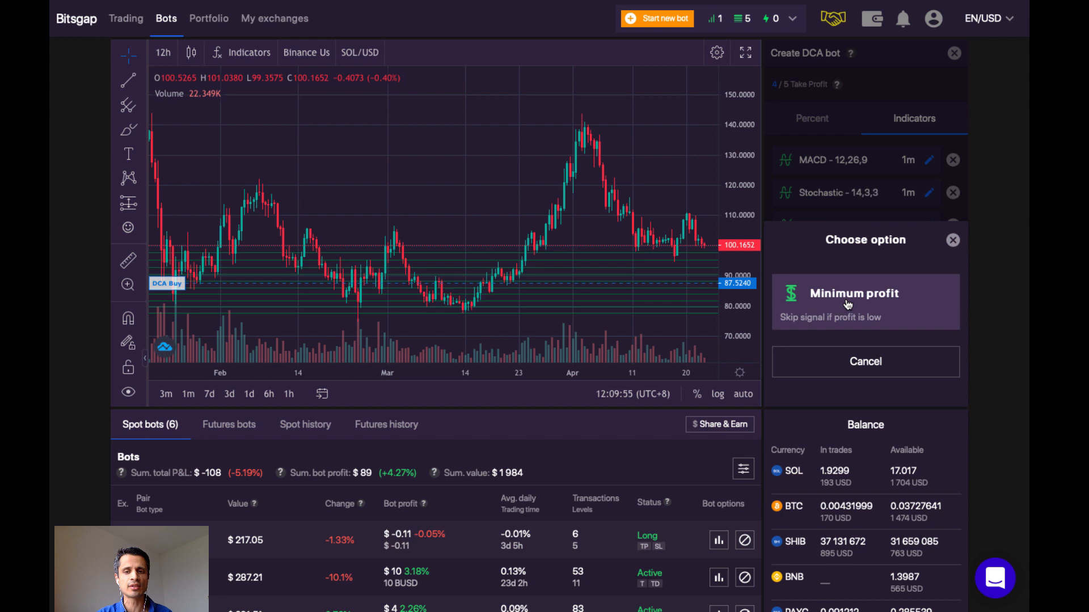
- Try adjusting a Minimum profit percentage, cancel it, and return to the Percent take profit
left_click(853, 302)
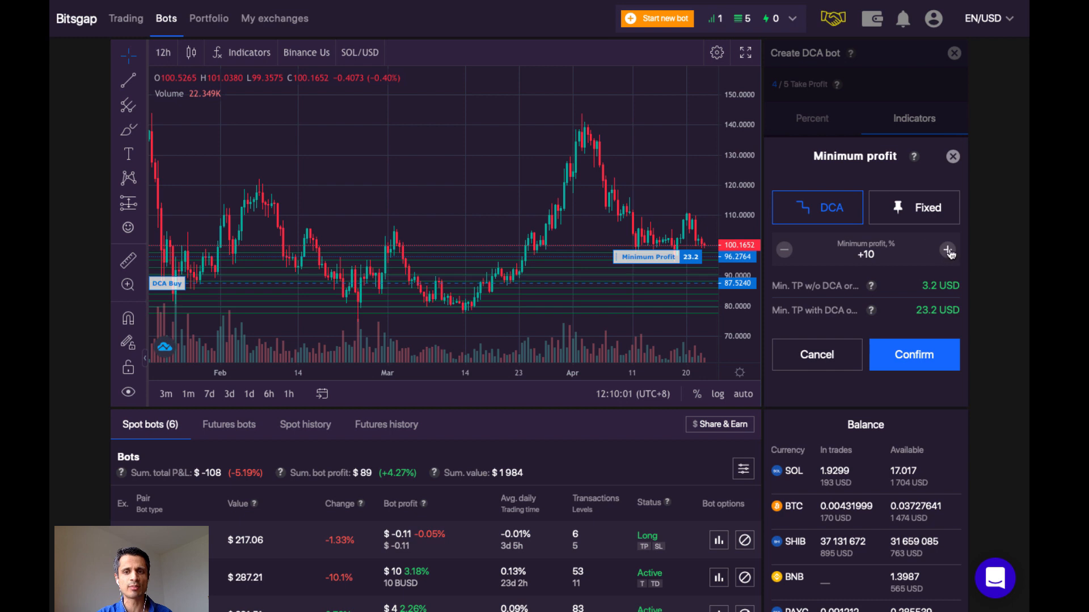
left_click(948, 250)
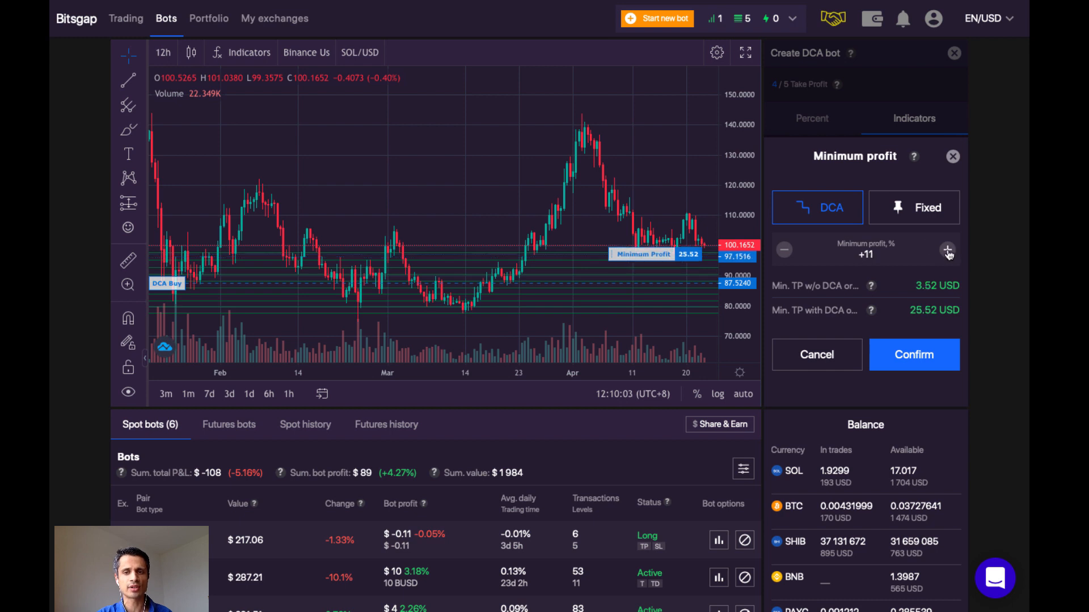
left_click(947, 249)
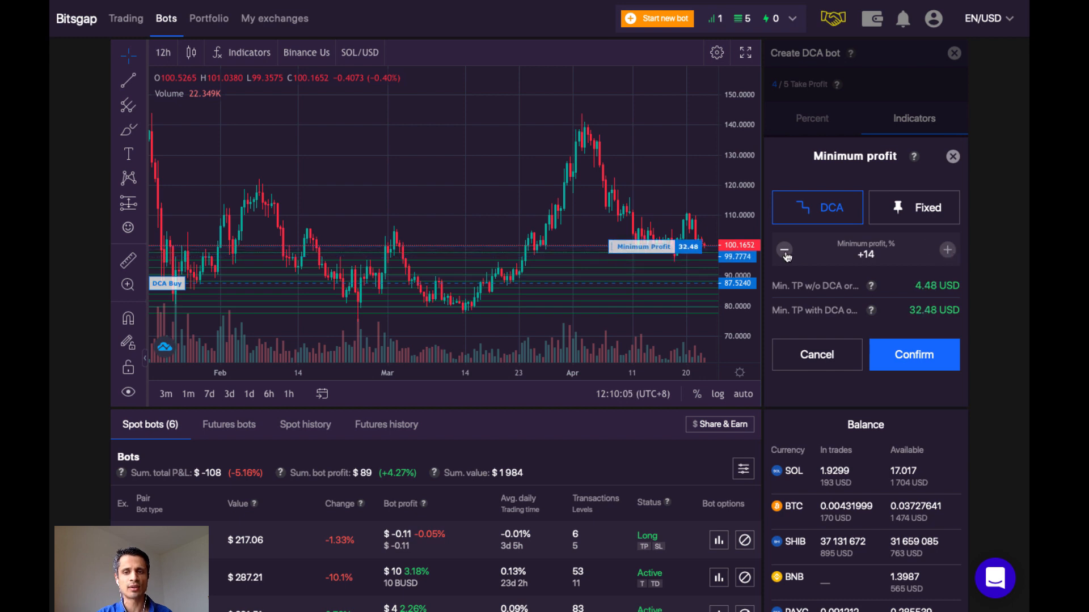
left_click(783, 249)
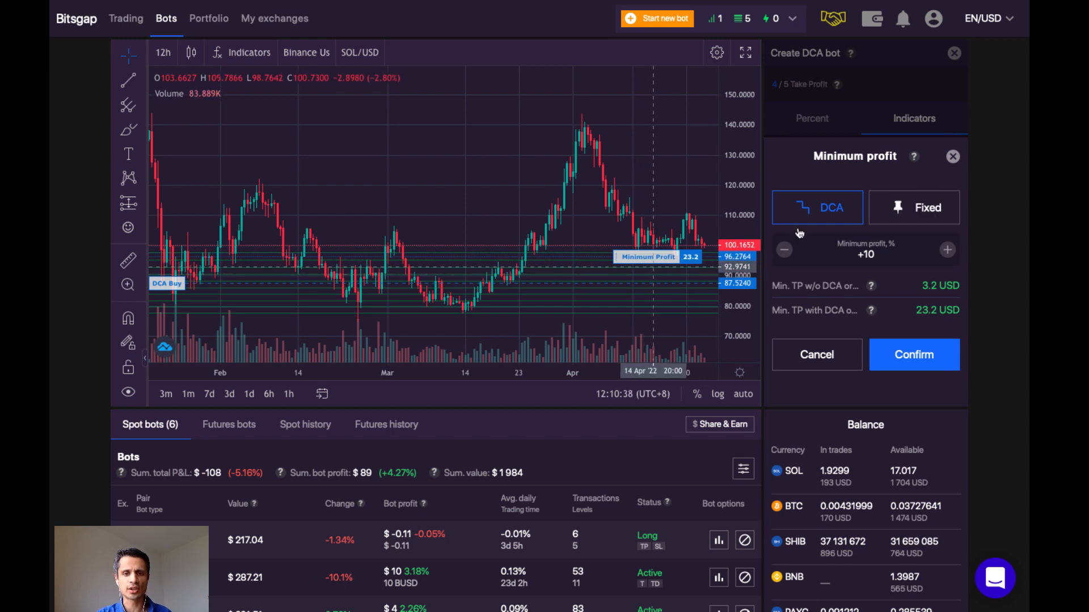
mouse_move(689, 291)
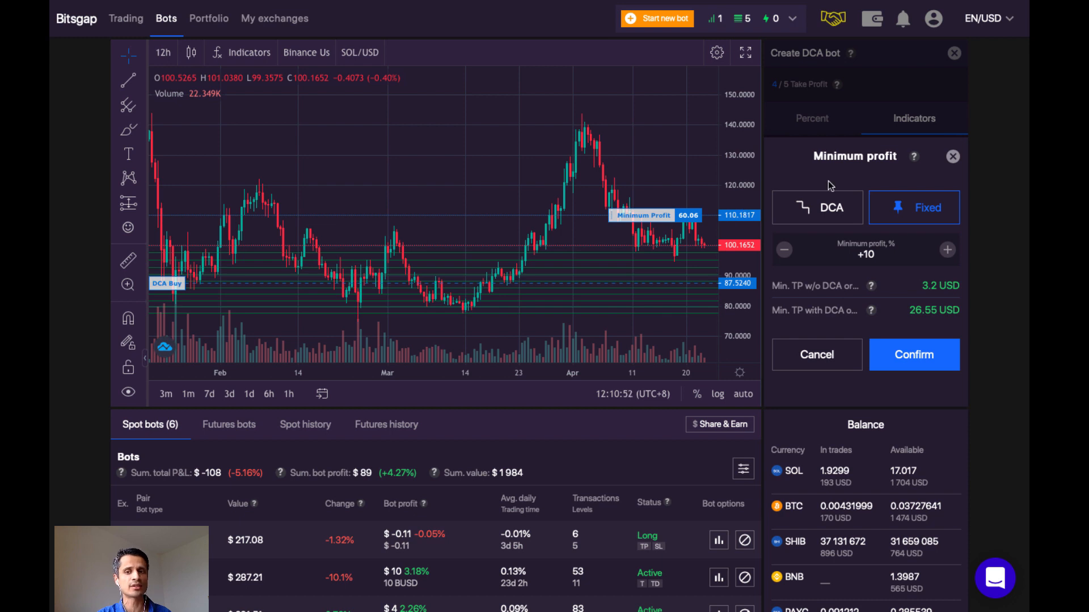
mouse_move(825, 355)
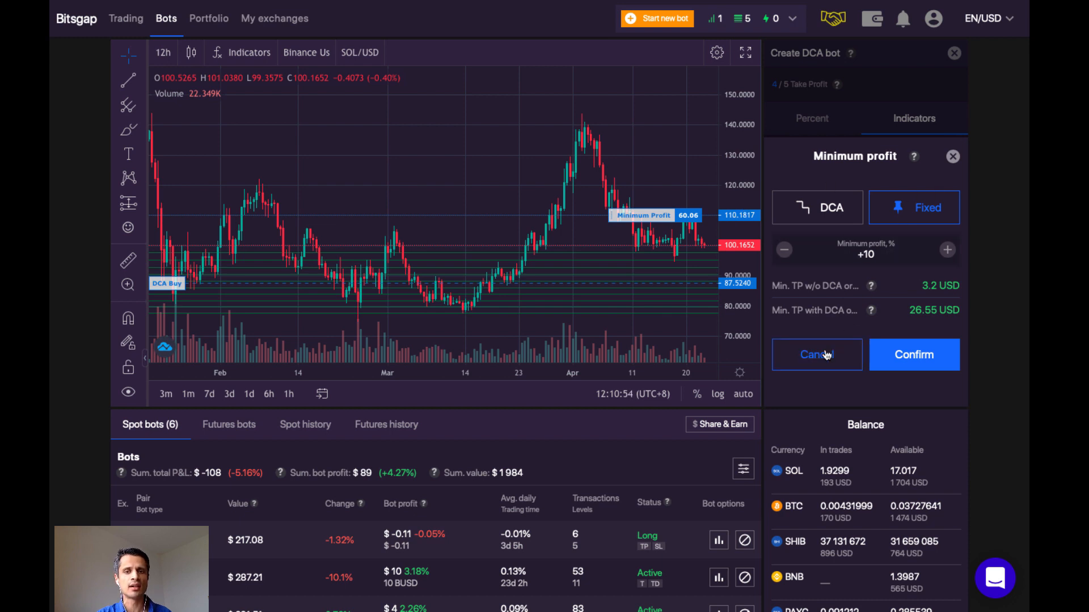
mouse_move(825, 354)
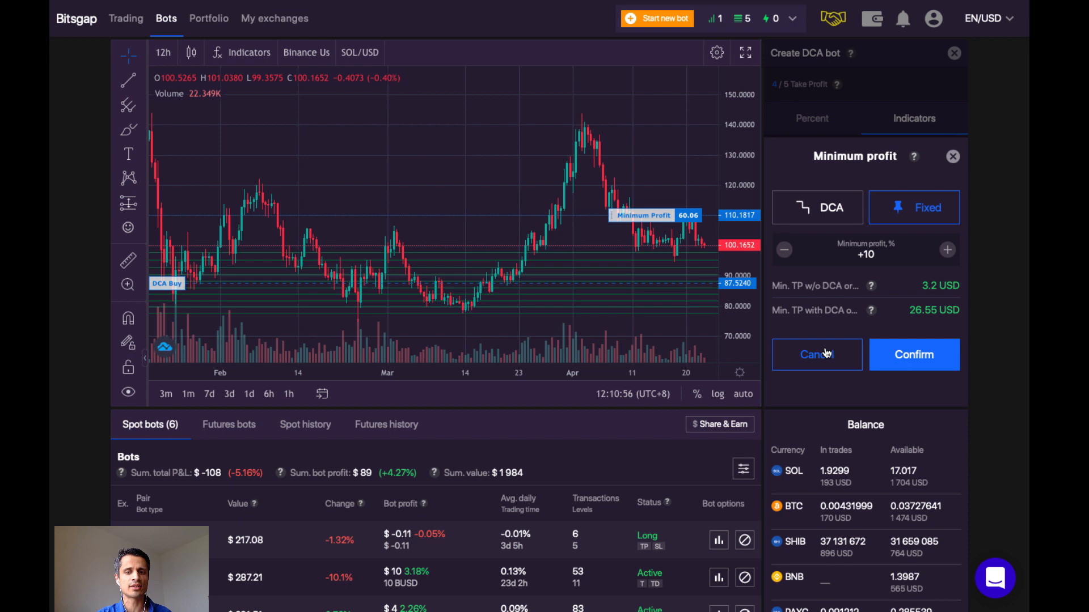
left_click(913, 355)
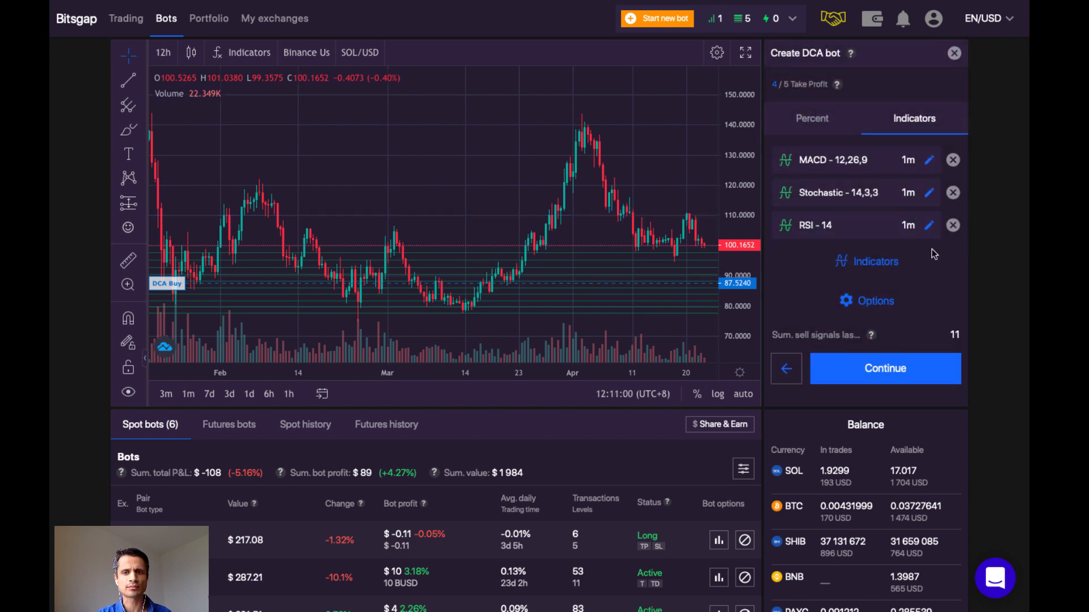
left_click(811, 118)
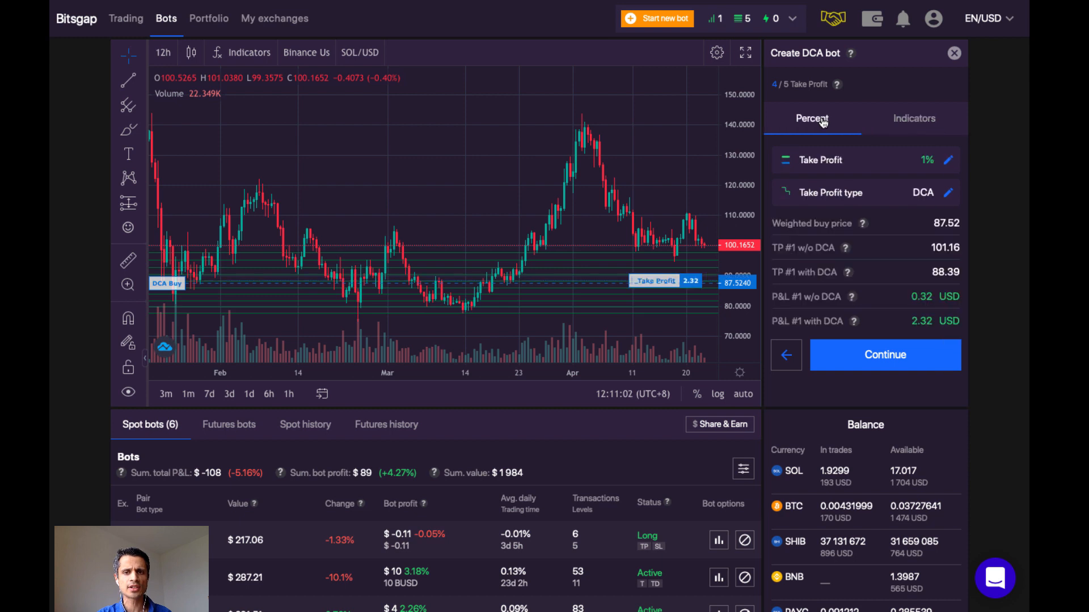
mouse_move(822, 123)
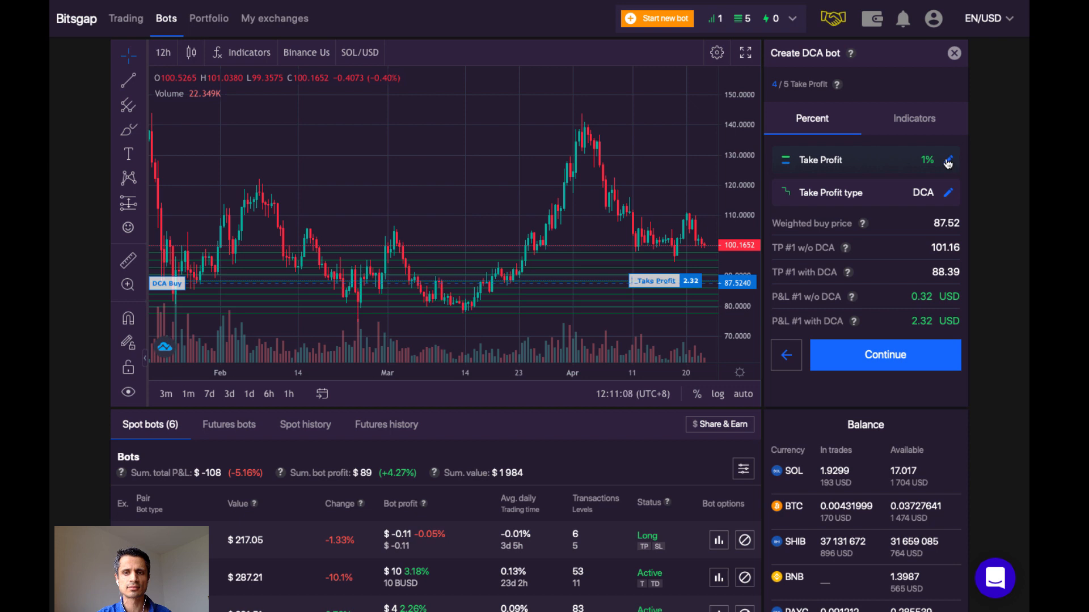
- Set a fixed 10% take profit targeting 110.18 with 60.06 USD DCA profit
left_click(947, 160)
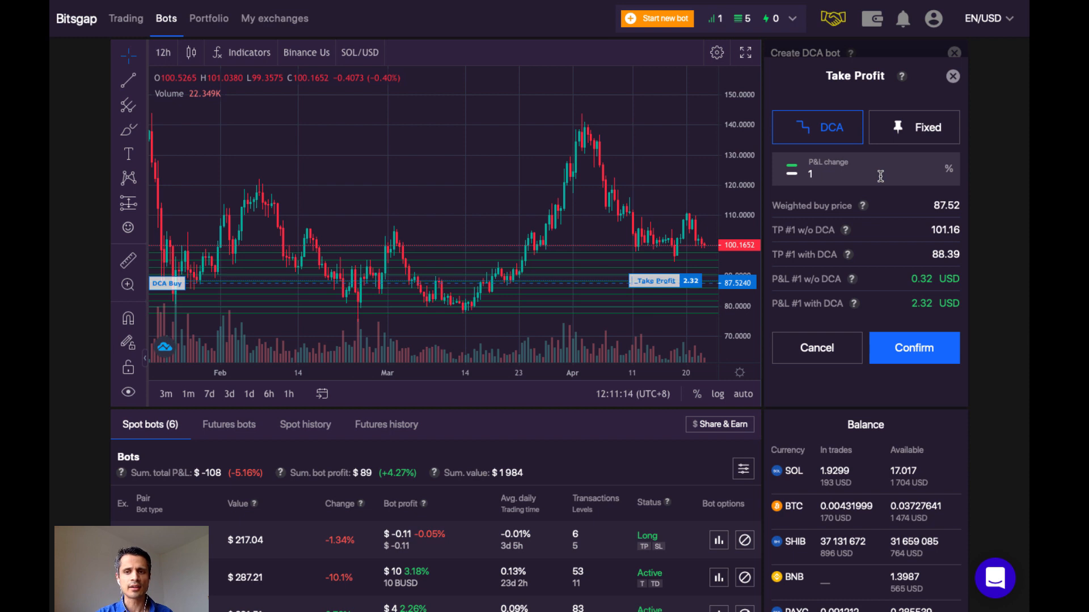
type("0")
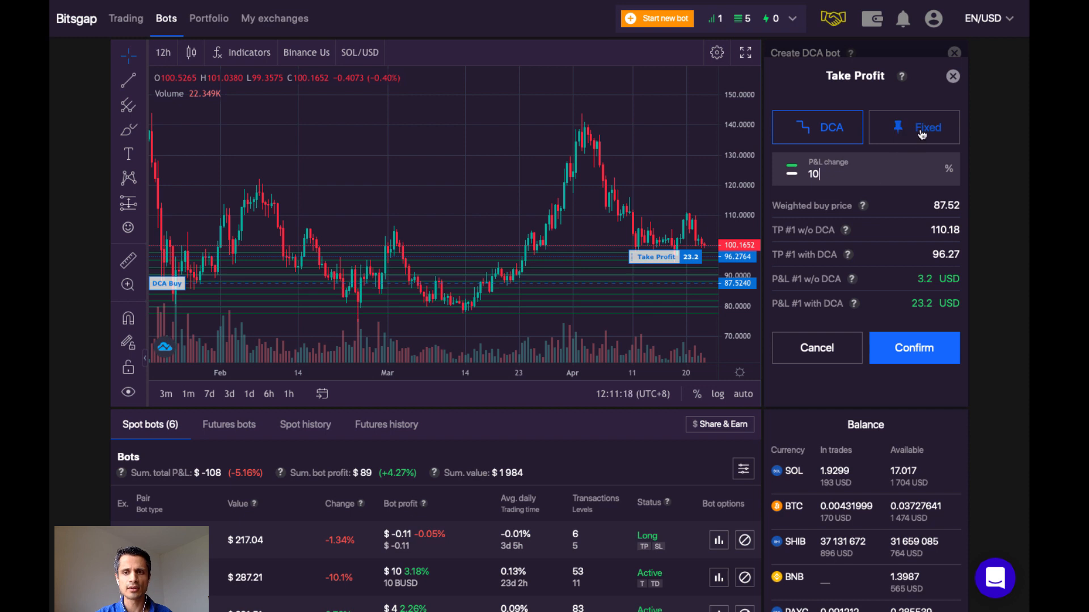
left_click(913, 127)
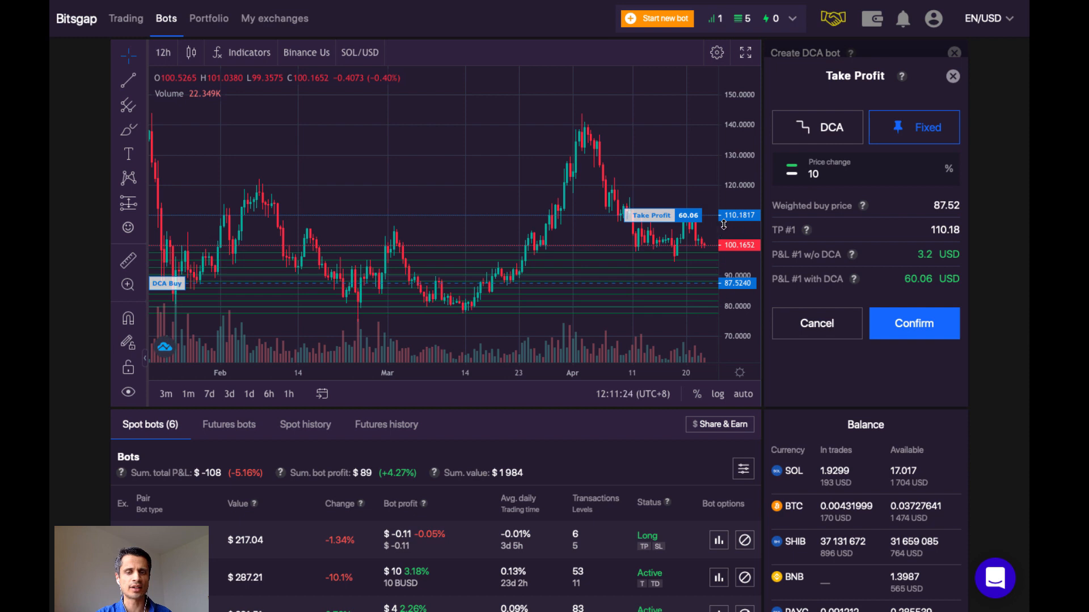
left_click(913, 323)
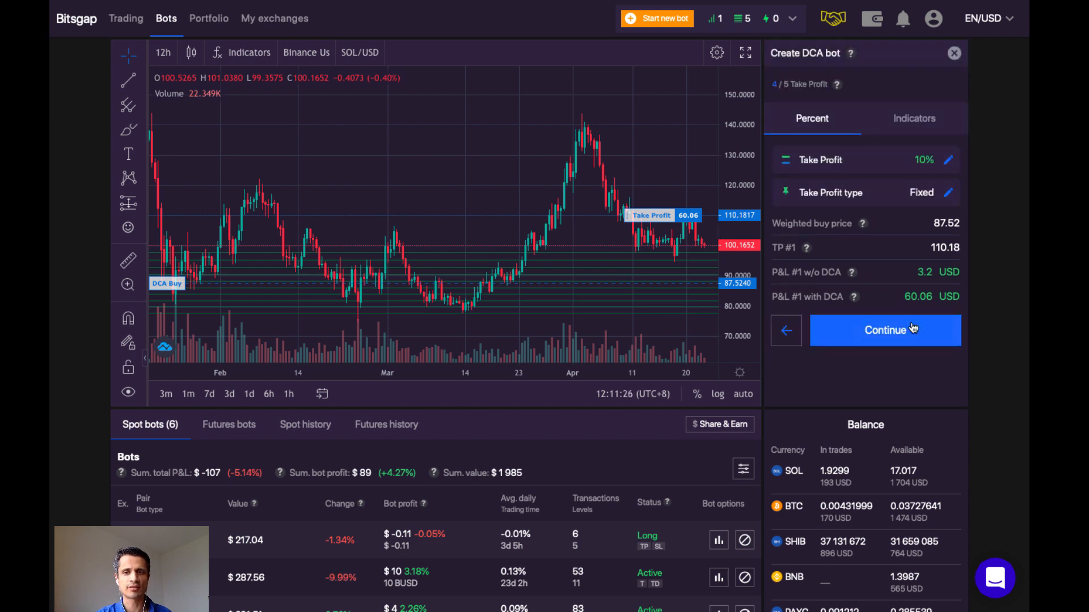
mouse_move(1020, 264)
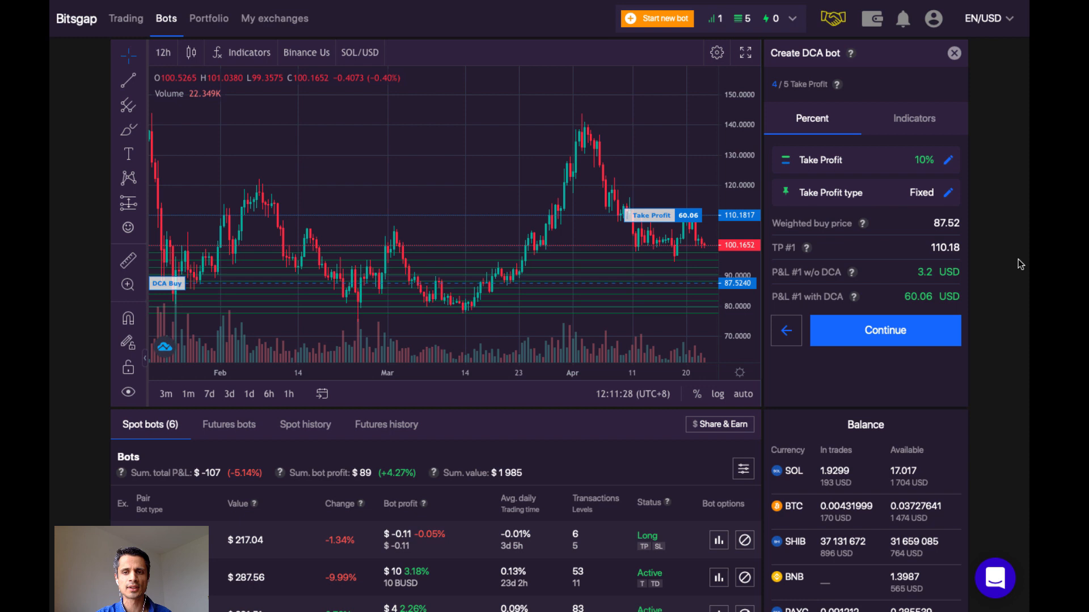
mouse_move(903, 220)
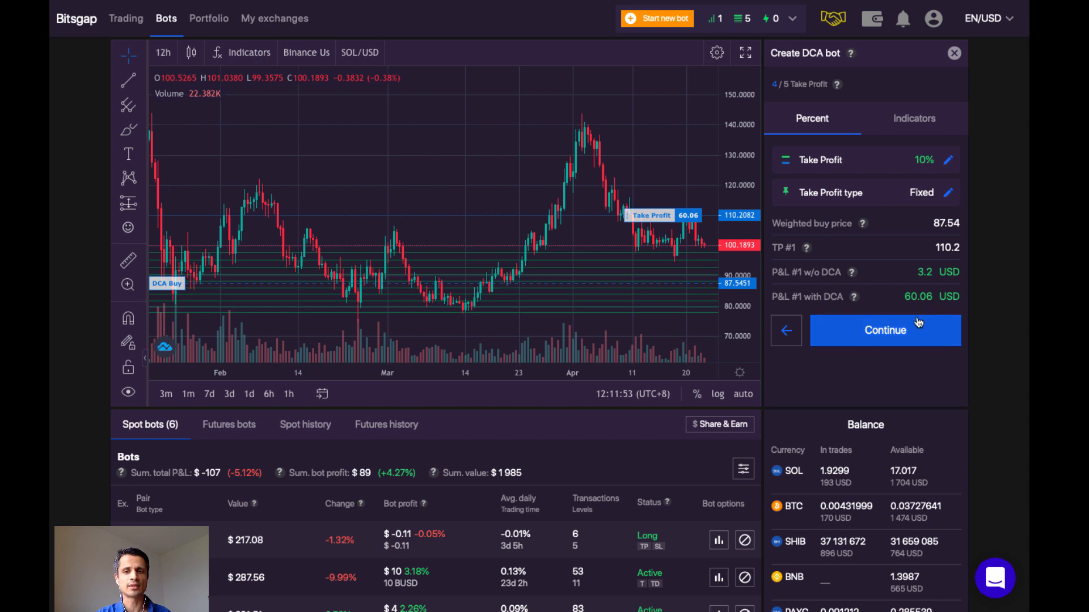
- Read the stop loss help, choose Exit and wait, and confirm a fixed -33.7% stop loss
left_click(885, 330)
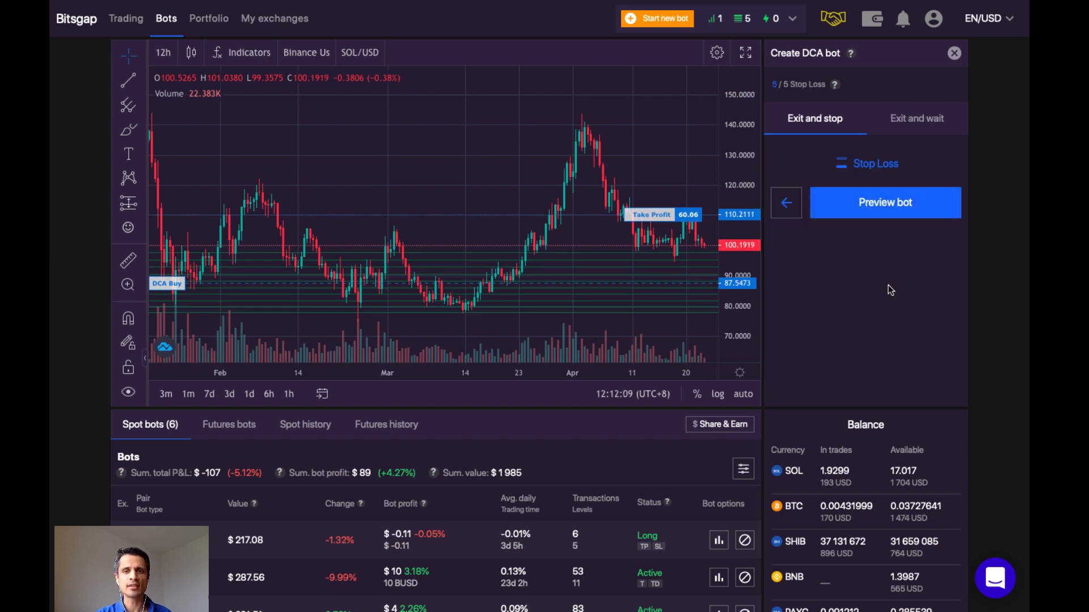
mouse_move(835, 84)
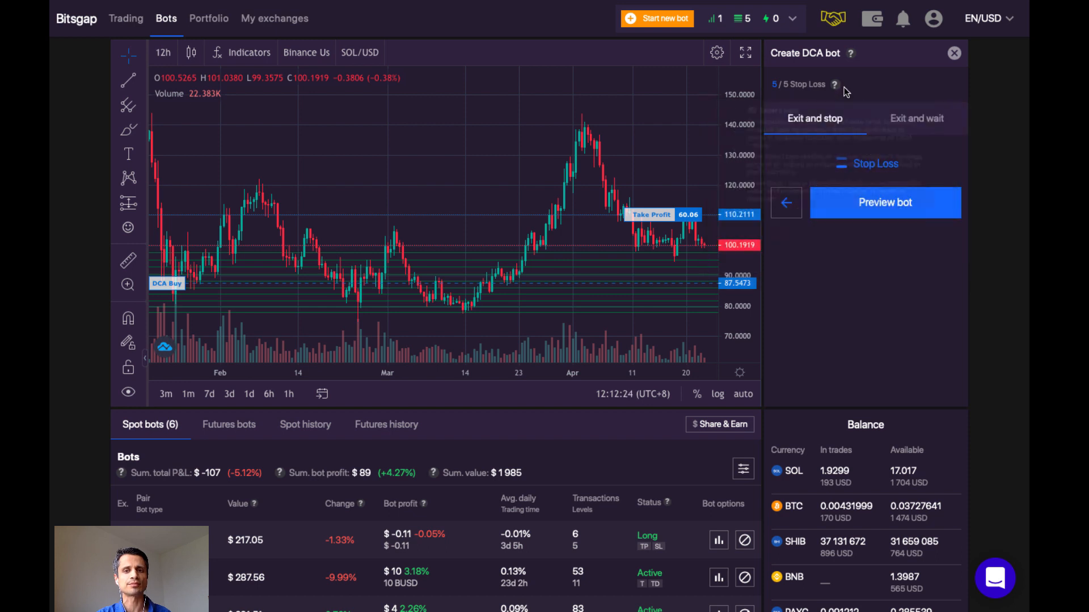
left_click(915, 118)
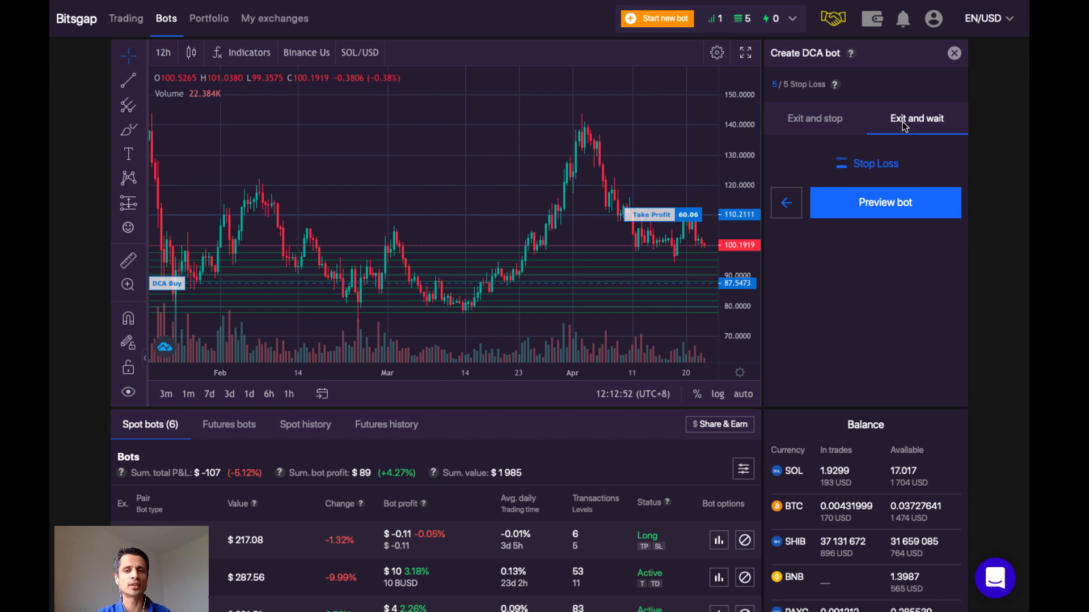
left_click(874, 163)
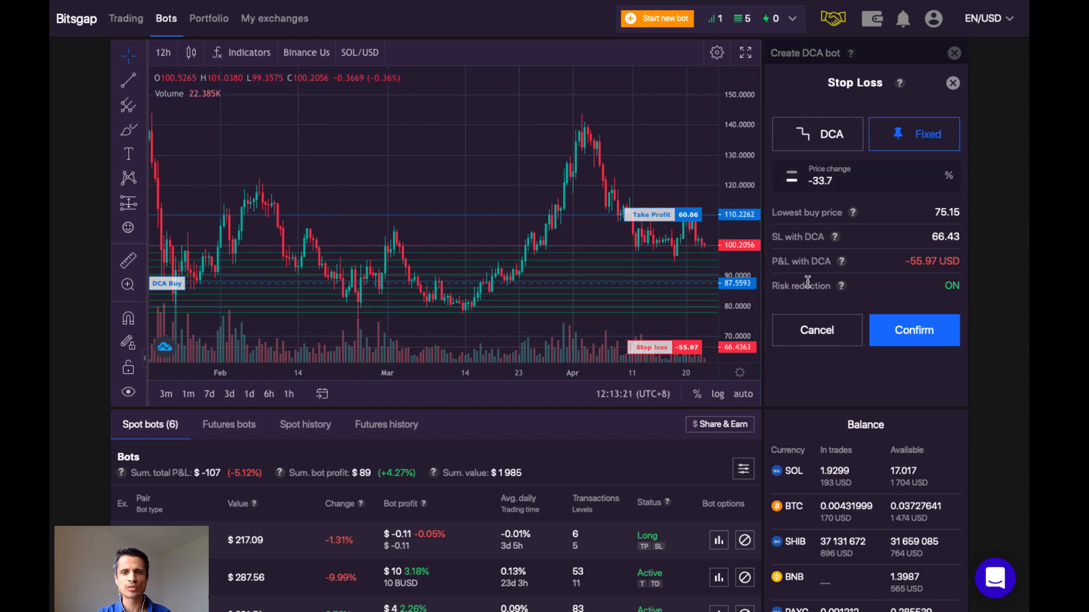
mouse_move(896, 257)
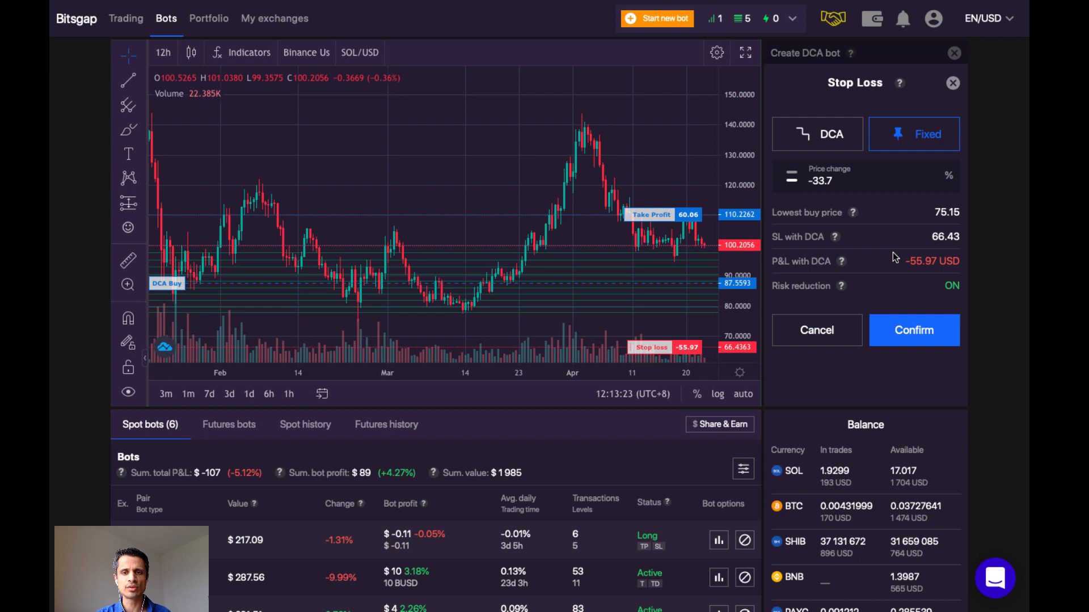
mouse_move(868, 266)
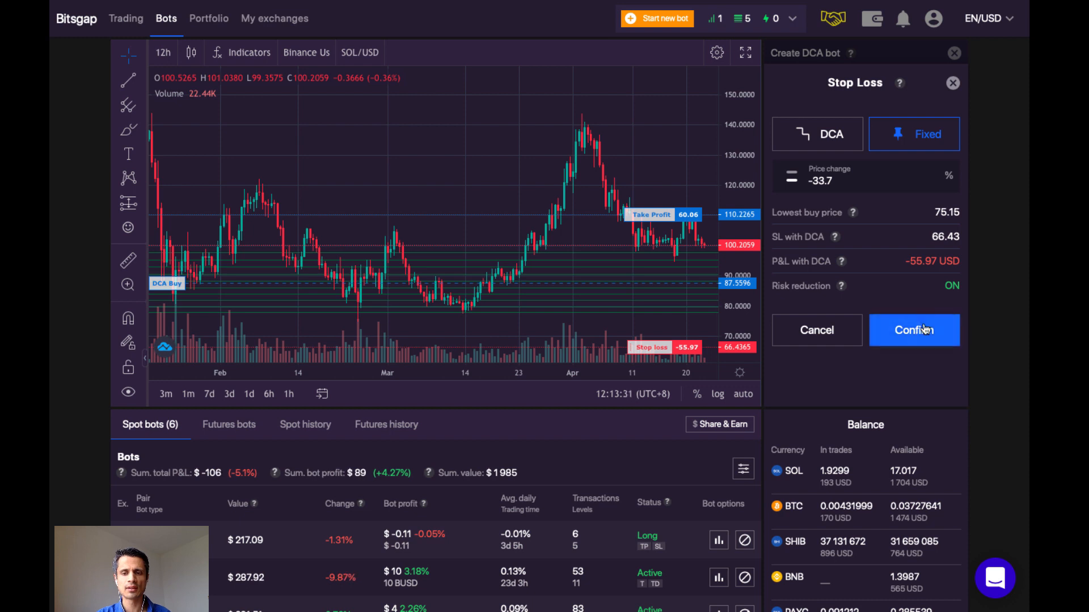
left_click(913, 330)
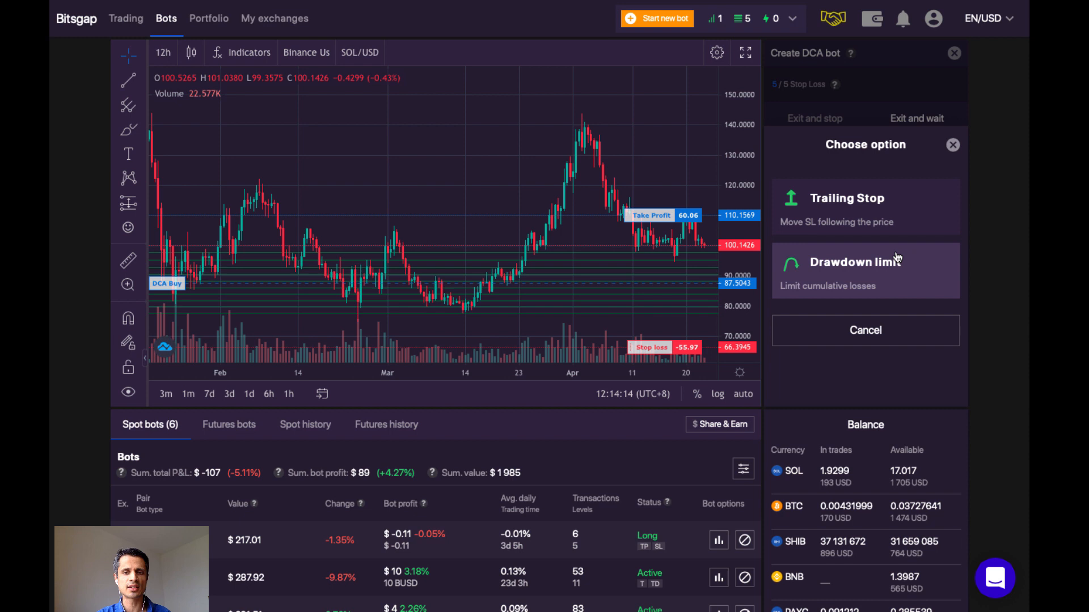
mouse_move(882, 296)
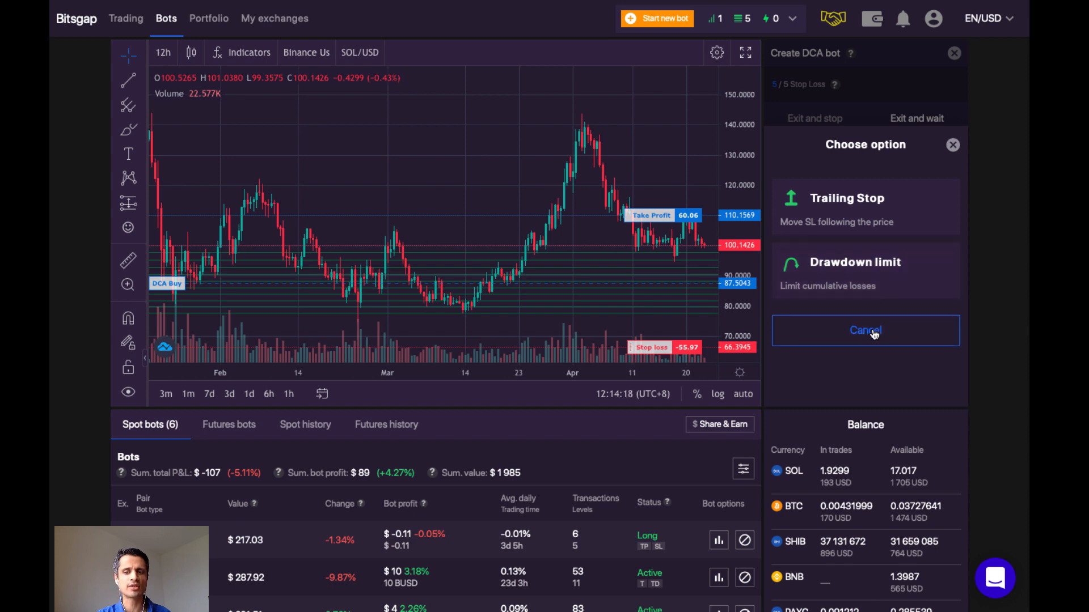
- Dismiss the Trailing Stop and Drawdown limit chooser and preview the SOL/USD bot
left_click(864, 331)
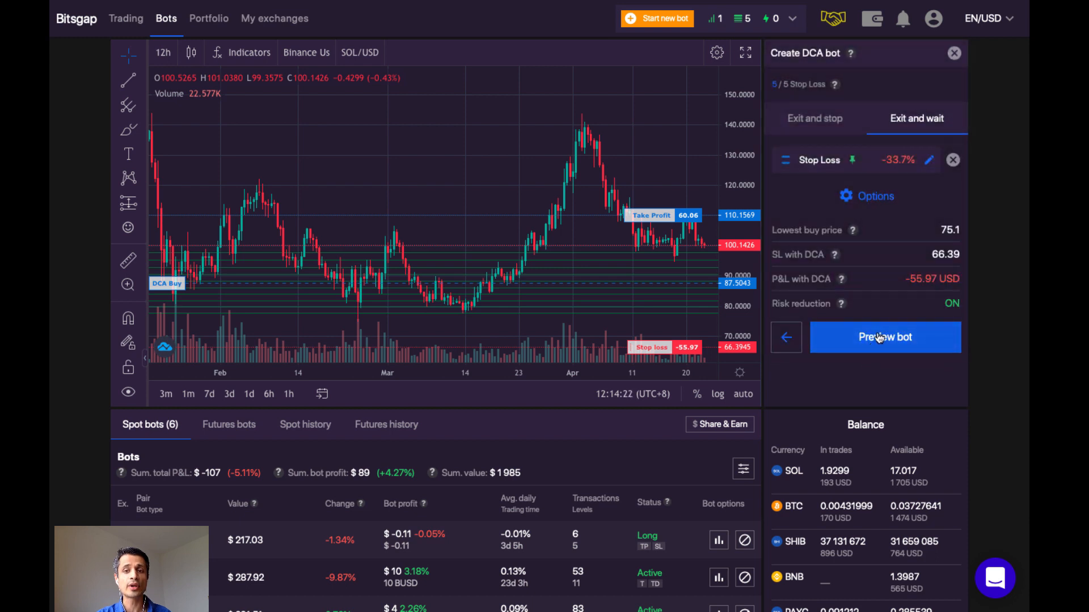
left_click(884, 337)
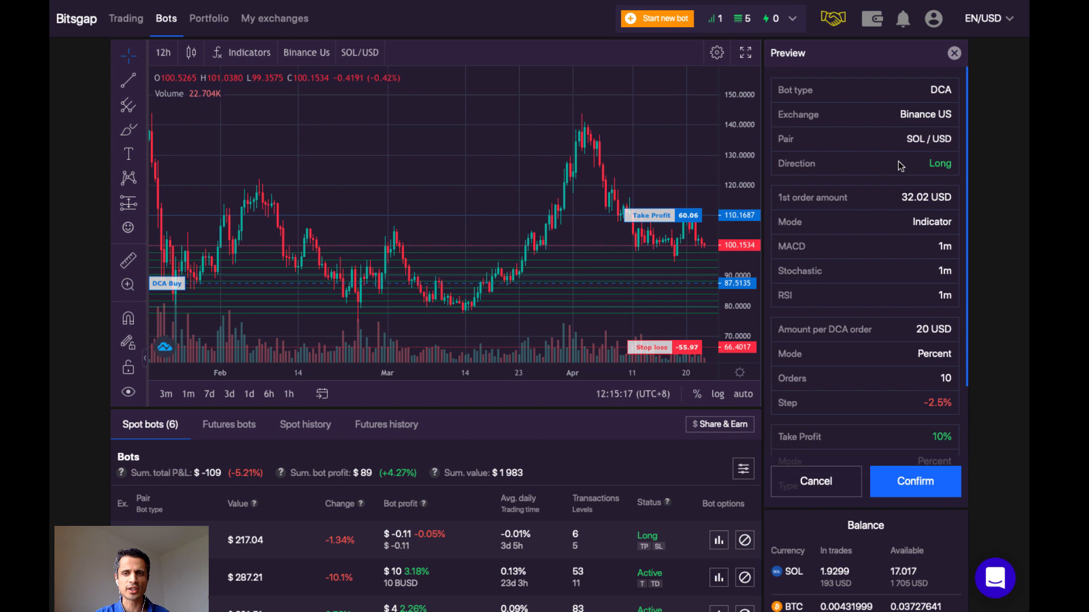
- Scroll through the preview's 32.02 USD first order, then go back to setup step 2
scroll("down", 3)
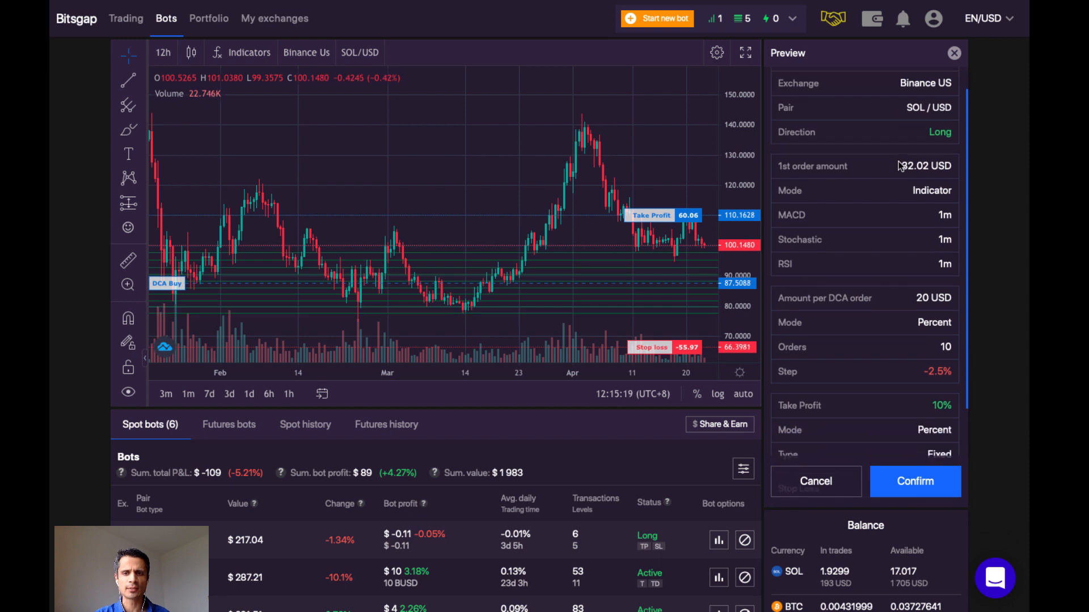
scroll("down", 3)
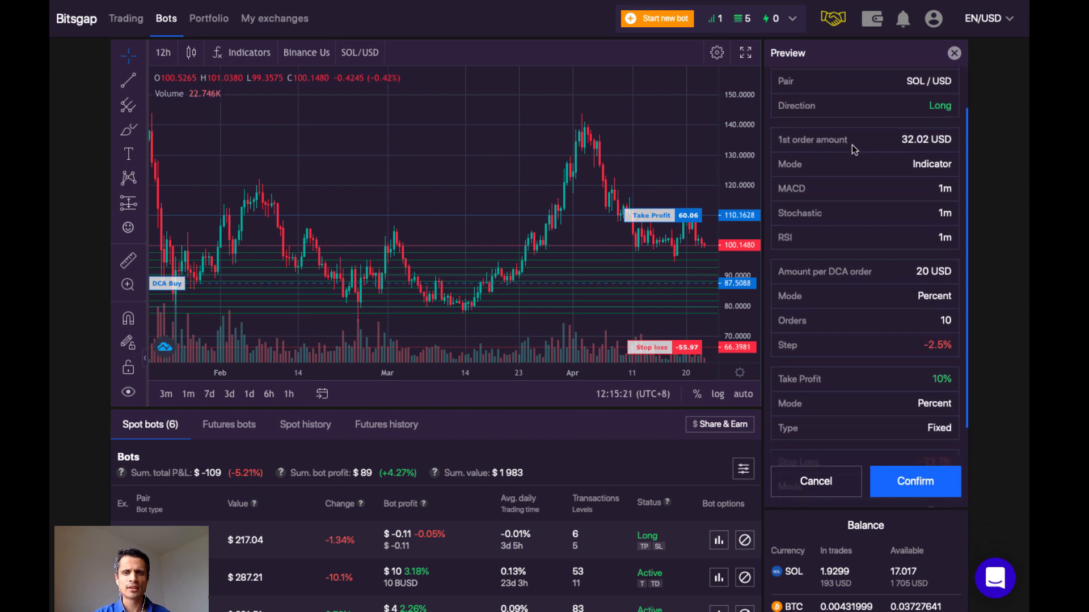
mouse_move(800, 151)
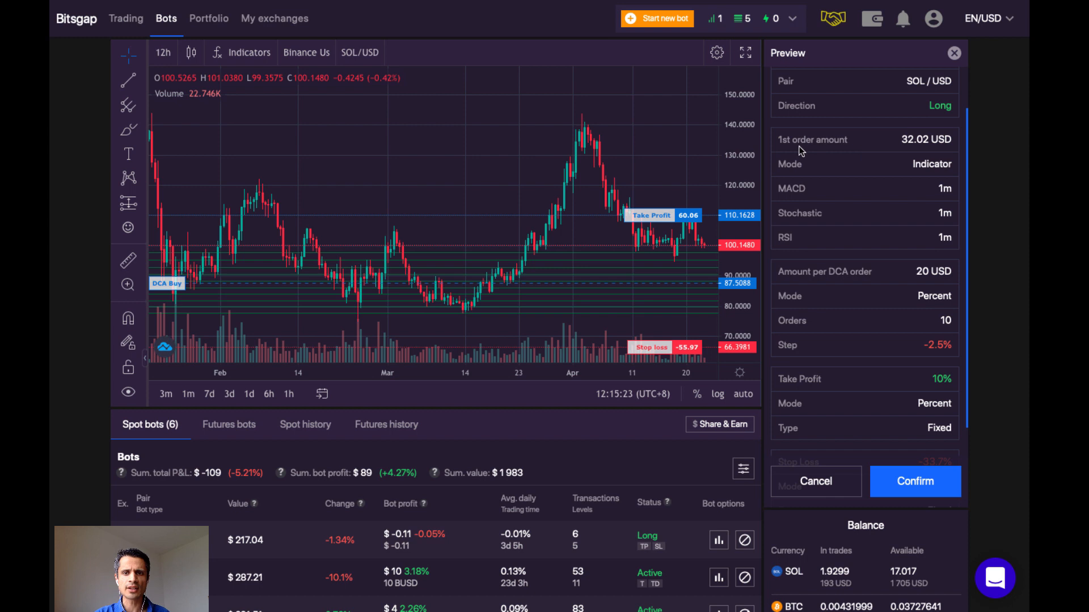
mouse_move(922, 140)
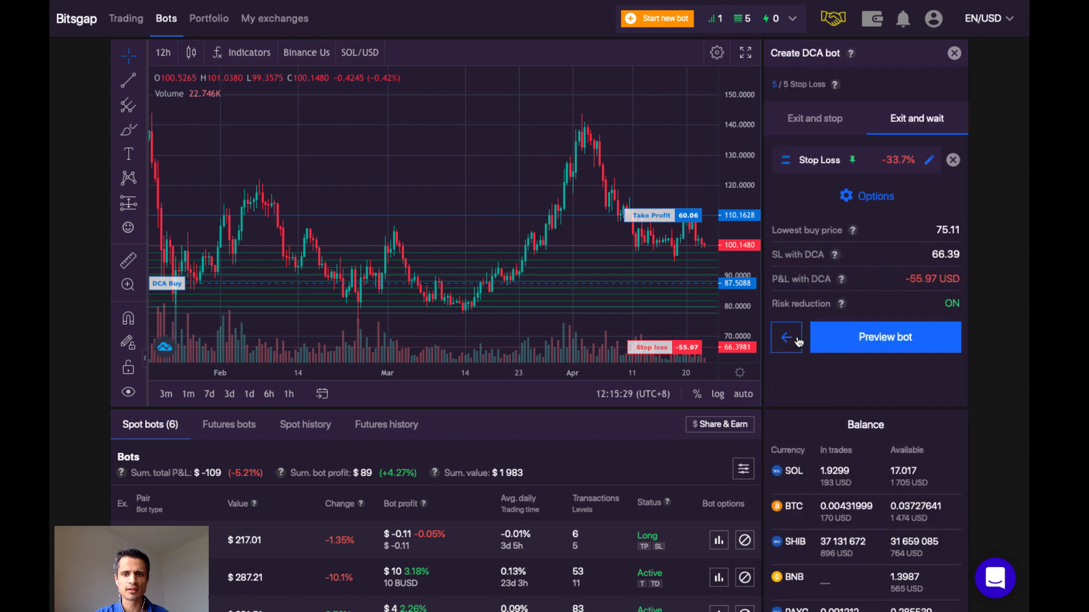
left_click(785, 337)
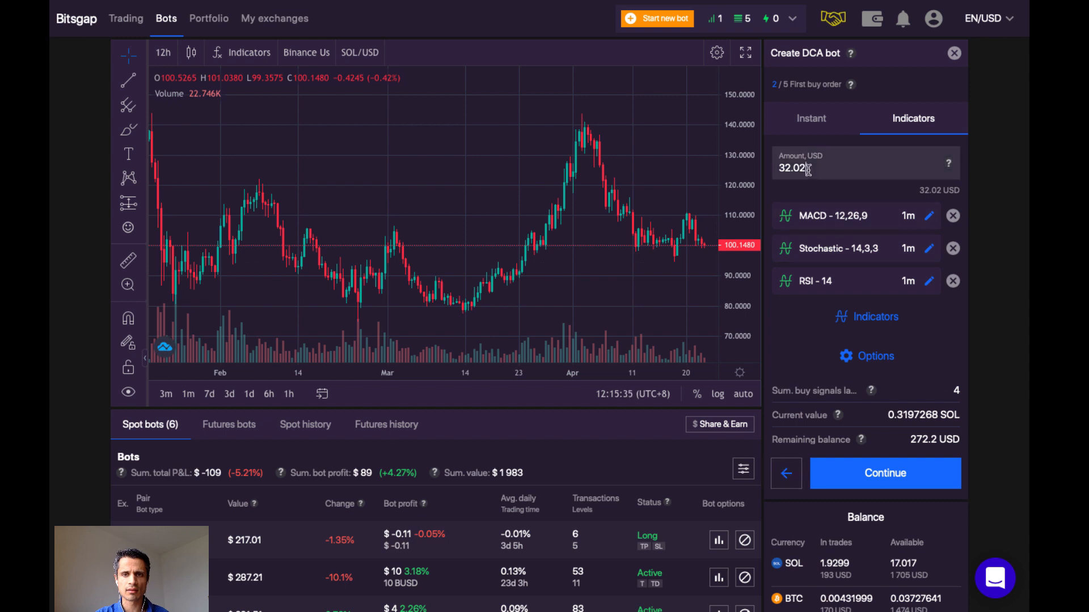
- Set the first buy order to 20 USD, keep take profit settings, and preview the bot
type("20")
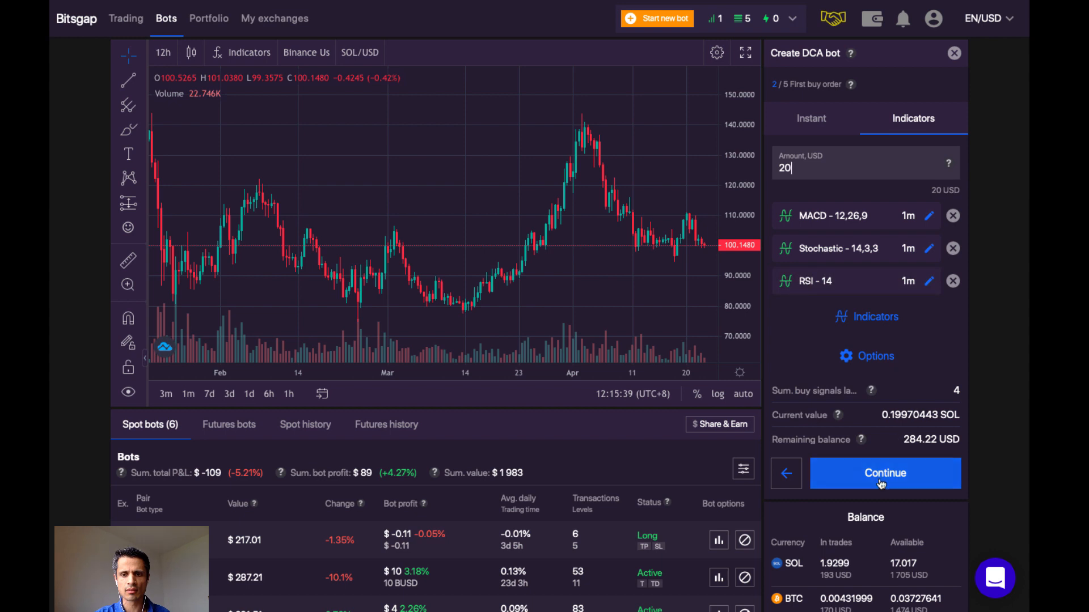
left_click(884, 473)
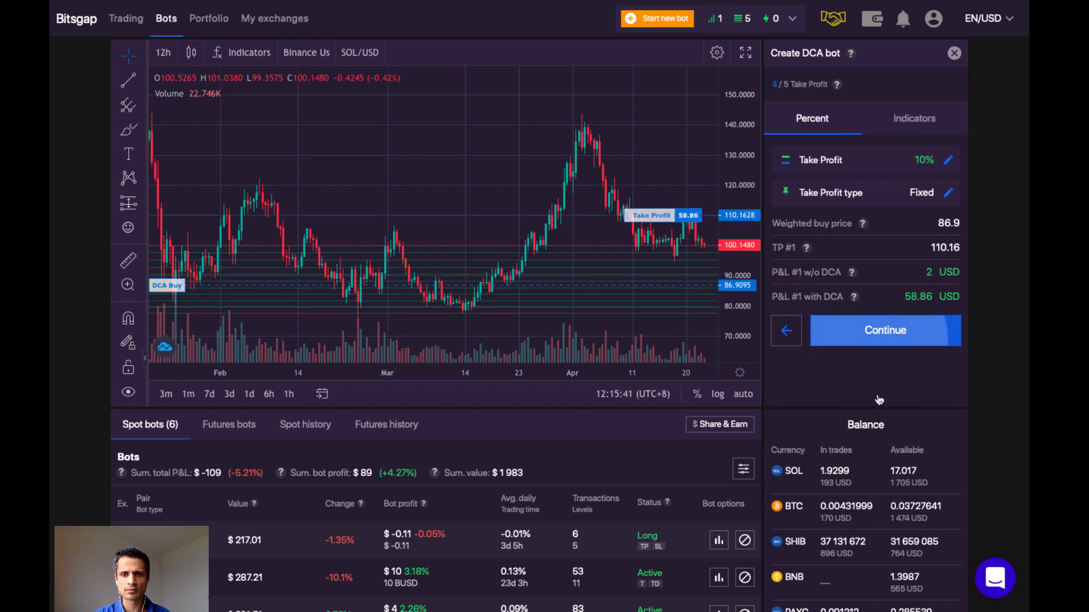
left_click(885, 330)
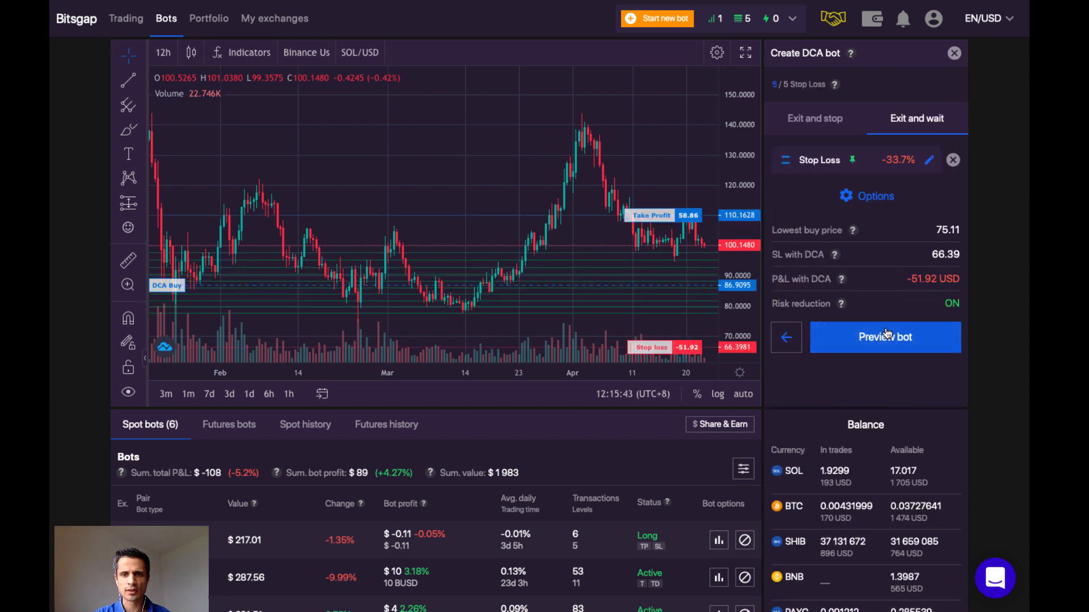
left_click(885, 337)
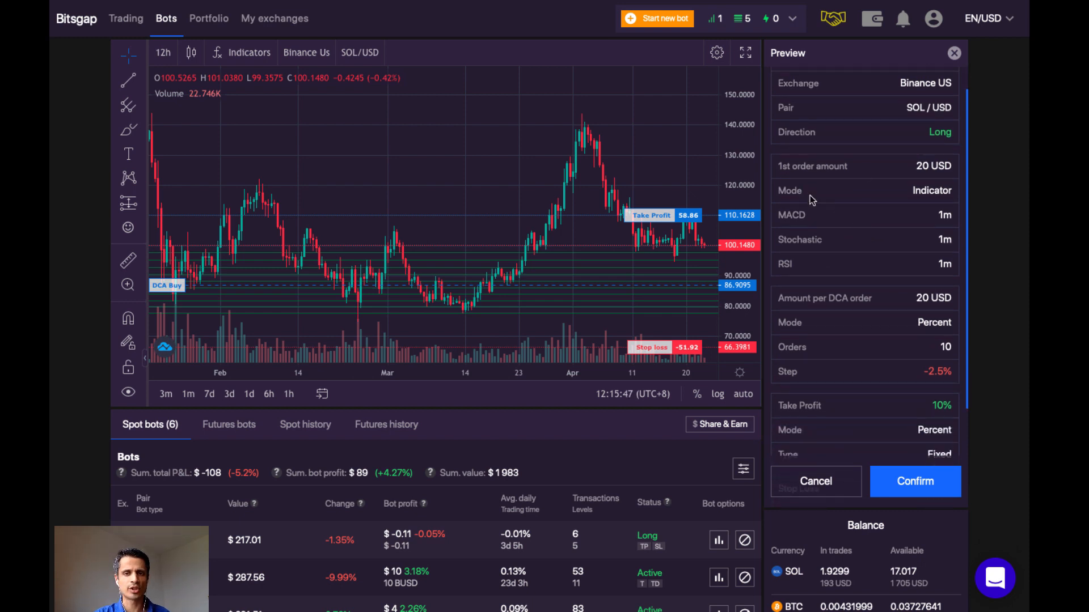
- Scroll the preview to review the -33.7% exit-and-wait stop loss and risk reduction
scroll("down", 3)
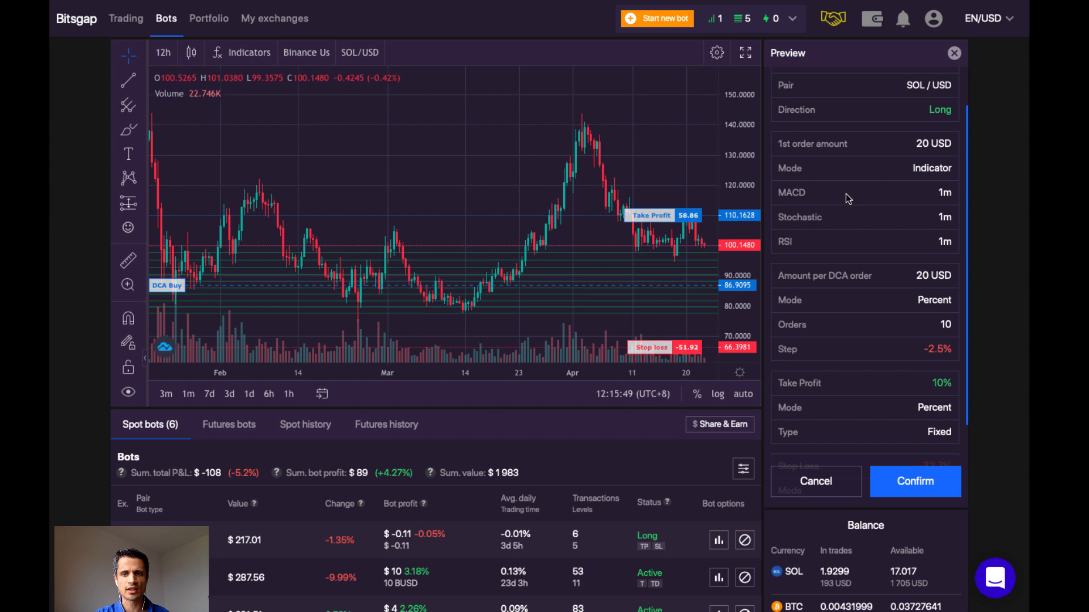
scroll("down", 3)
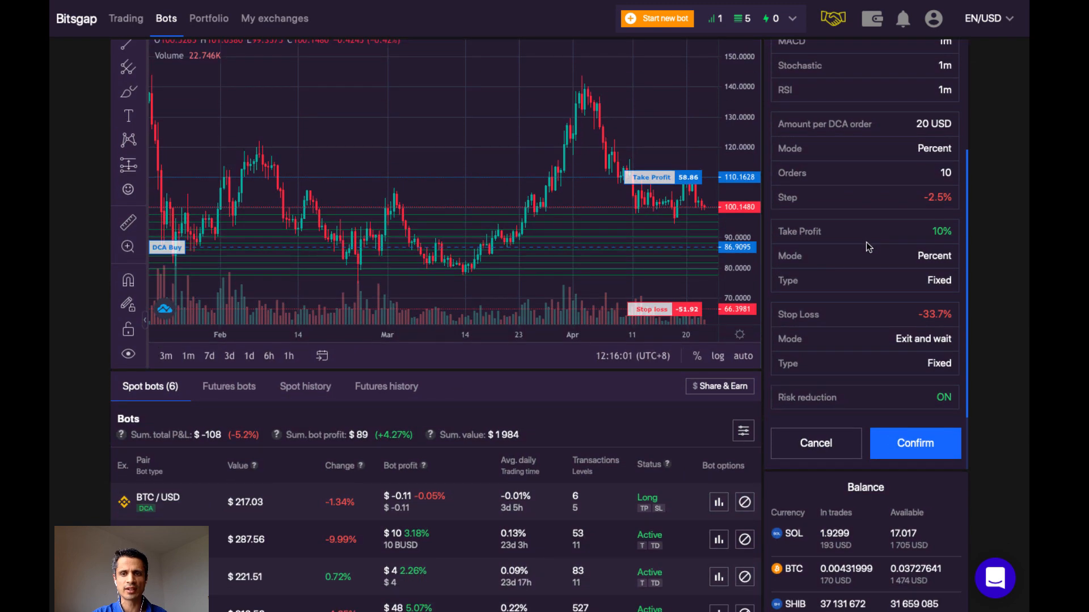
mouse_move(876, 289)
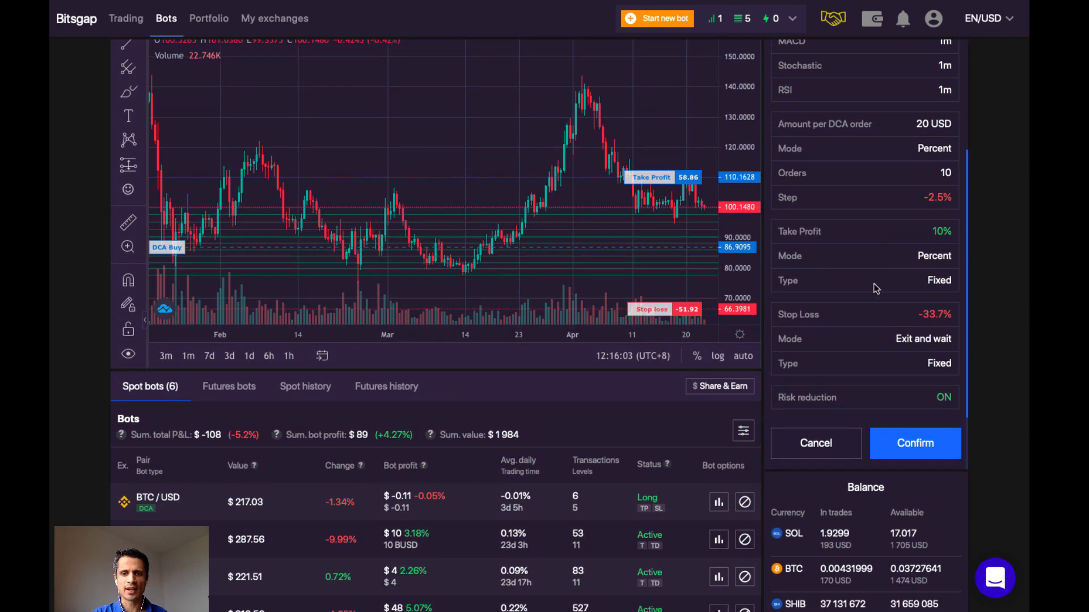
mouse_move(891, 327)
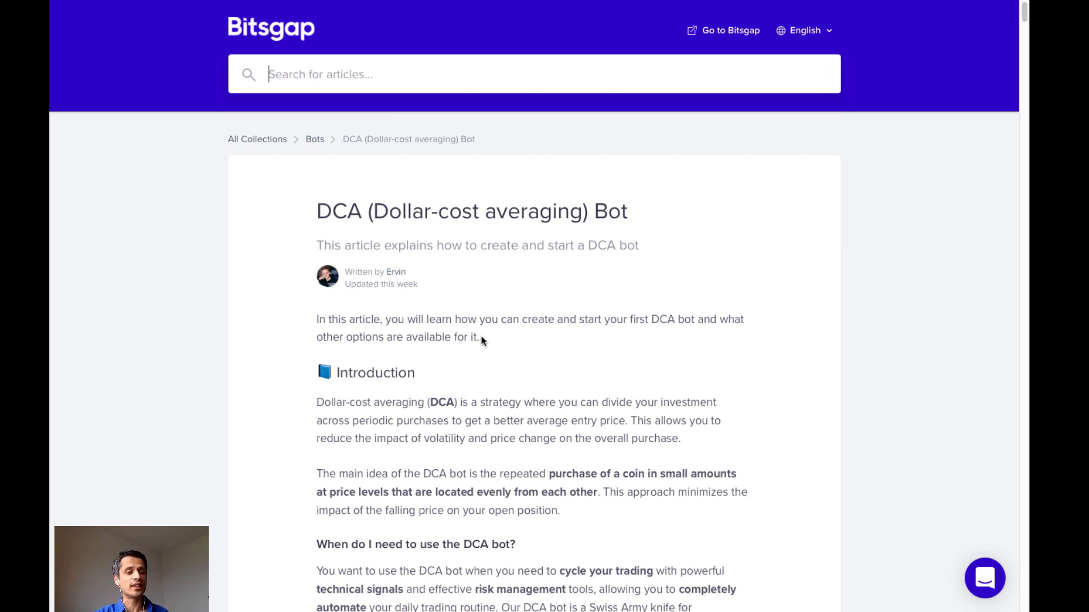
- Scroll the 'DCA (Dollar-cost averaging) Bot' article and focus the Search for articles box
scroll("down", 3)
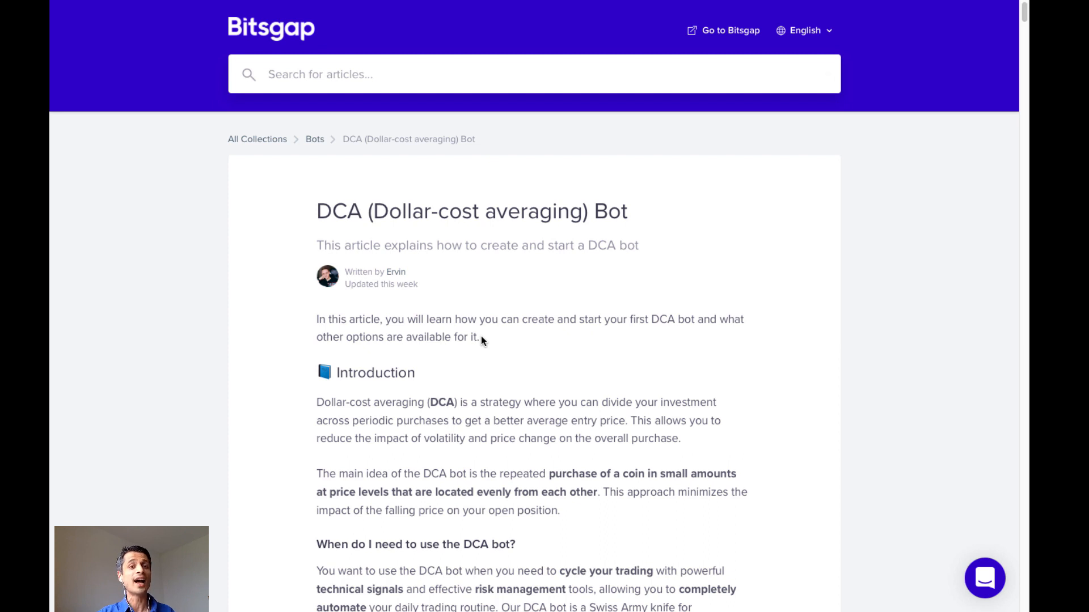
left_click(319, 75)
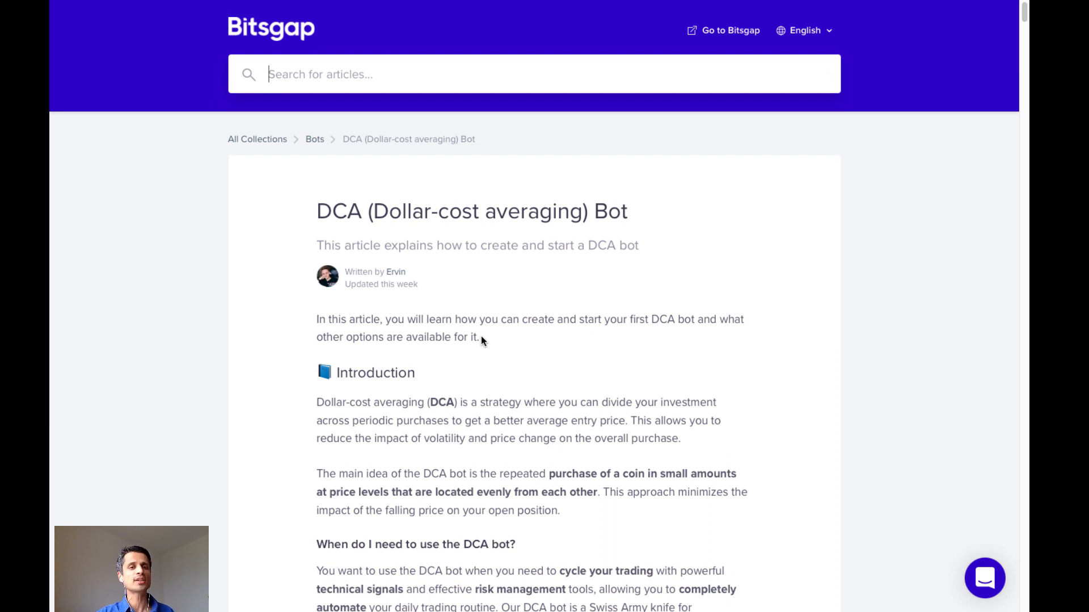